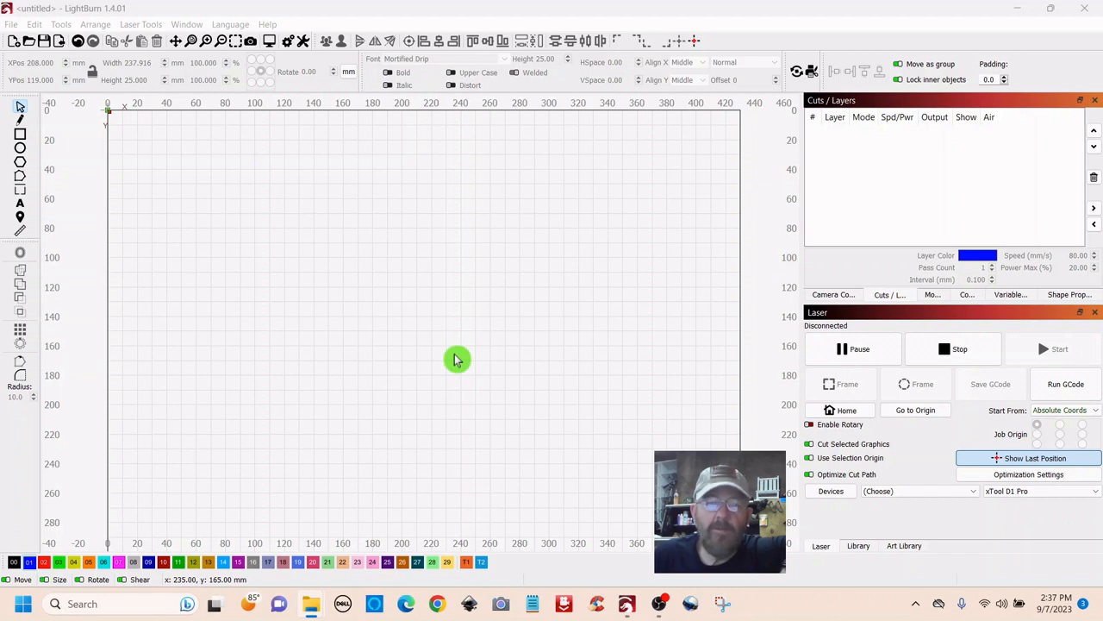
pyautogui.moveTo(461, 338)
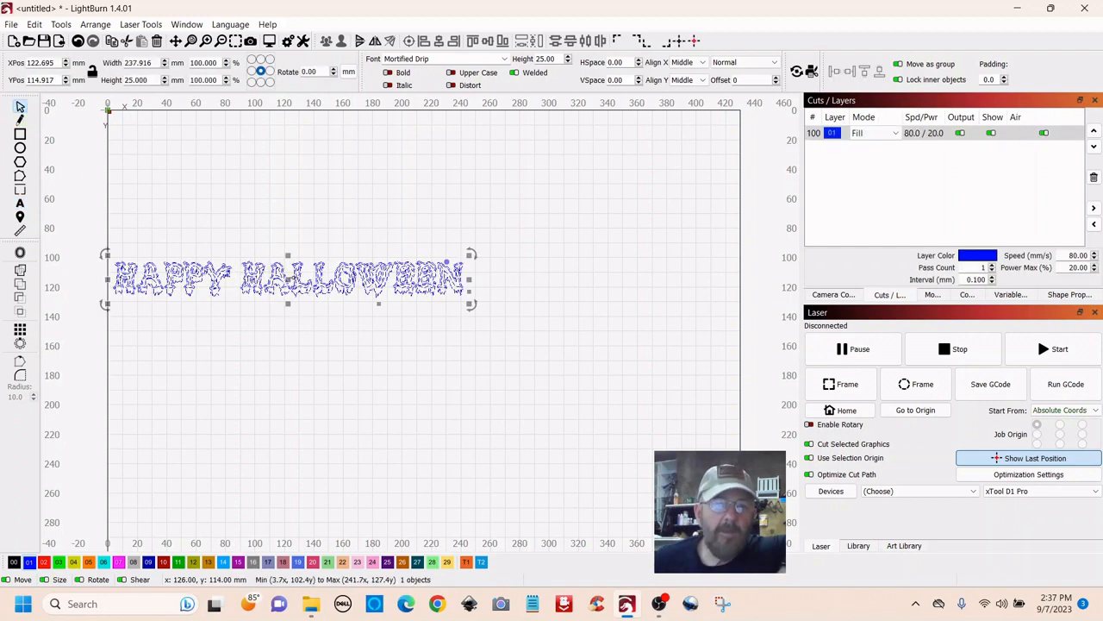
# Move the HAPPY HALLOWEEN Mortified Drip text toward the middle of the work area.
pyautogui.moveTo(284, 274); pyautogui.dragTo(421, 274)
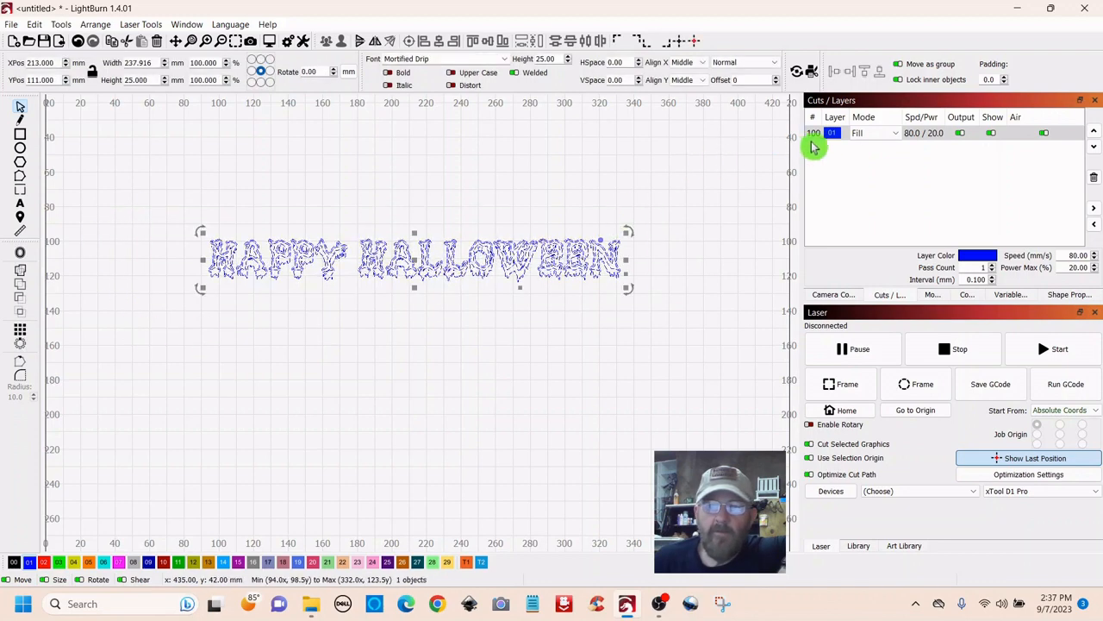
pyautogui.moveTo(727, 274)
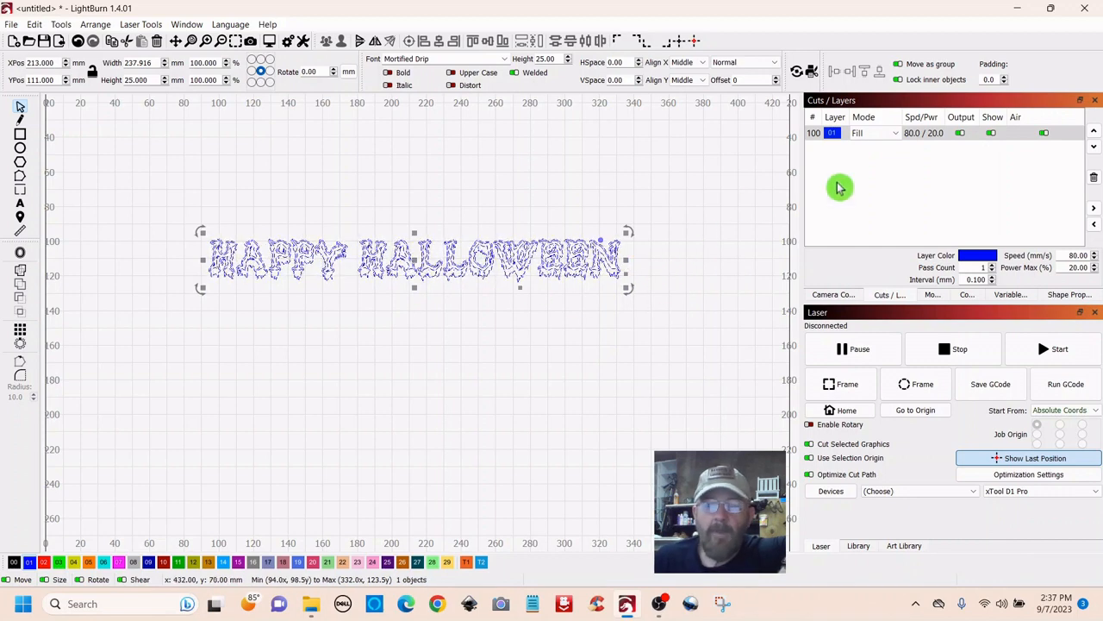
pyautogui.moveTo(577, 180)
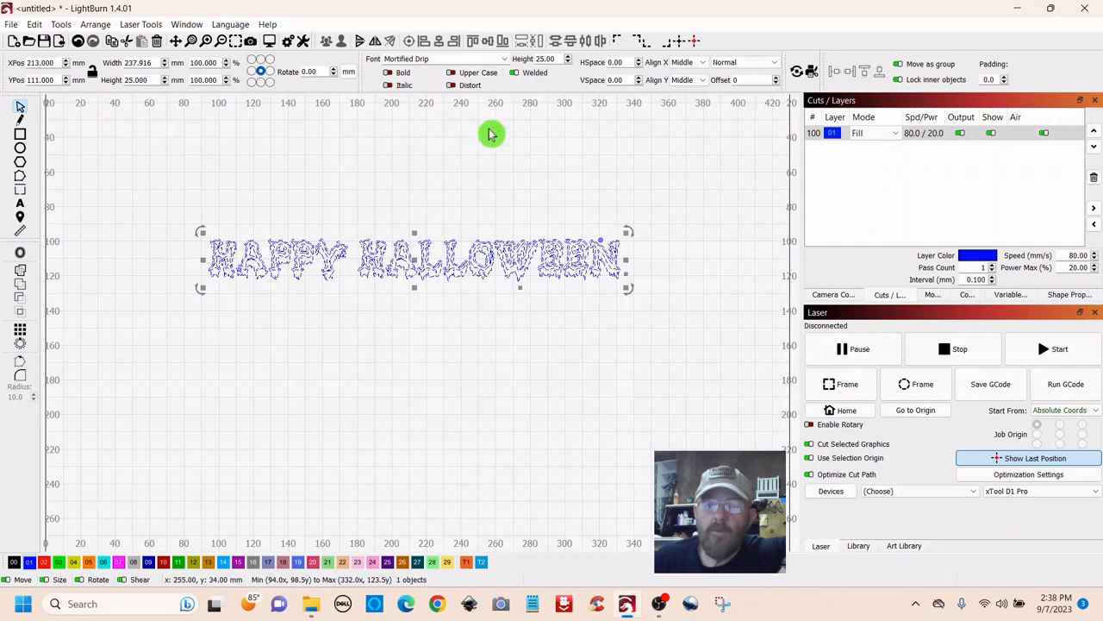
pyautogui.moveTo(533, 172)
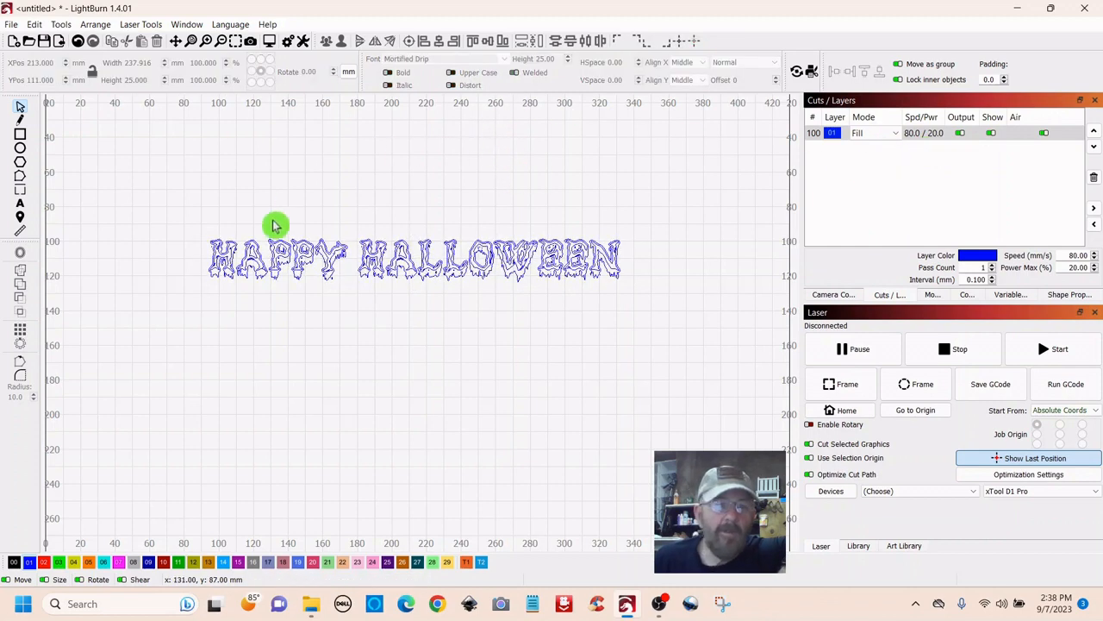
pyautogui.moveTo(188, 361)
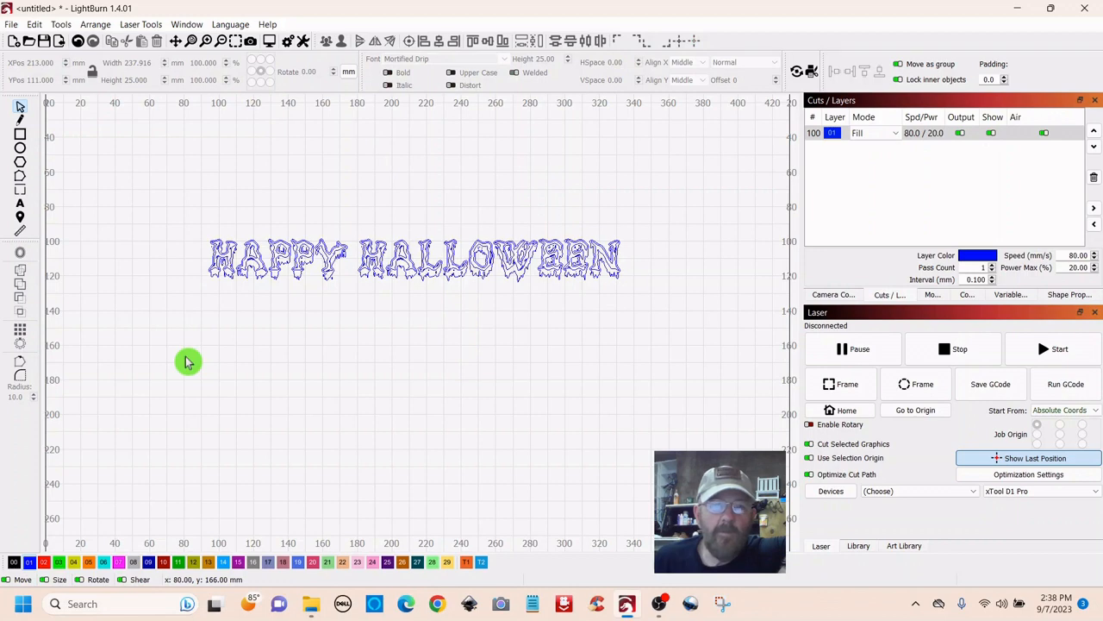
pyautogui.moveTo(568, 295)
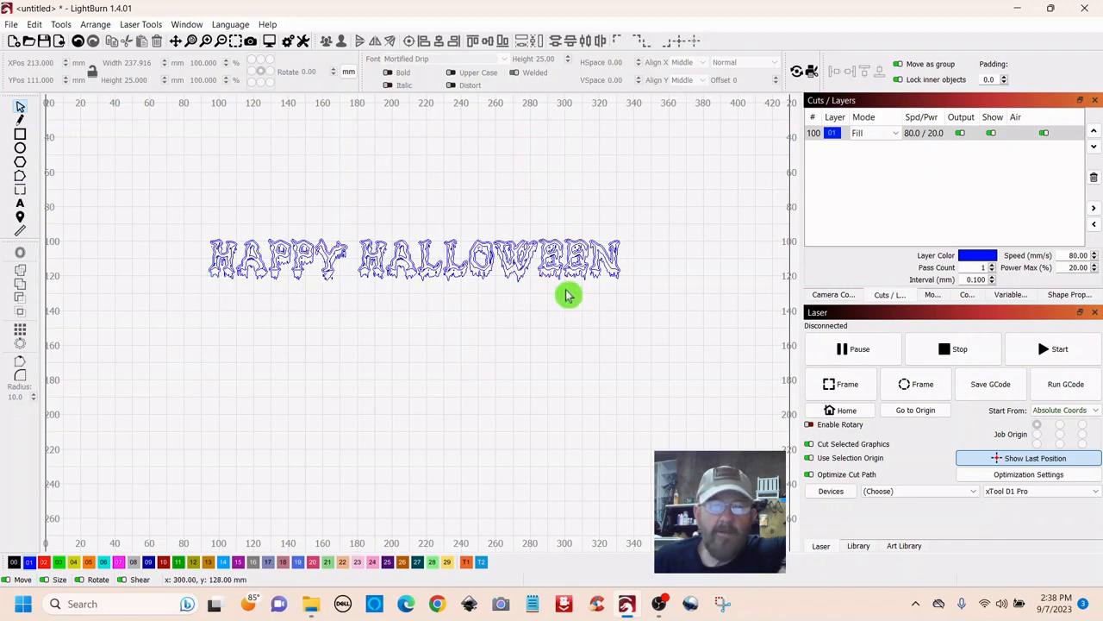
pyautogui.moveTo(593, 311)
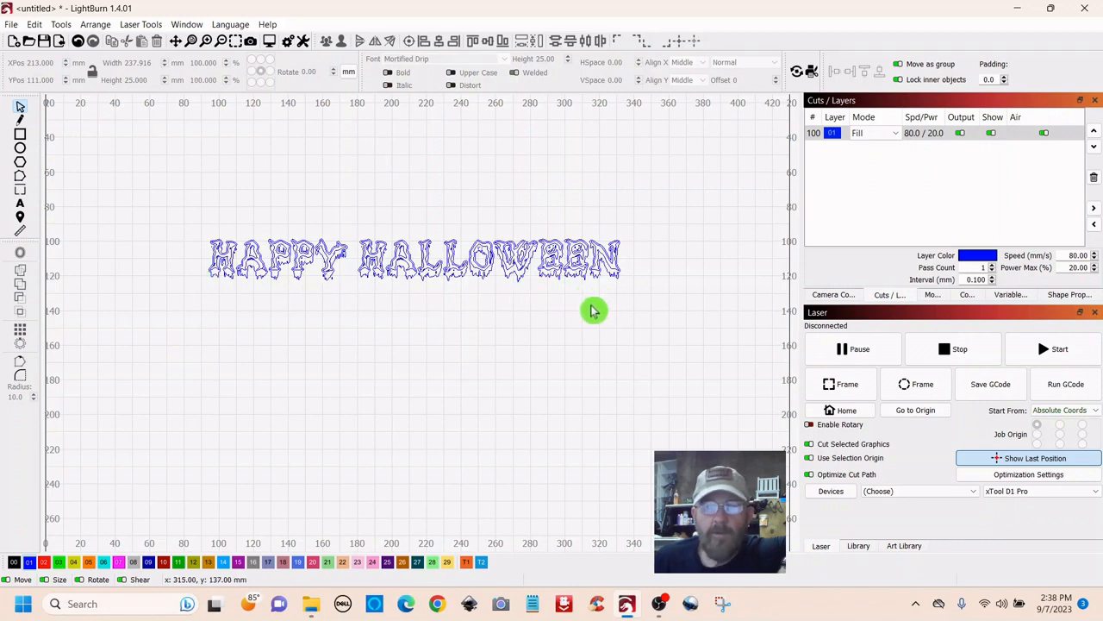
pyautogui.moveTo(362, 360)
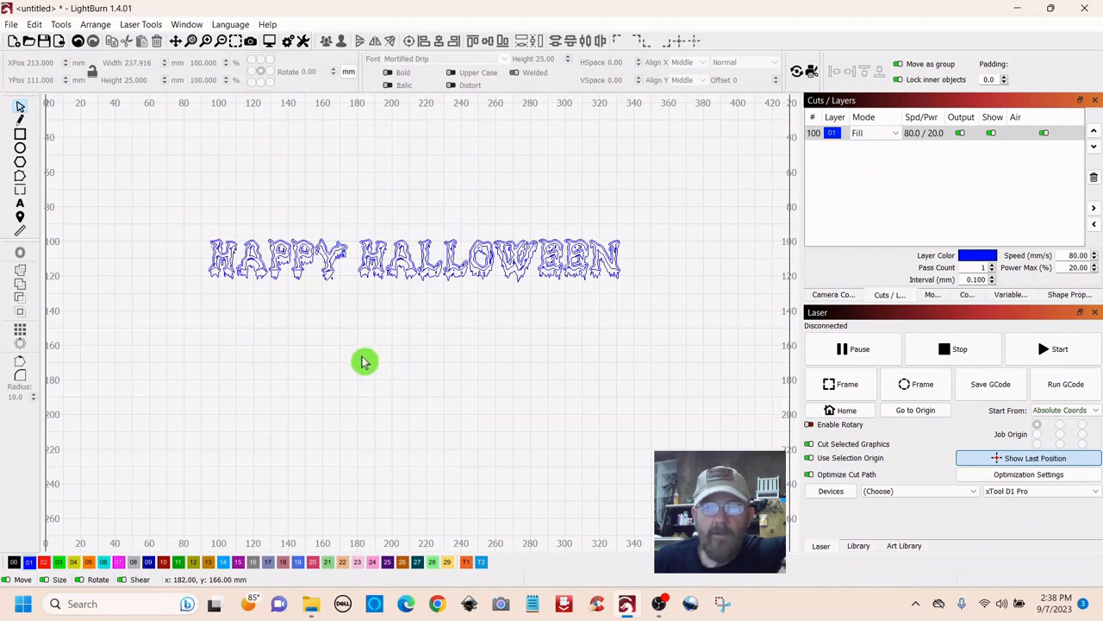
pyautogui.moveTo(509, 312)
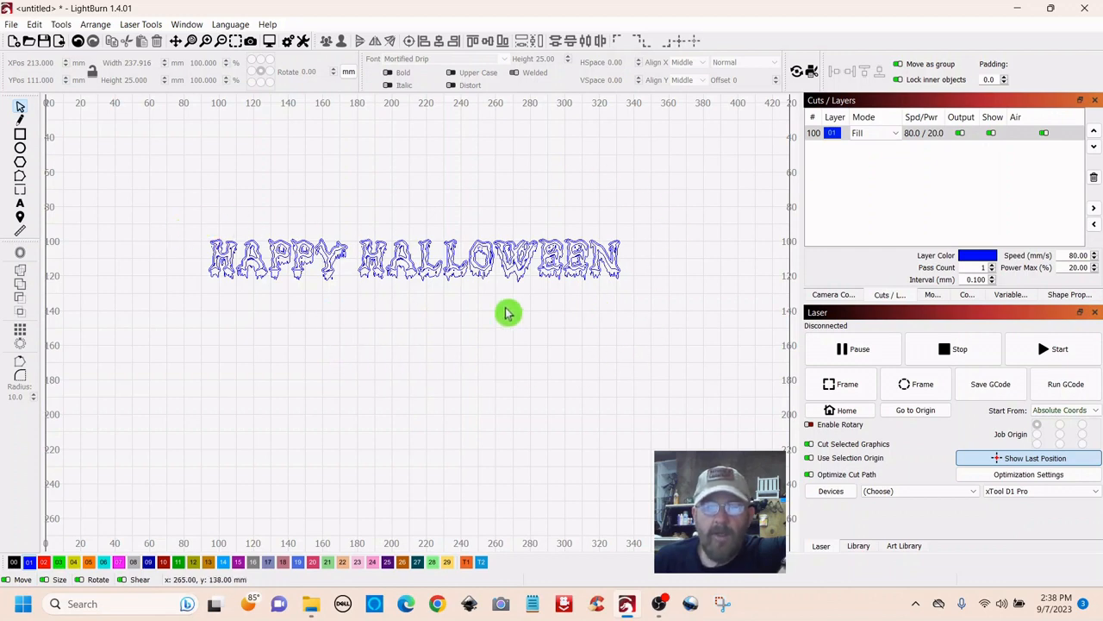
pyautogui.moveTo(177, 216)
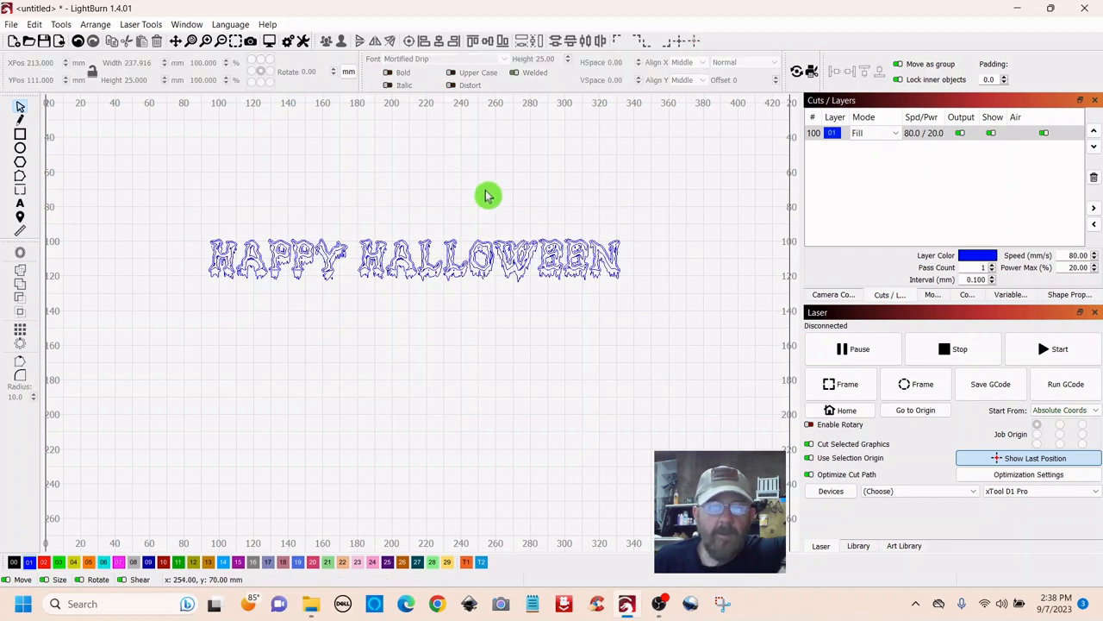
pyautogui.moveTo(140, 195)
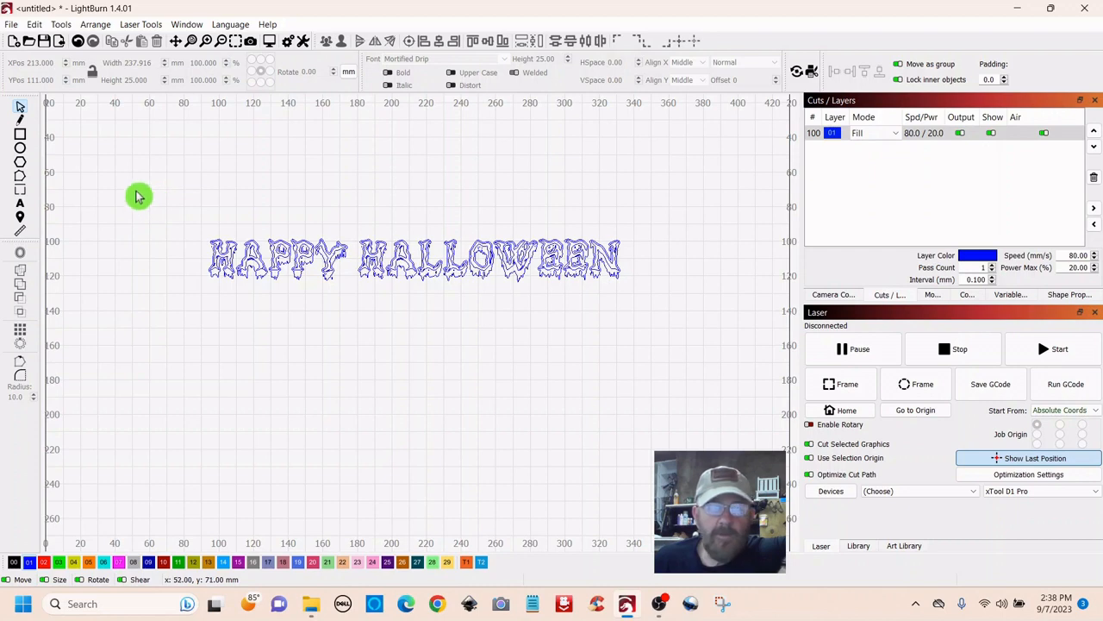
pyautogui.moveTo(138, 194); pyautogui.dragTo(266, 222)
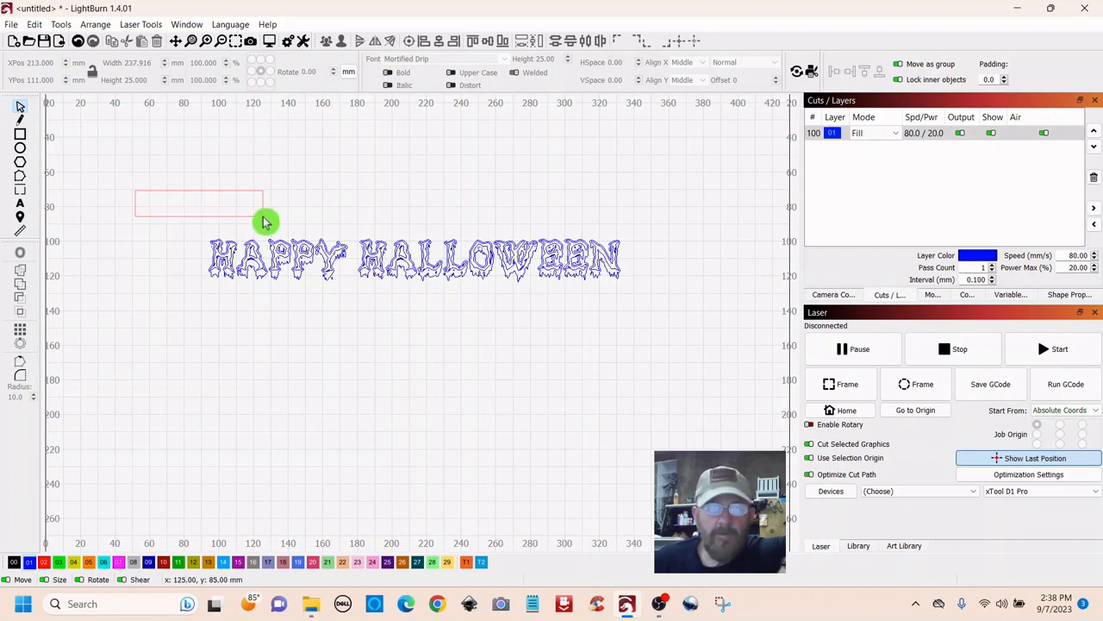
pyautogui.moveTo(265, 222); pyautogui.dragTo(308, 341)
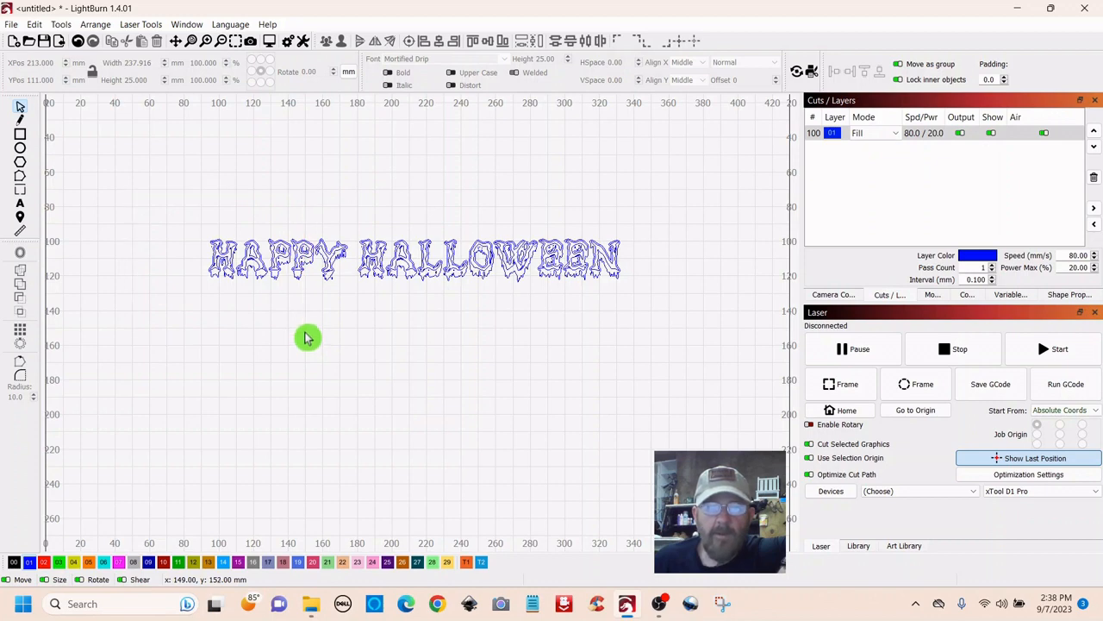
pyautogui.moveTo(308, 337); pyautogui.dragTo(414, 224)
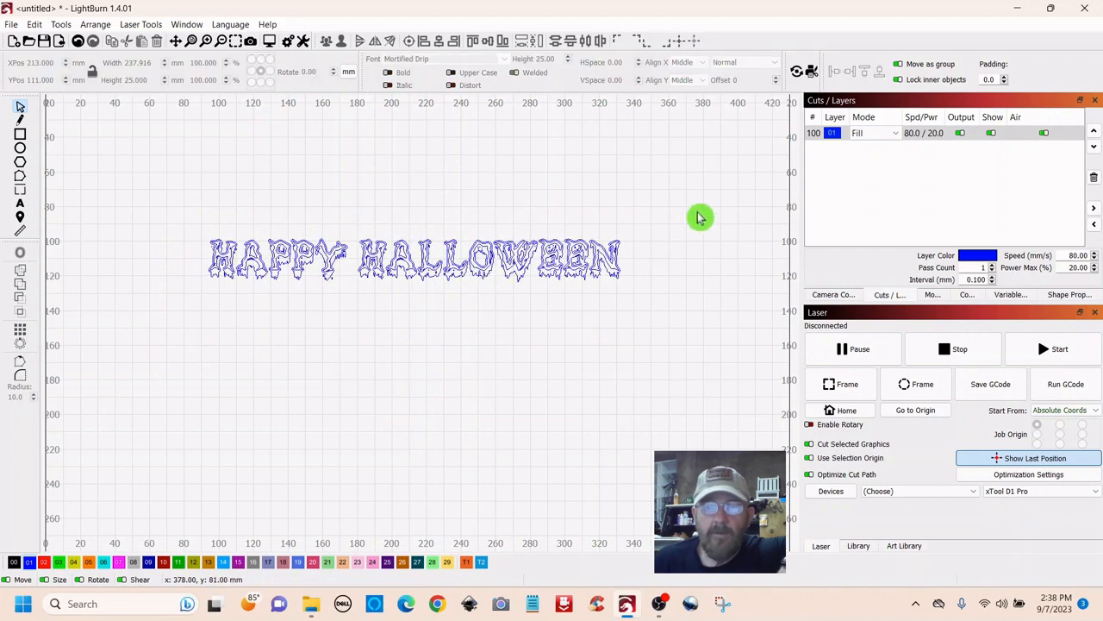
pyautogui.moveTo(700, 217); pyautogui.dragTo(534, 223)
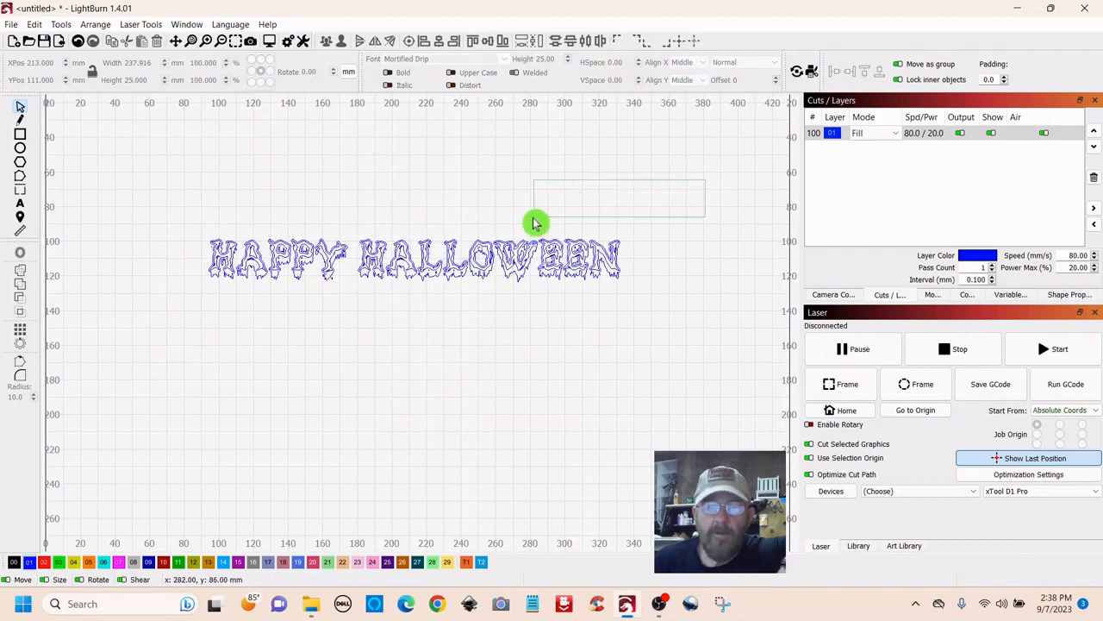
pyautogui.click(414, 259)
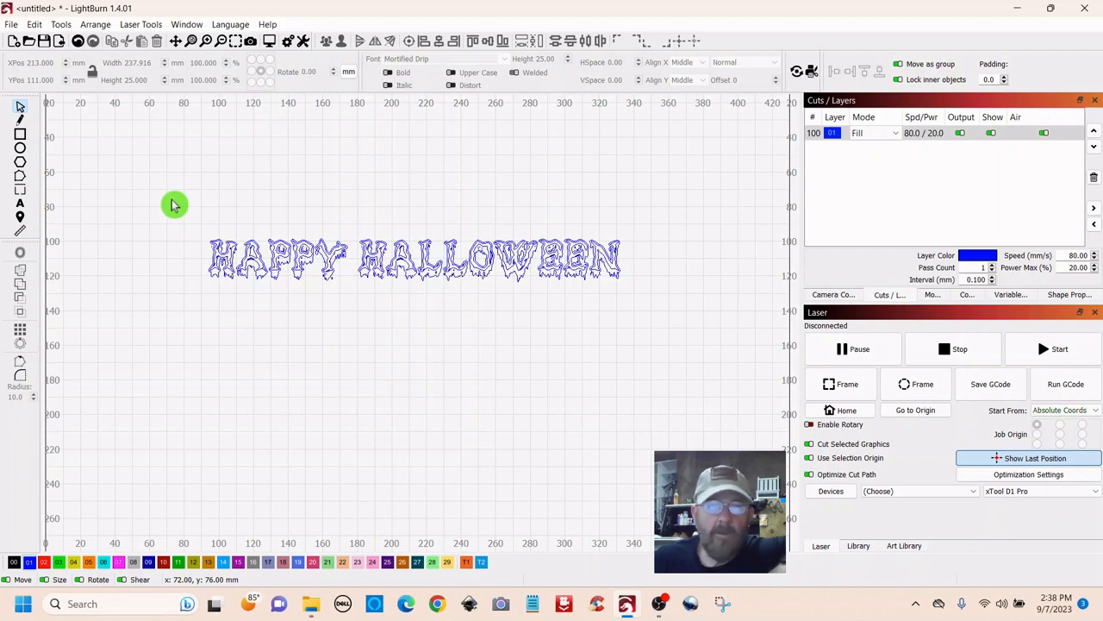
pyautogui.moveTo(175, 196)
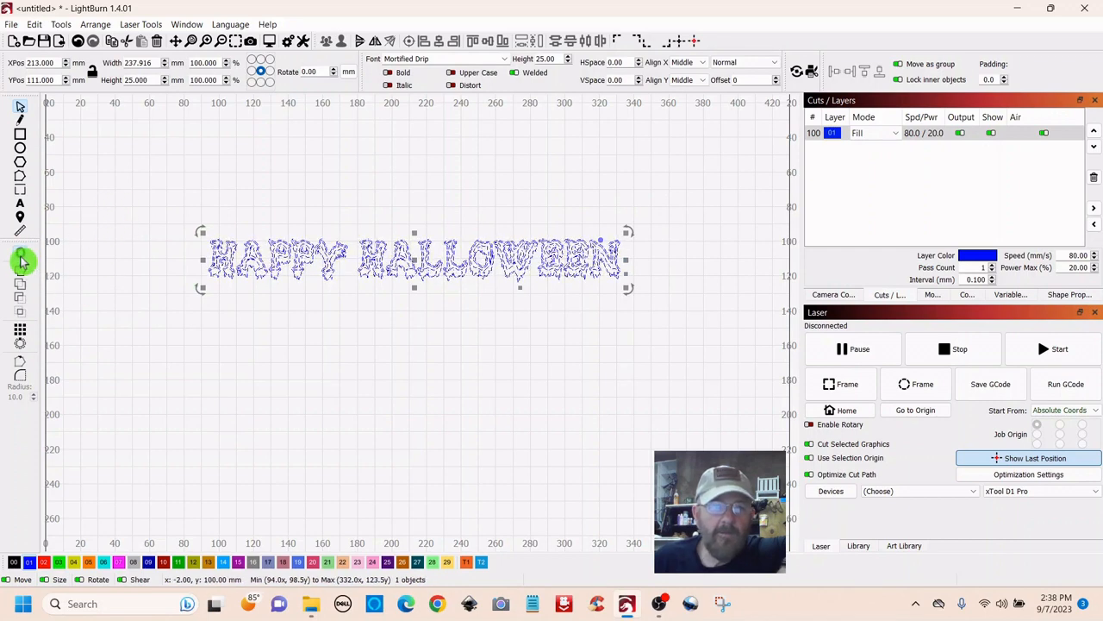
# Apply a 1.50 mm outward, round-cornered offset around the HAPPY HALLOWEEN lettering.
pyautogui.click(22, 263)
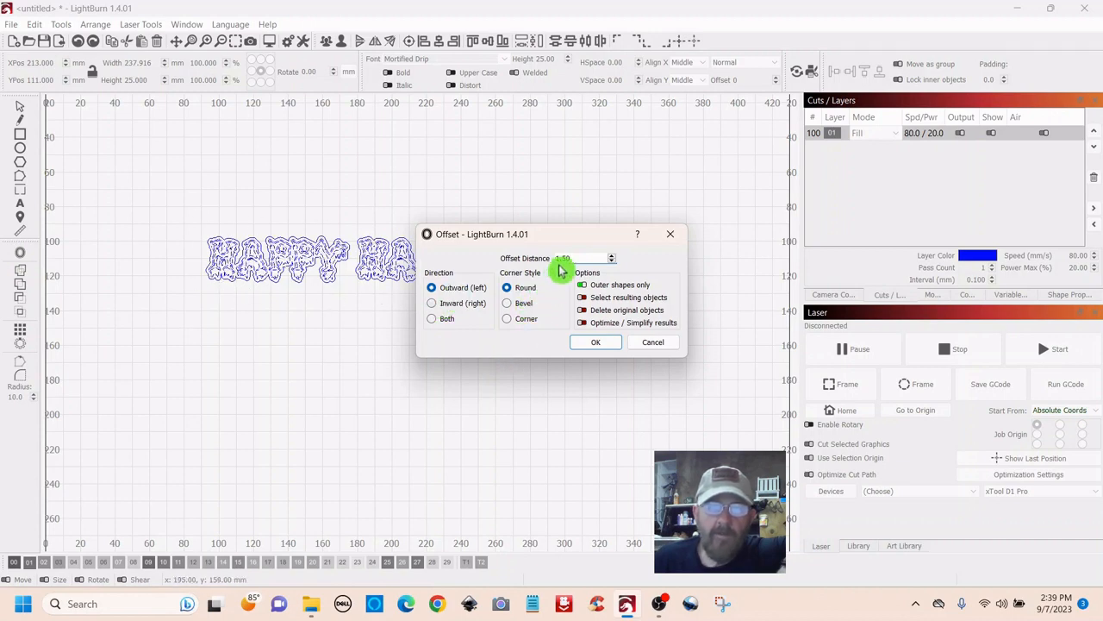
pyautogui.moveTo(588, 258)
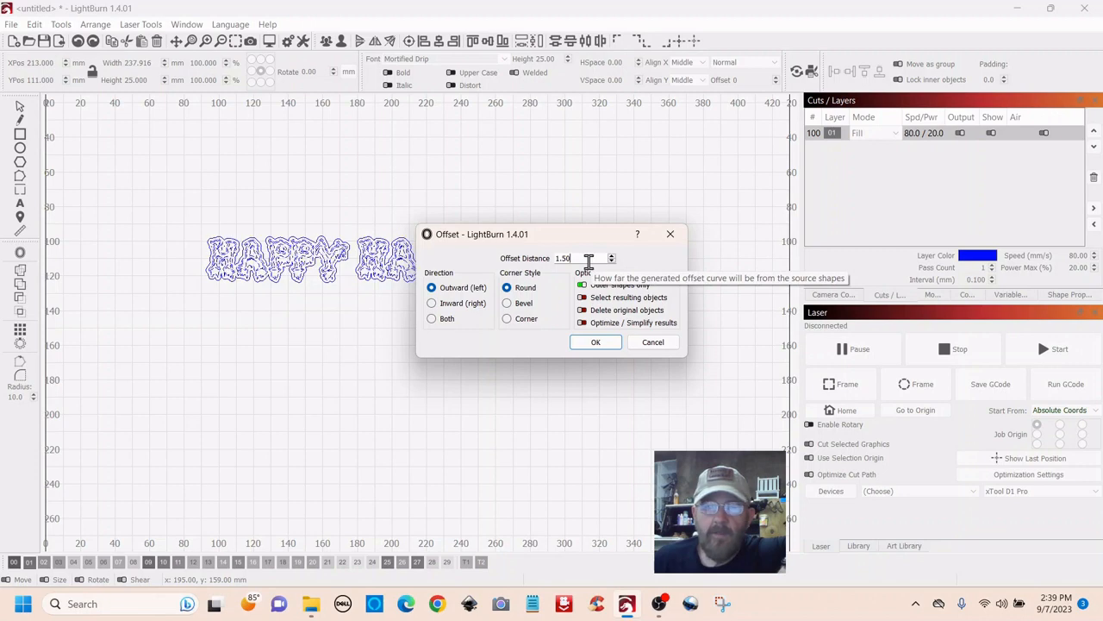
pyautogui.moveTo(557, 303)
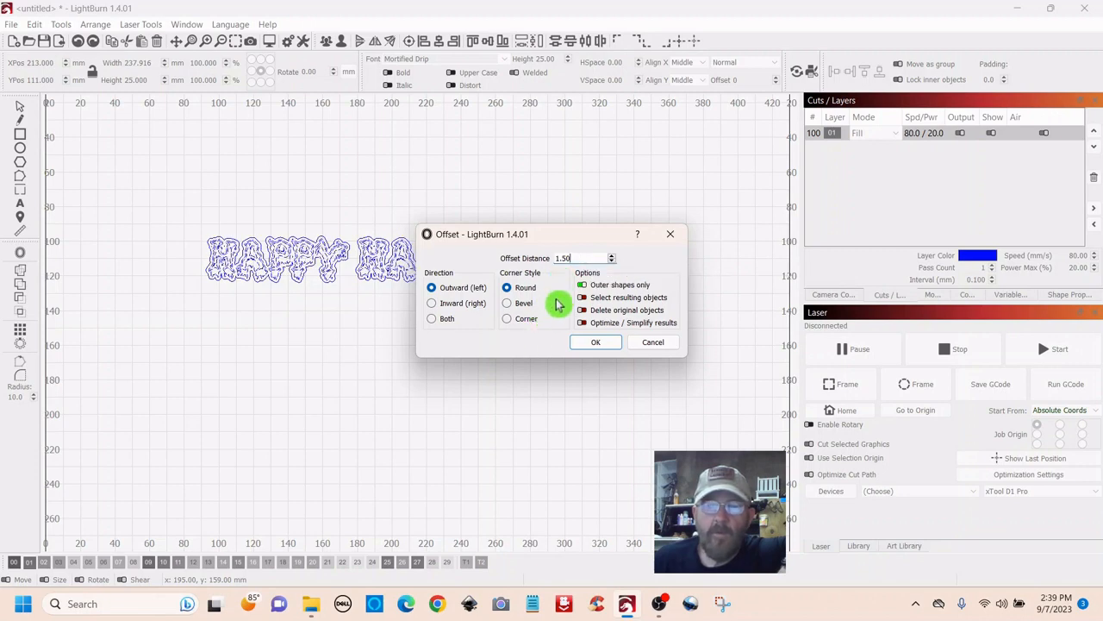
pyautogui.moveTo(563, 310)
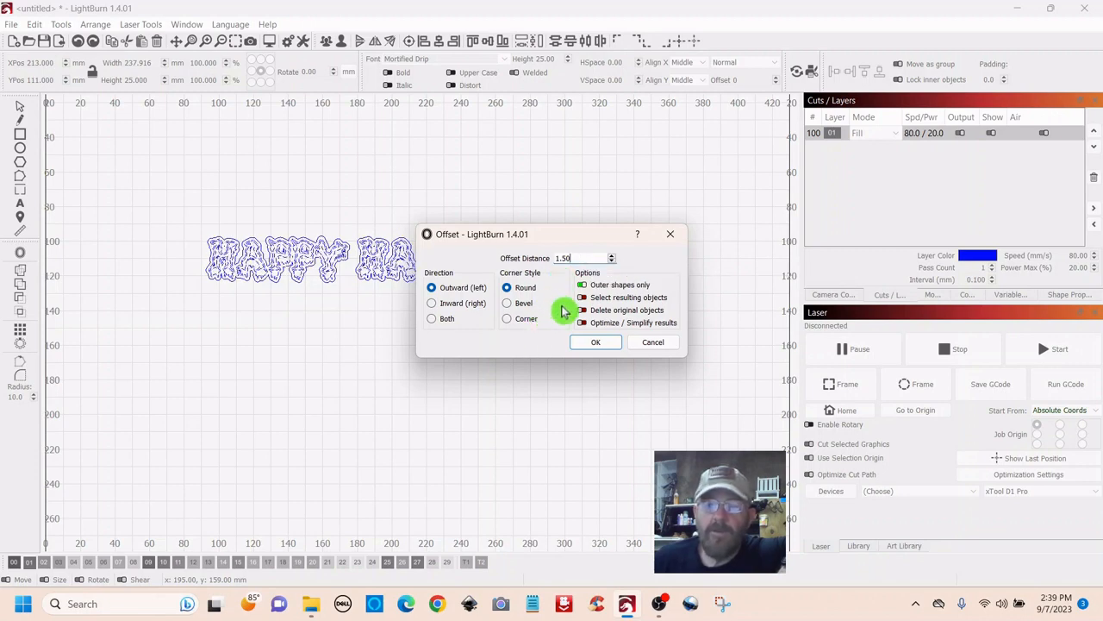
pyautogui.moveTo(552, 327)
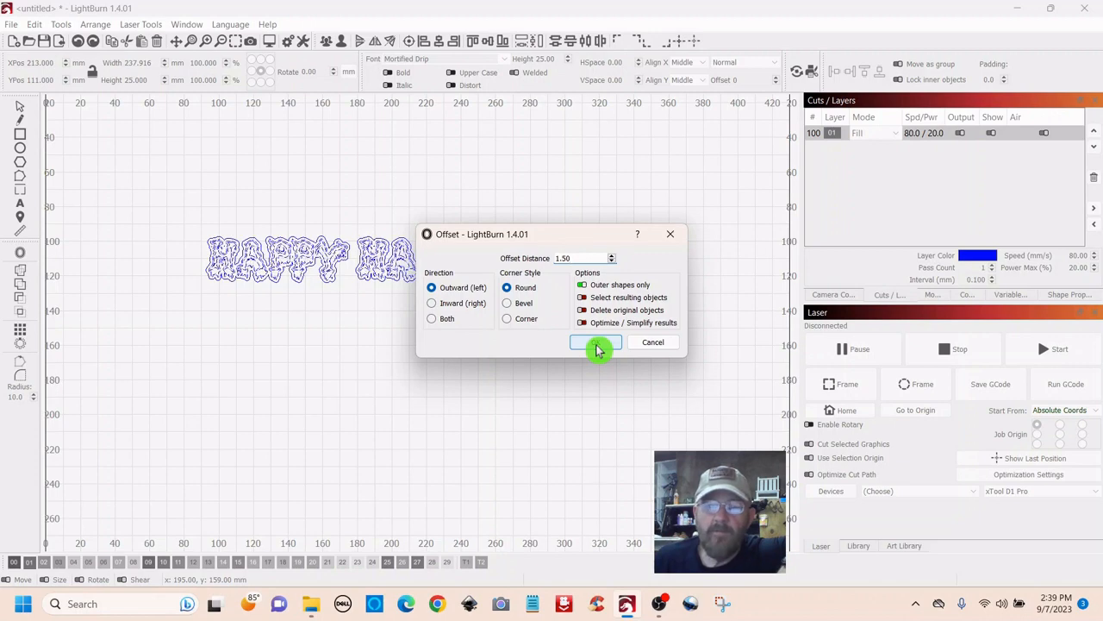
pyautogui.click(597, 342)
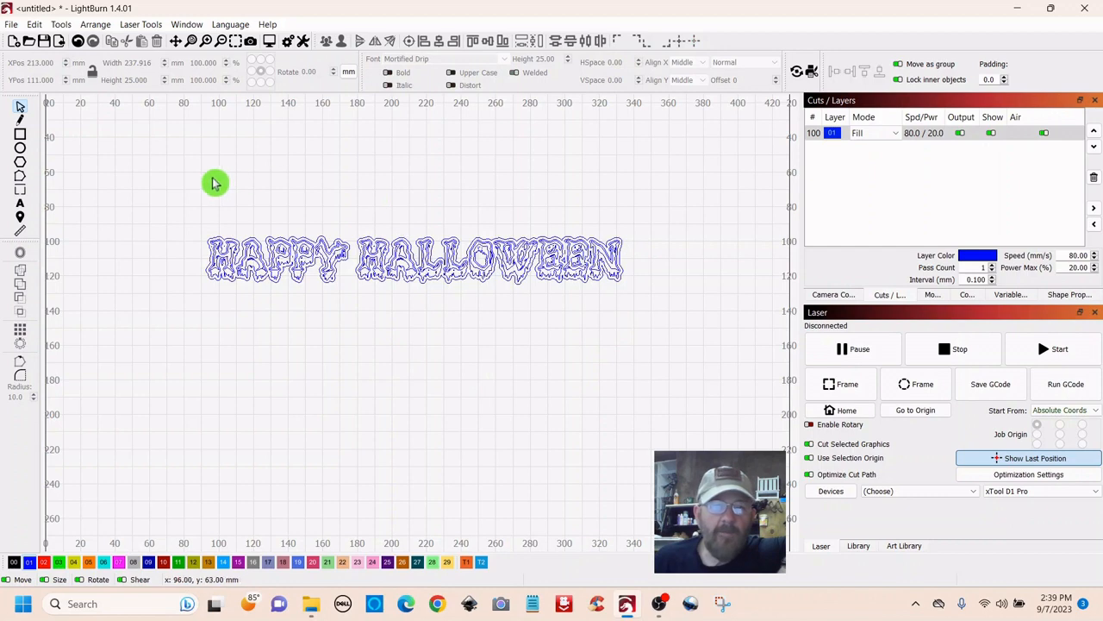
pyautogui.moveTo(296, 319)
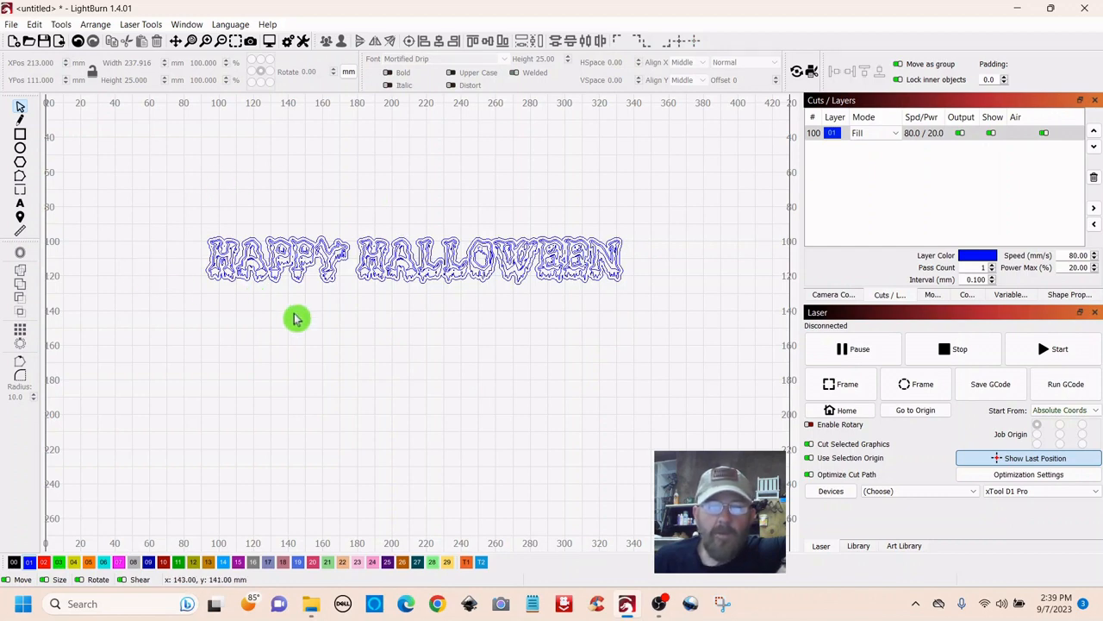
pyautogui.moveTo(297, 328)
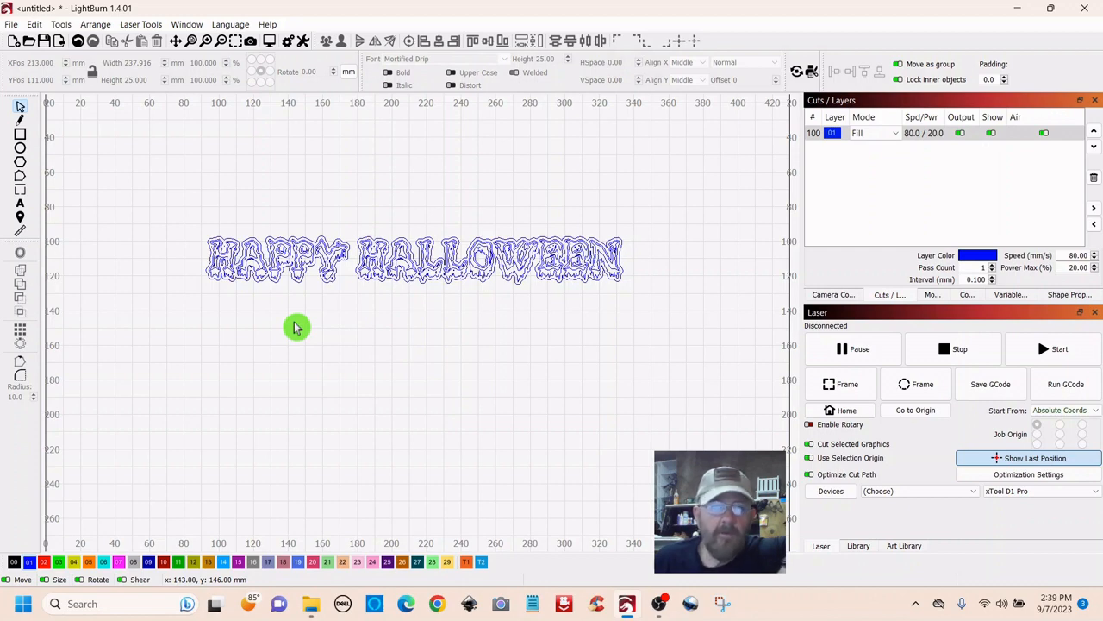
pyautogui.moveTo(660, 217)
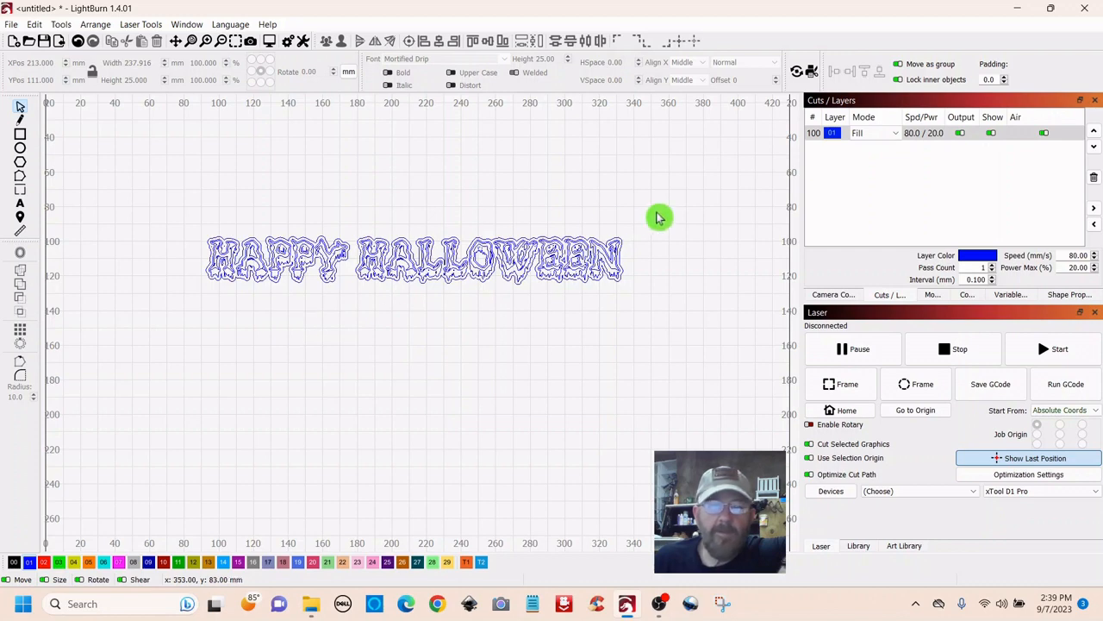
pyautogui.moveTo(181, 181)
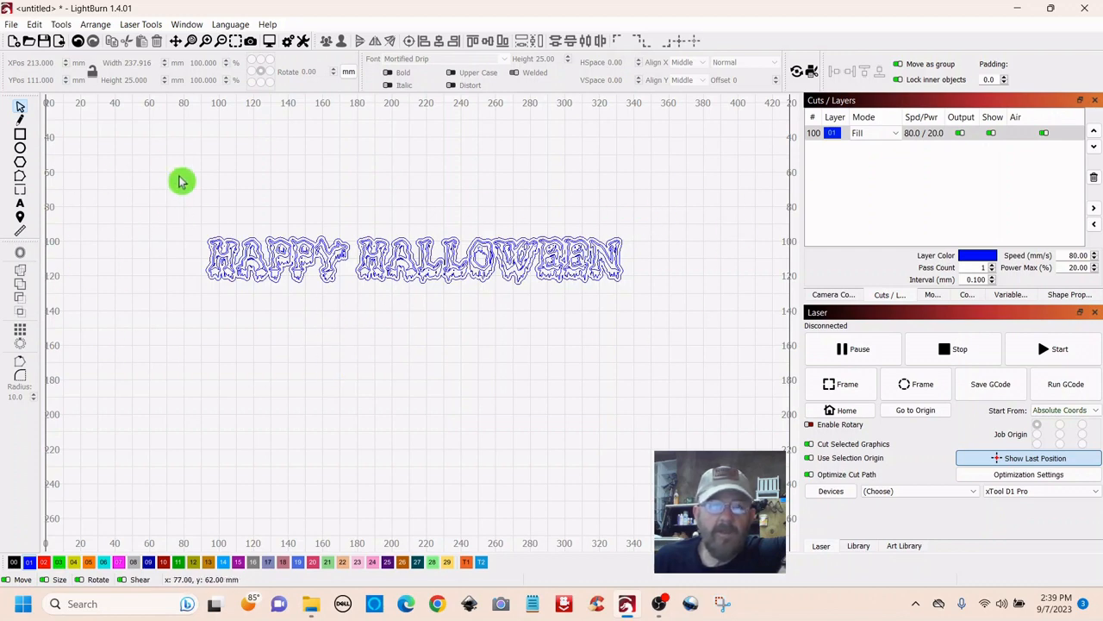
pyautogui.moveTo(668, 211)
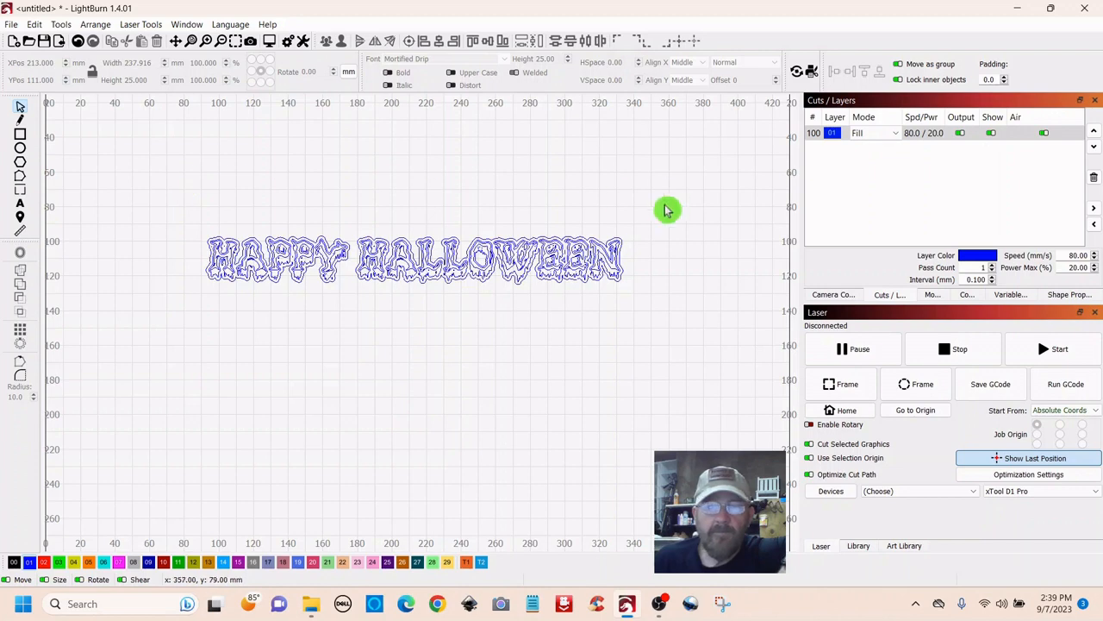
# Marquee-select the HAPPY HALLOWEEN lettering together with its offset outline.
pyautogui.moveTo(668, 210); pyautogui.dragTo(169, 356)
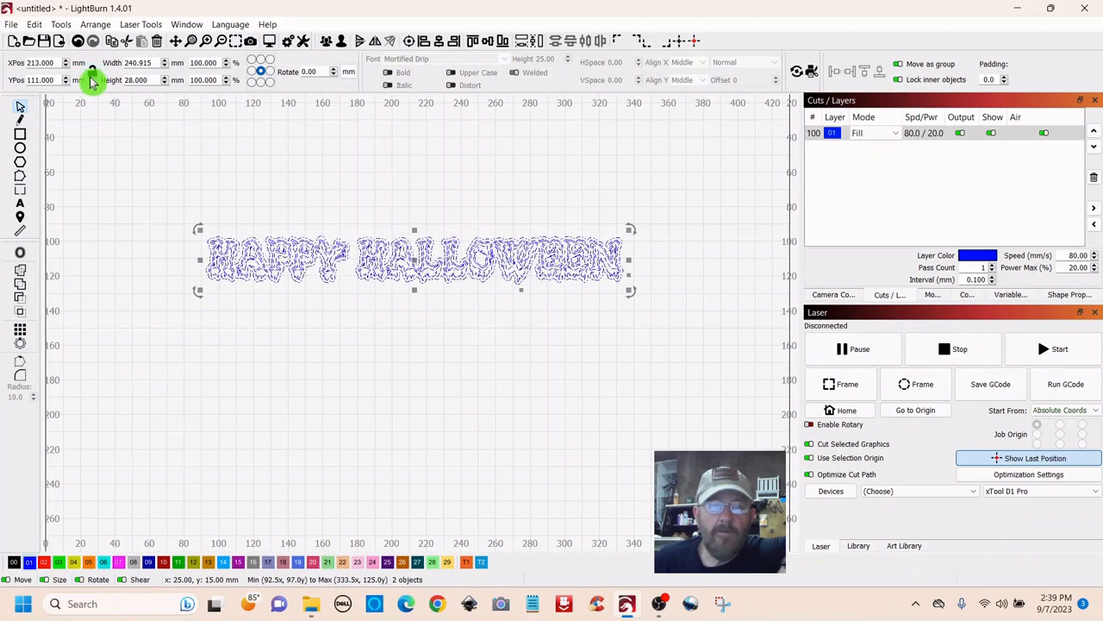
pyautogui.moveTo(92, 80)
pyautogui.write('257.000')
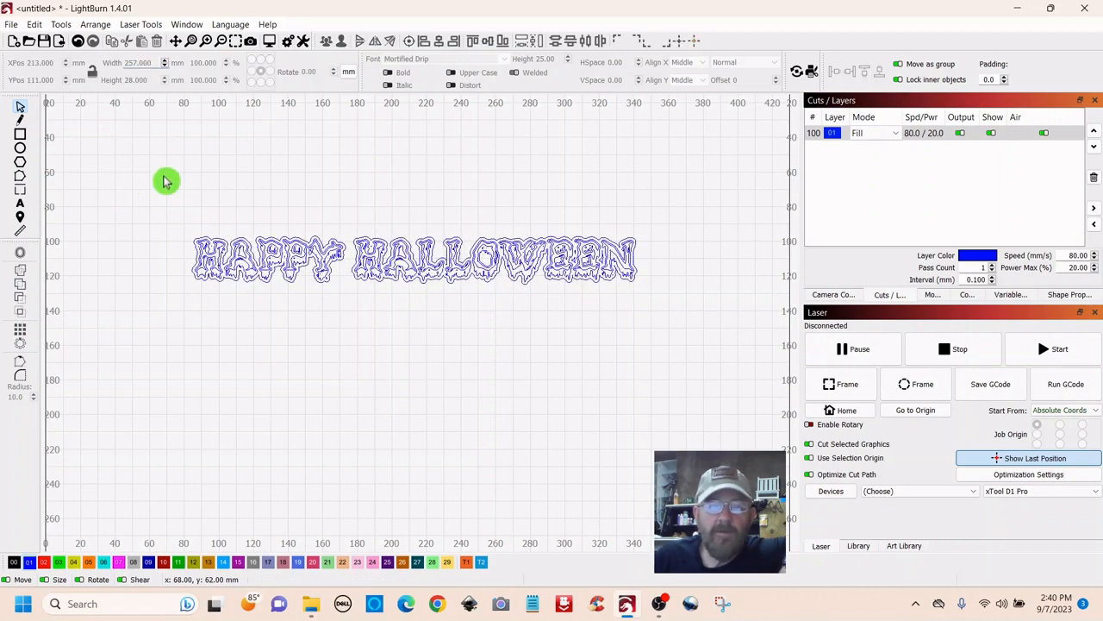
pyautogui.moveTo(145, 103)
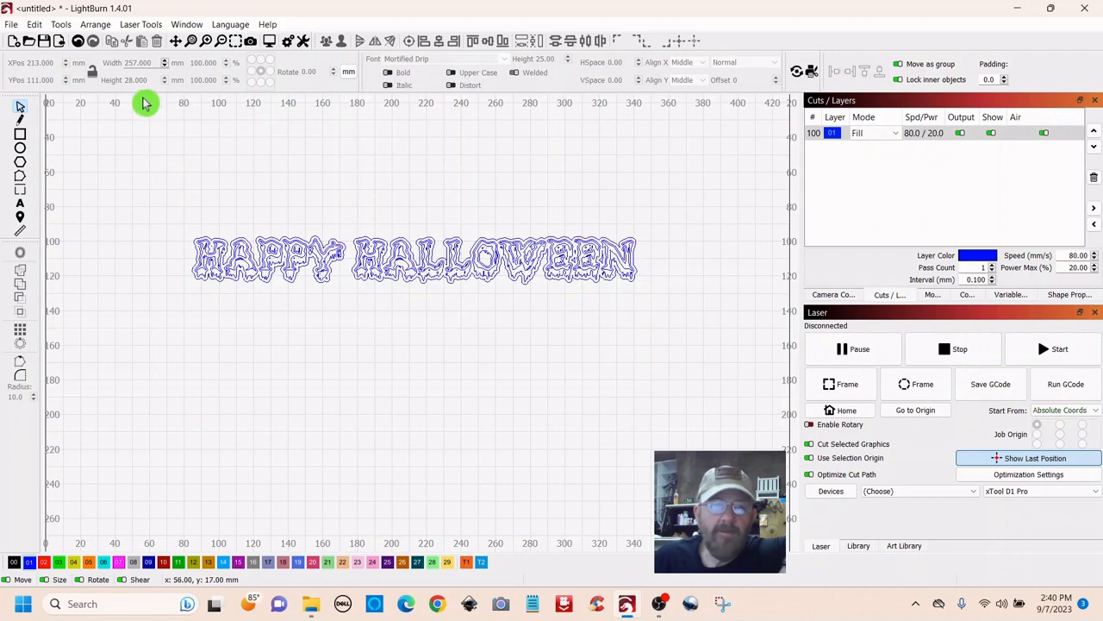
pyautogui.moveTo(156, 133)
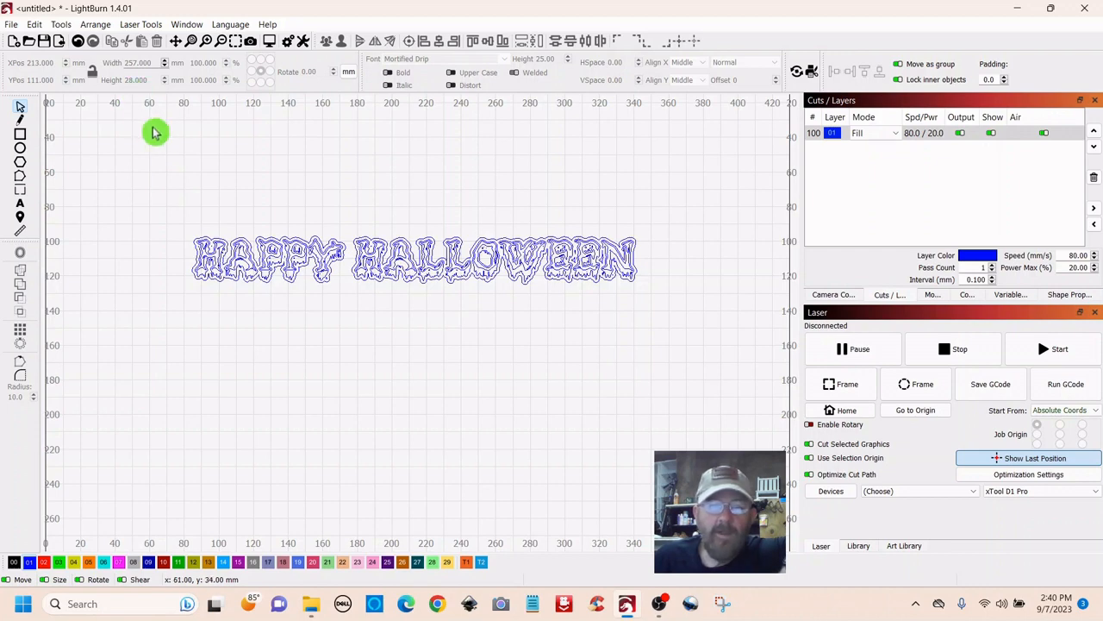
pyautogui.moveTo(294, 190)
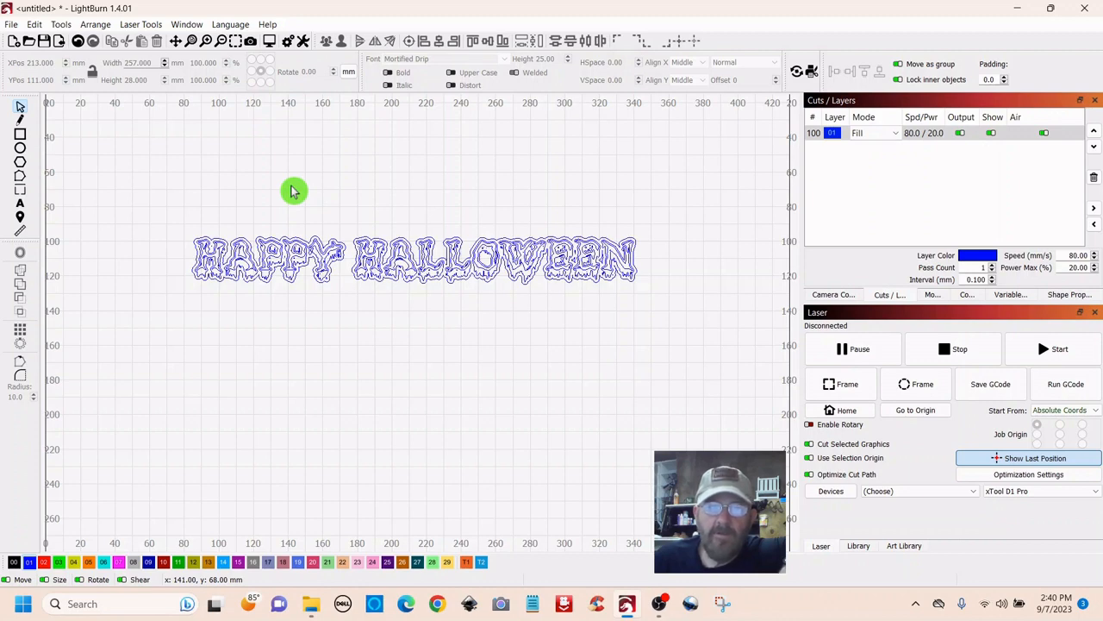
pyautogui.moveTo(295, 196)
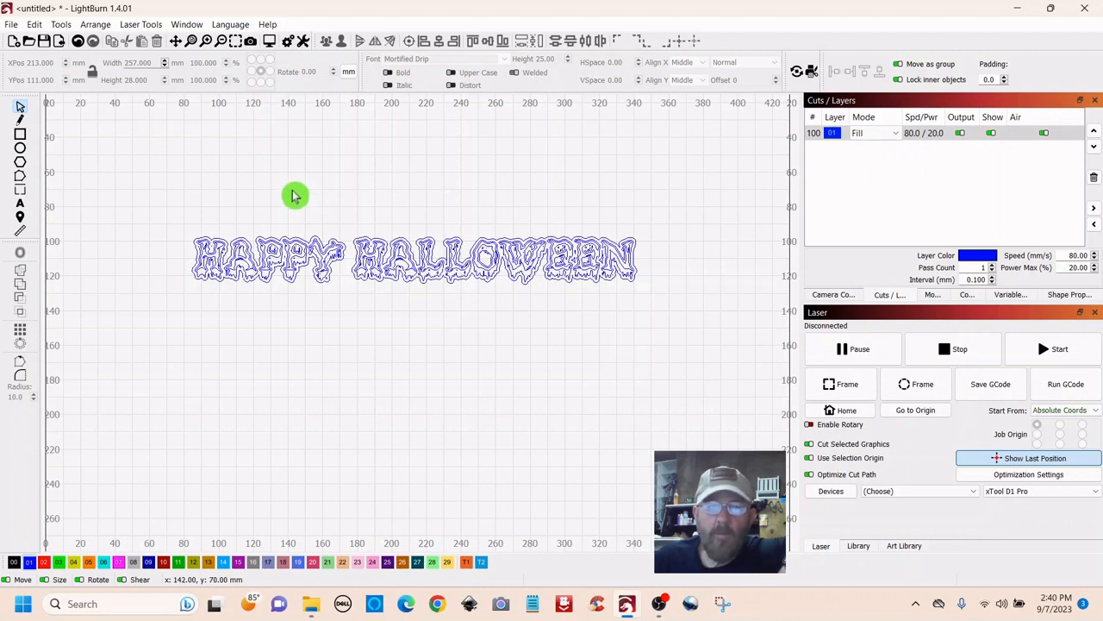
pyautogui.moveTo(315, 315)
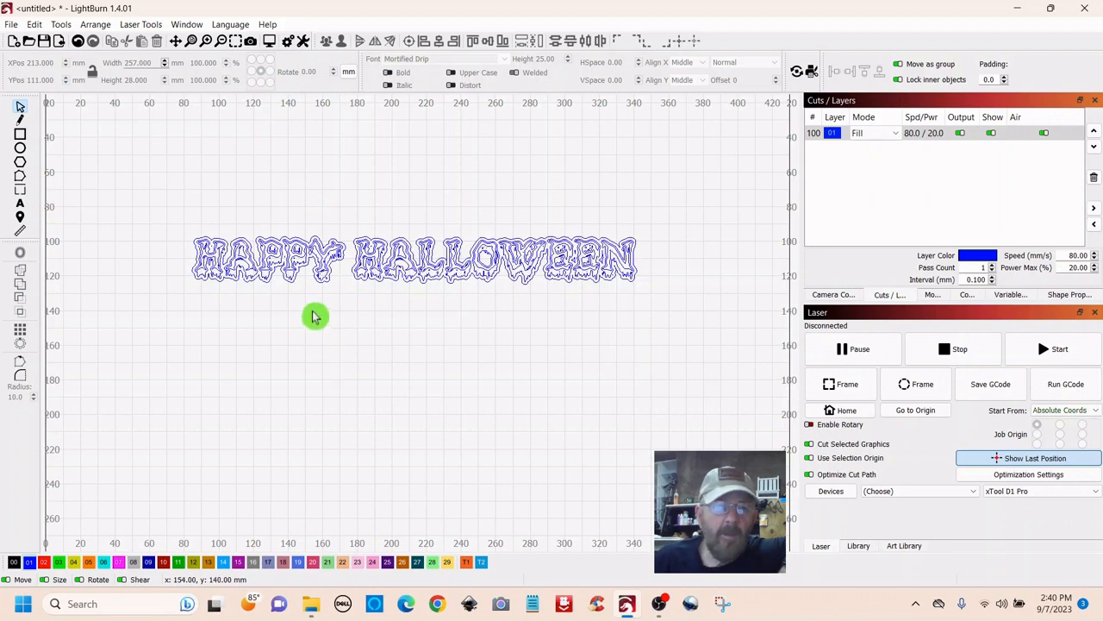
pyautogui.moveTo(319, 297)
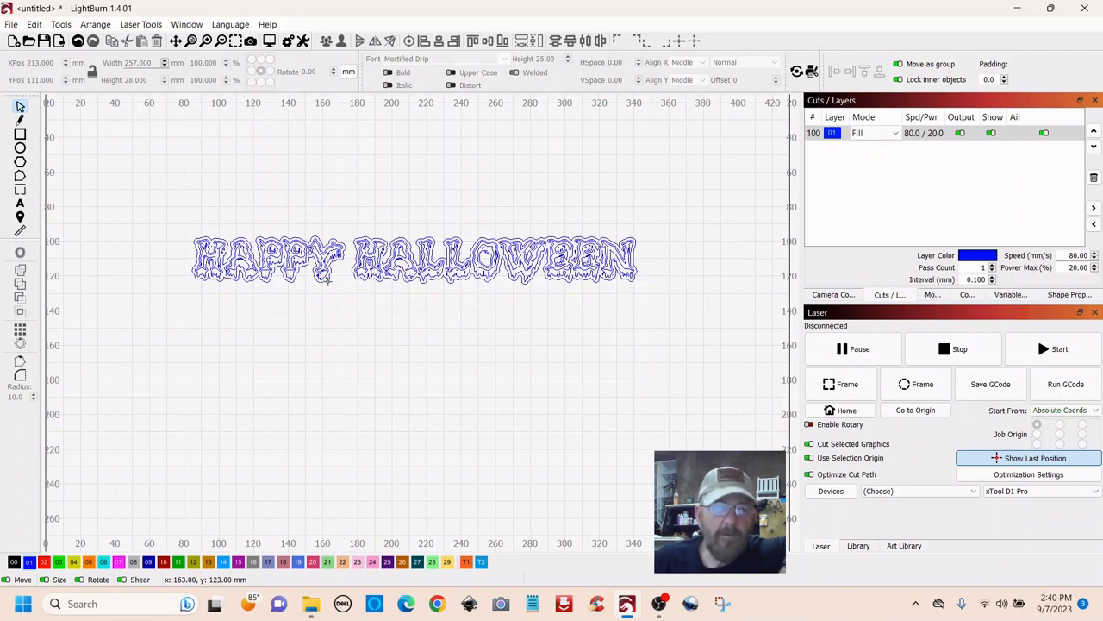
pyautogui.moveTo(329, 280)
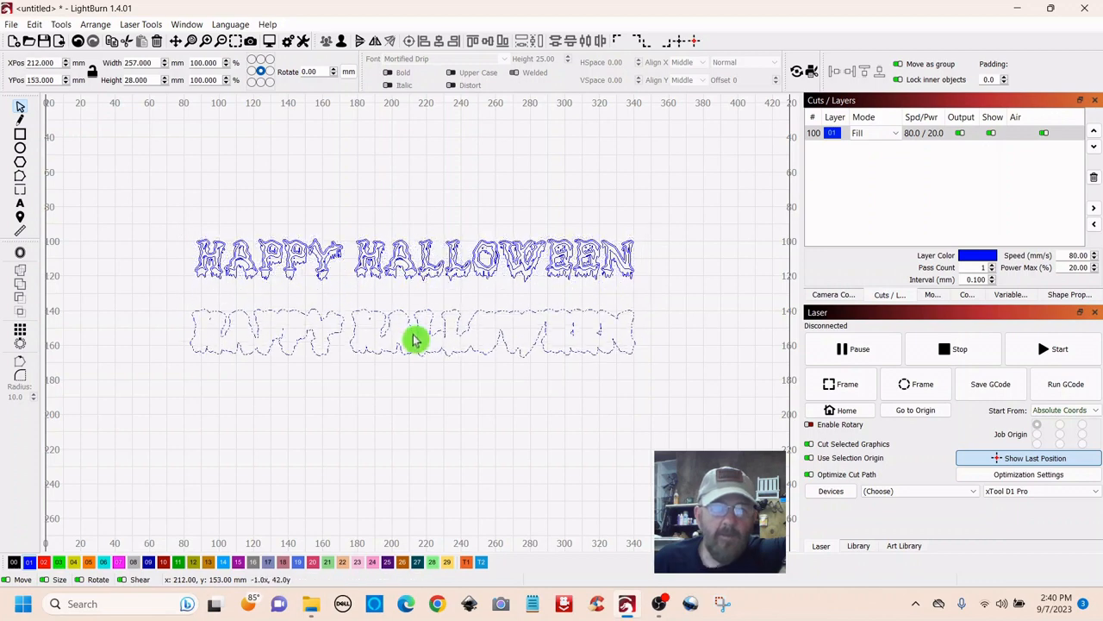
# Select the offset outline shape sitting below the lettering.
pyautogui.click(414, 340)
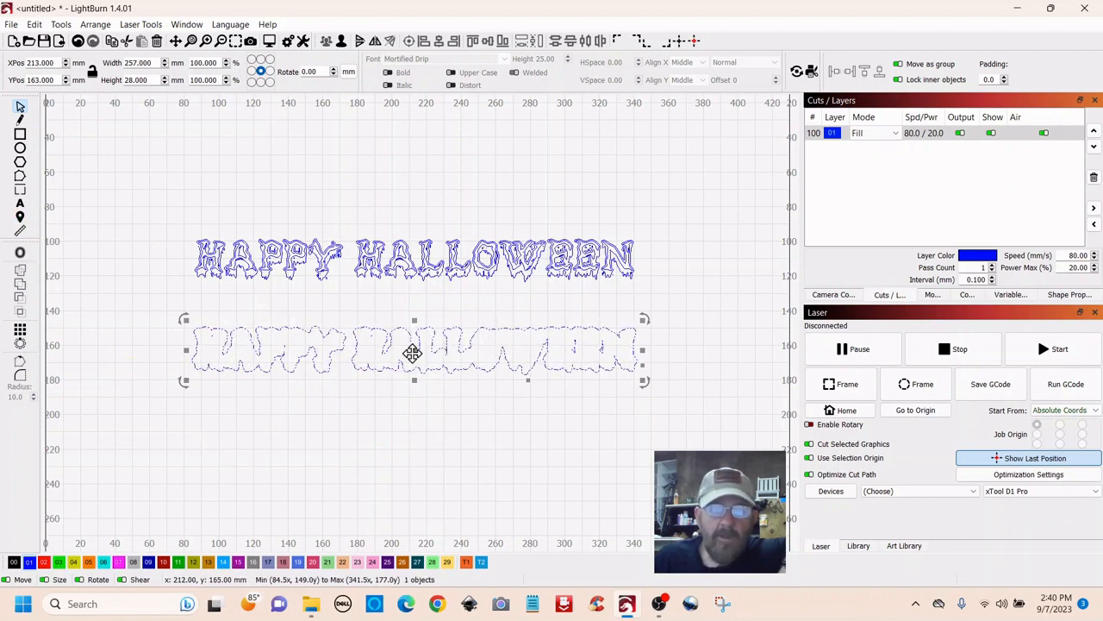
# Ungroup the backing outline into separate pieces and clear the selection.
pyautogui.rightClick(412, 352)
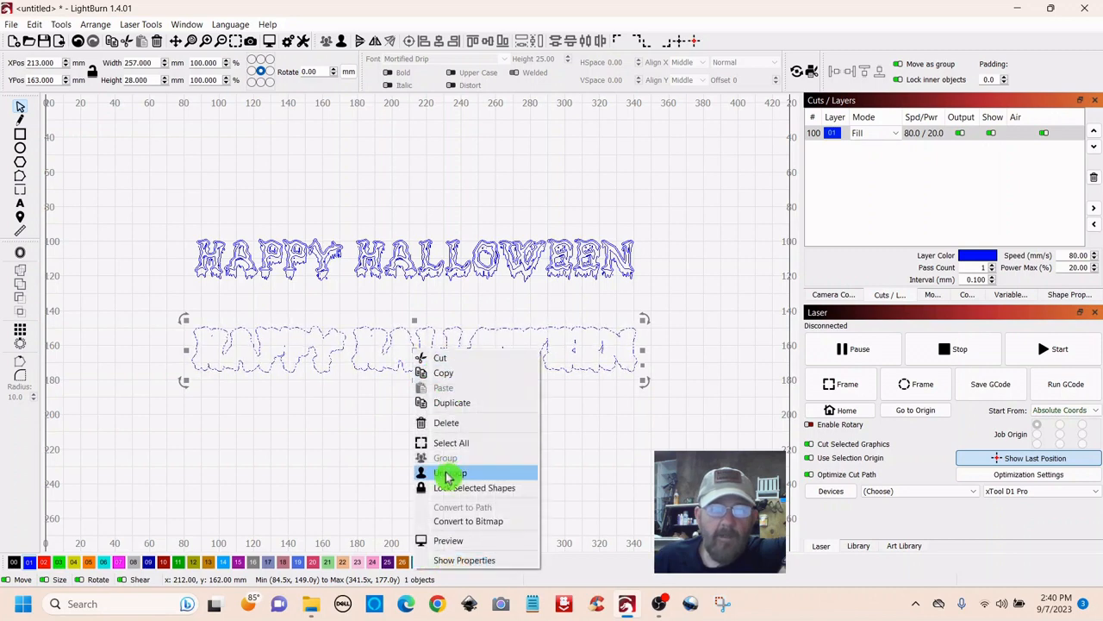
pyautogui.click(448, 473)
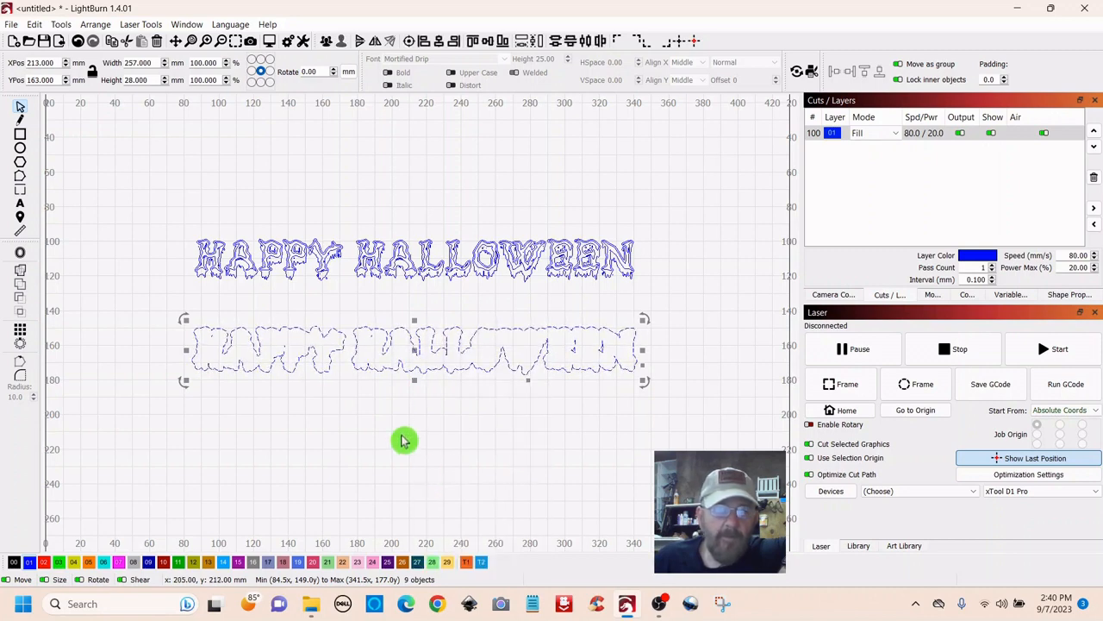
pyautogui.click(294, 358)
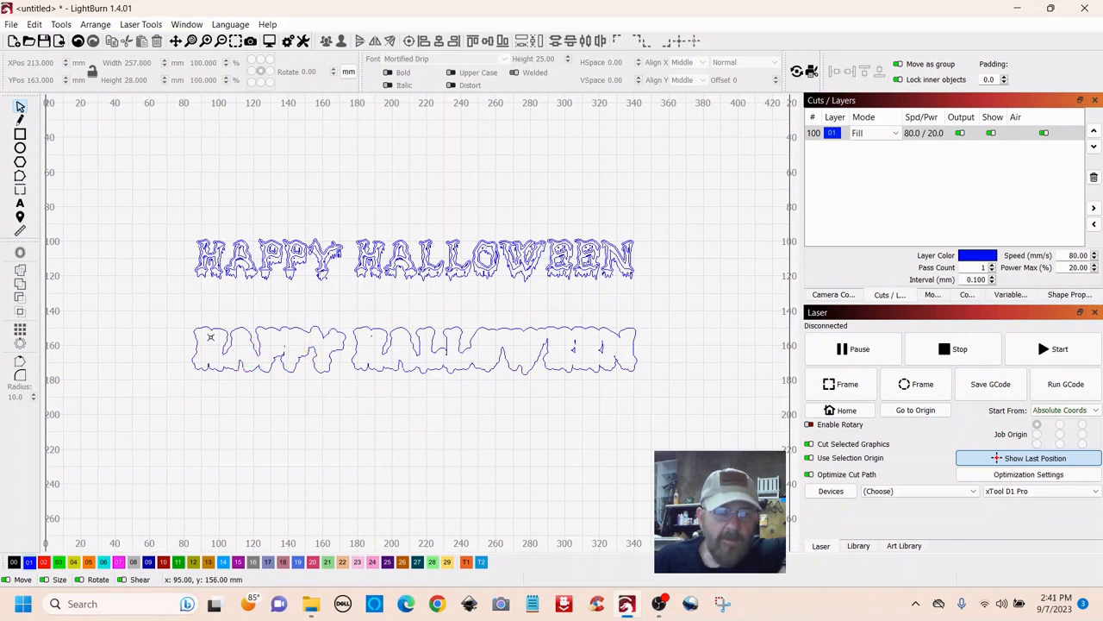
# Select the tiny stray pieces inside the outline, then marquee-select the whole backing outline.
pyautogui.click(211, 336)
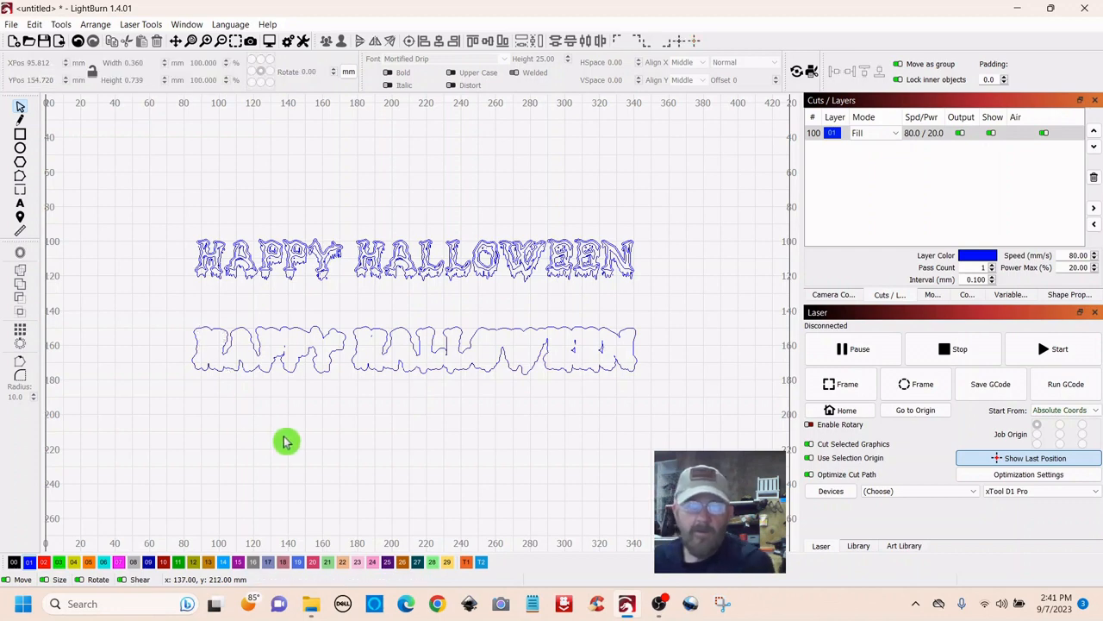
pyautogui.moveTo(595, 349)
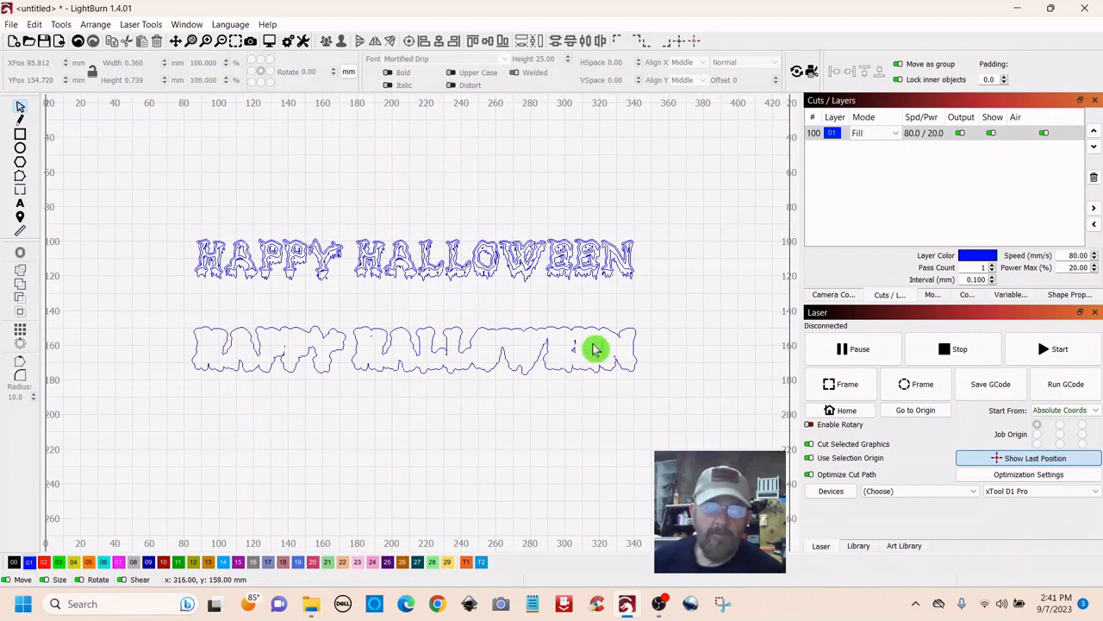
pyautogui.moveTo(578, 345)
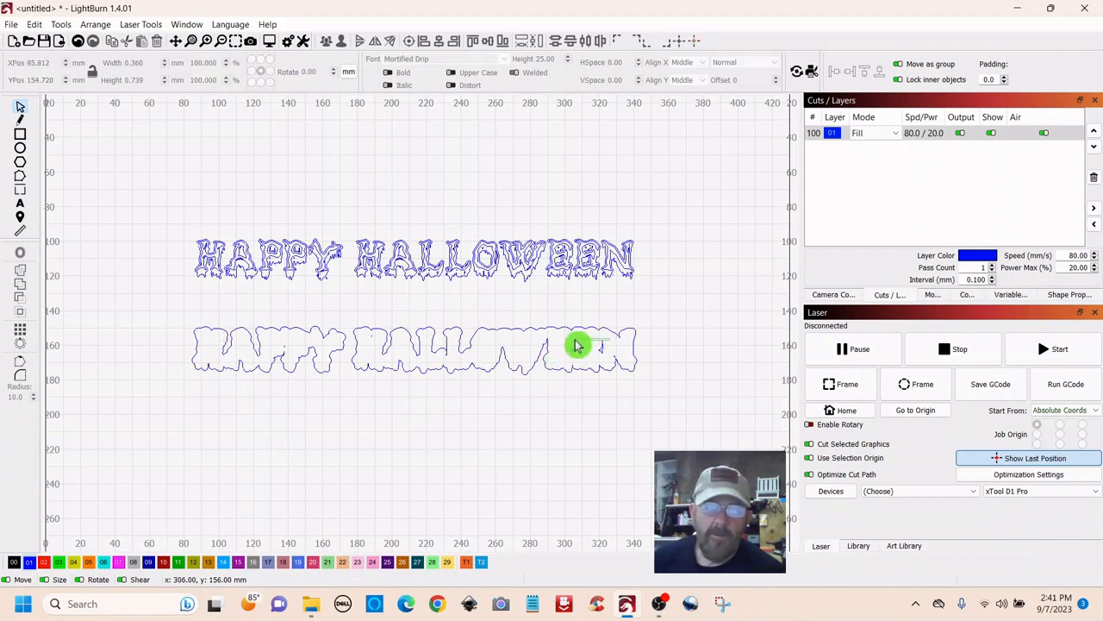
pyautogui.click(586, 345)
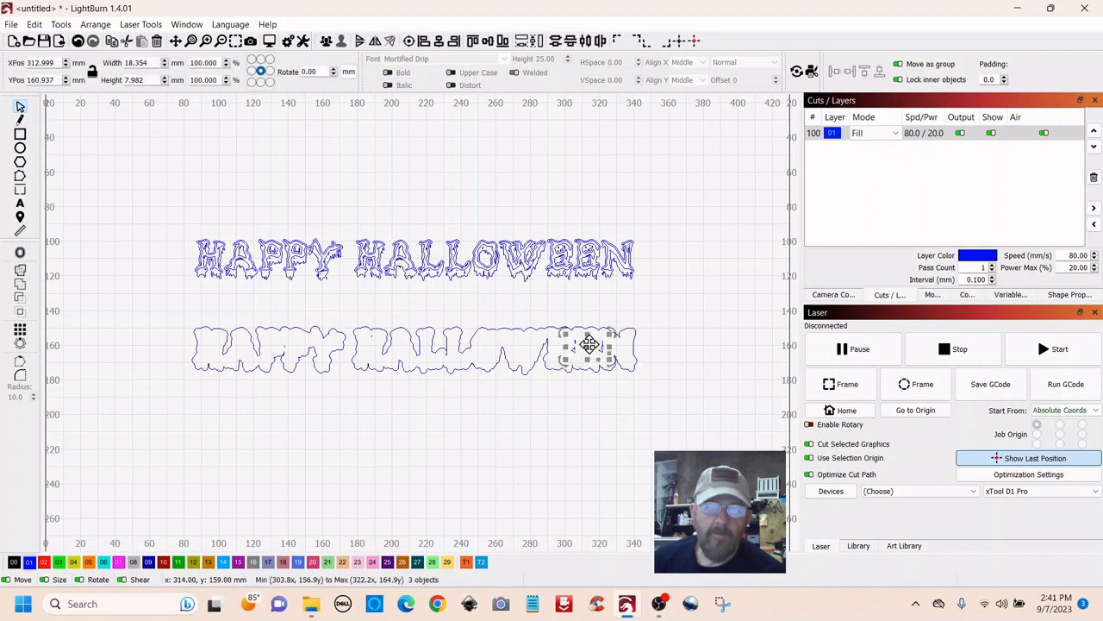
pyautogui.click(465, 453)
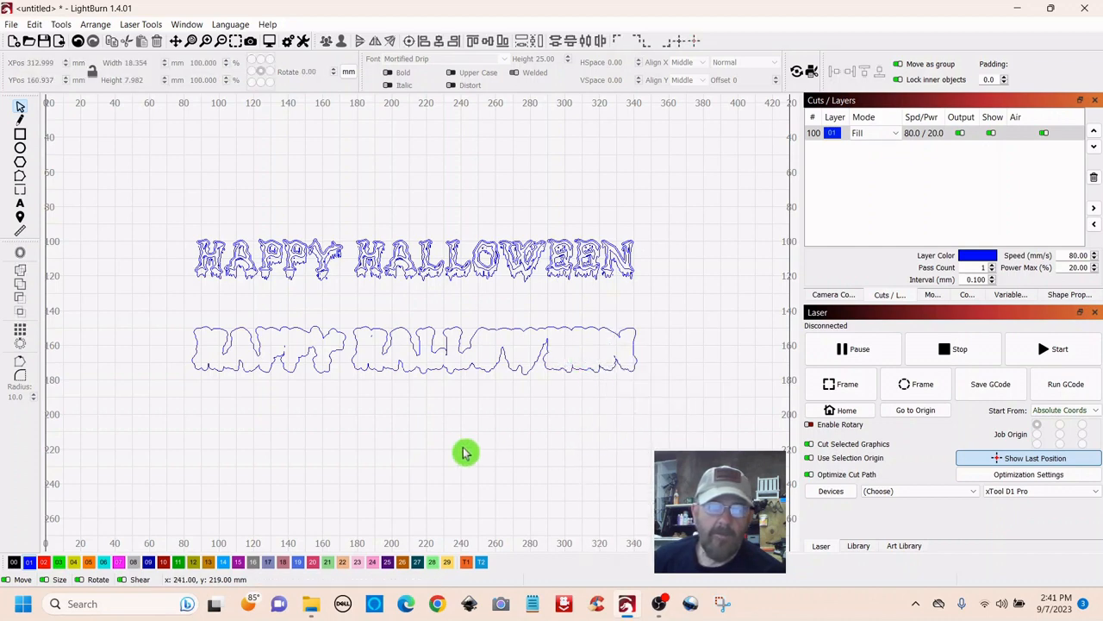
pyautogui.moveTo(373, 336)
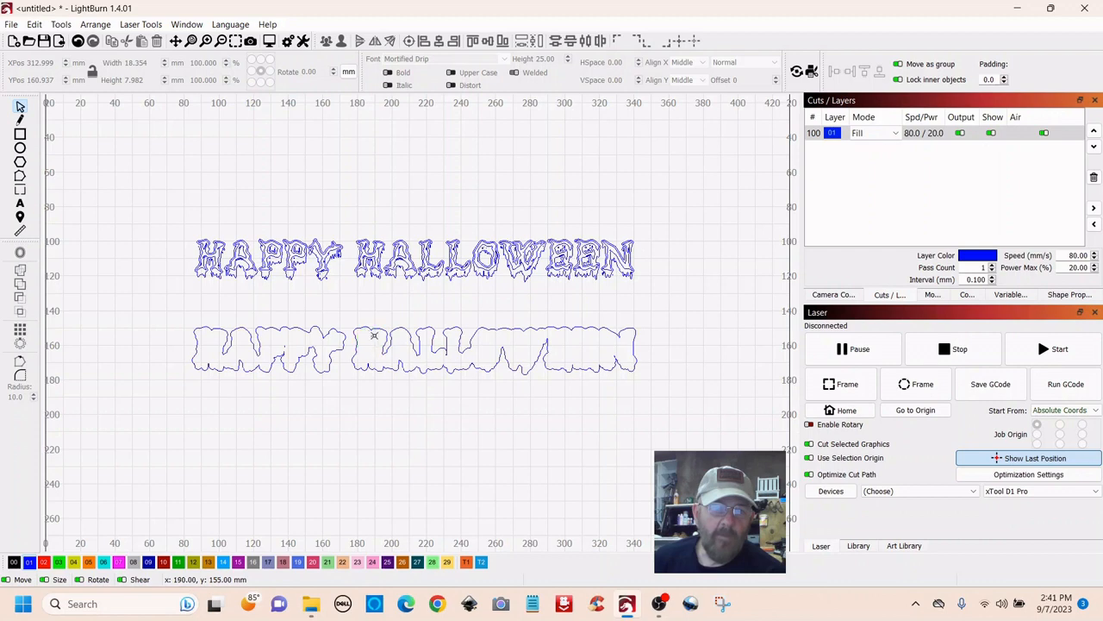
pyautogui.click(372, 337)
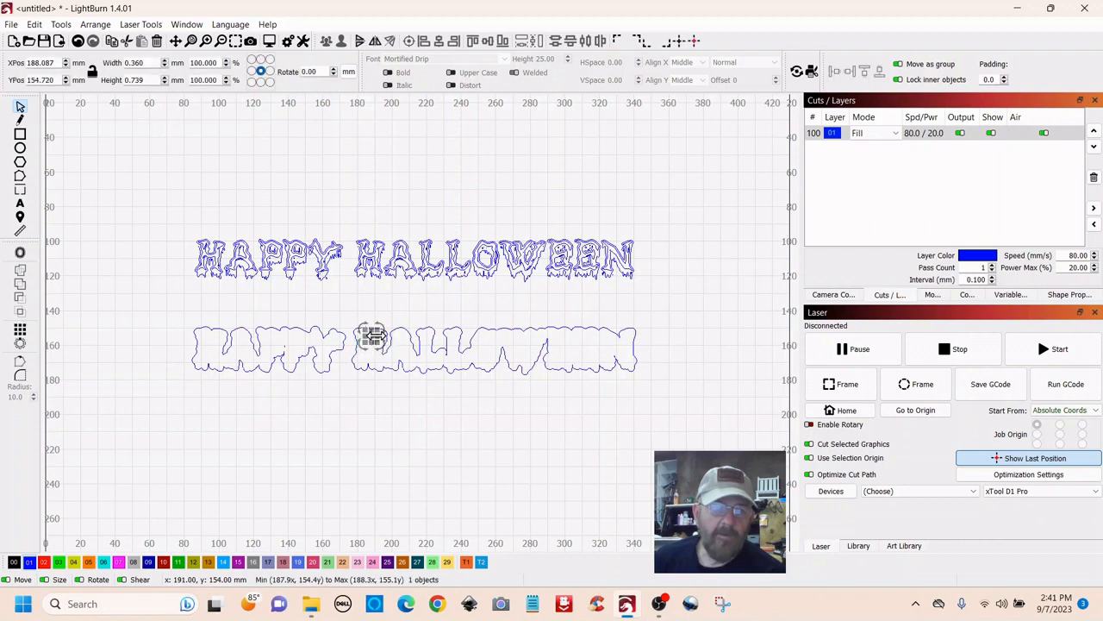
pyautogui.rightClick(373, 336)
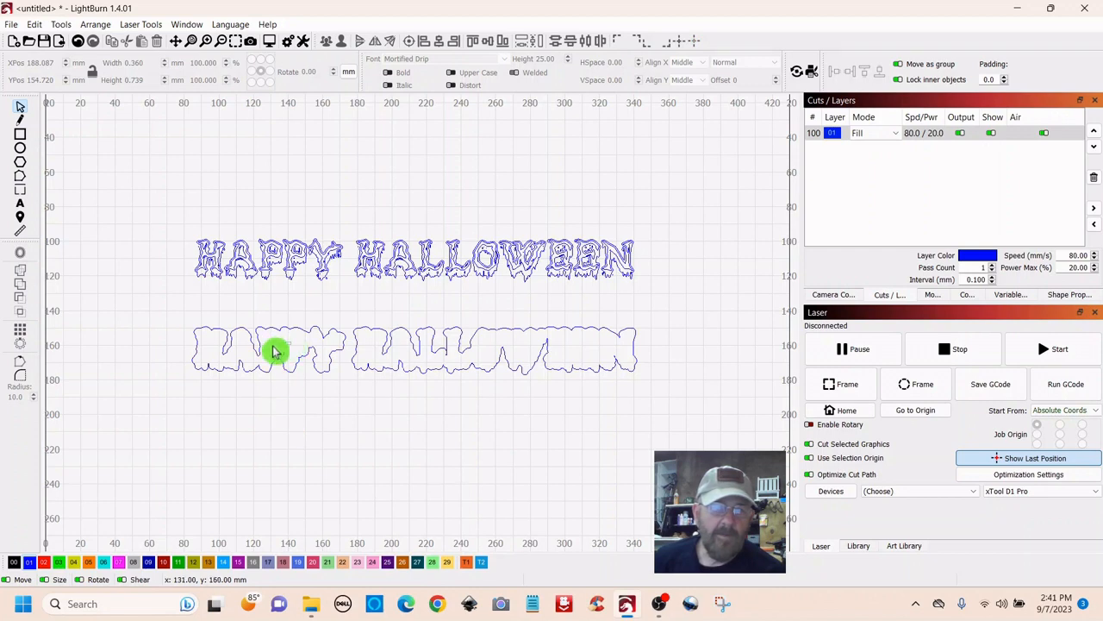
pyautogui.rightClick(285, 349)
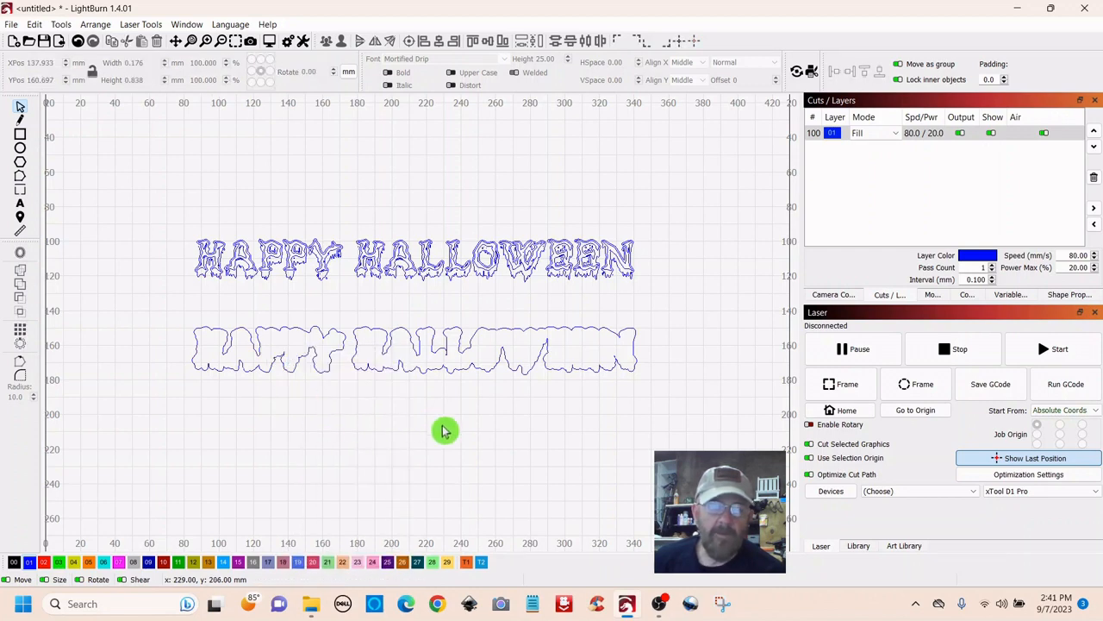
pyautogui.moveTo(669, 313)
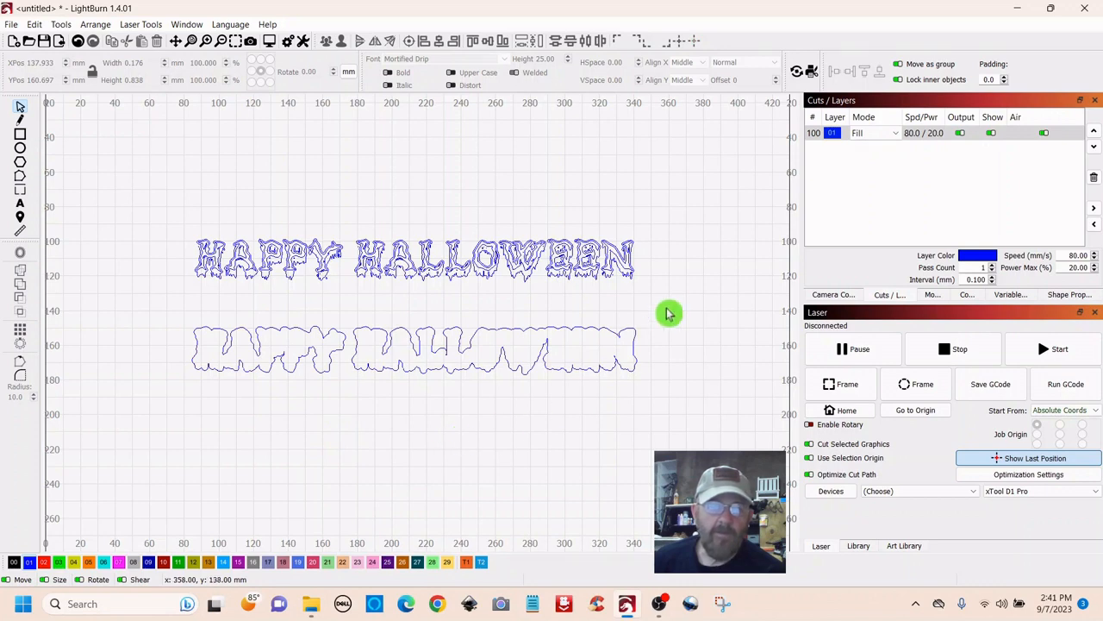
pyautogui.moveTo(668, 313); pyautogui.dragTo(135, 431)
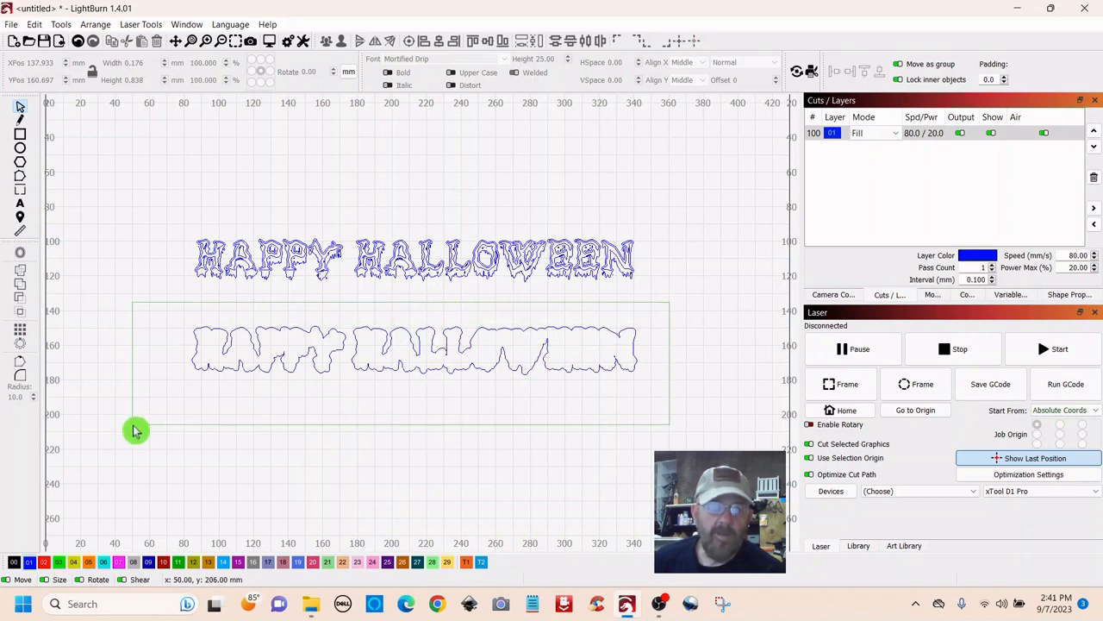
# Group the remaining outline pieces into one backing shape.
pyautogui.click(500, 356)
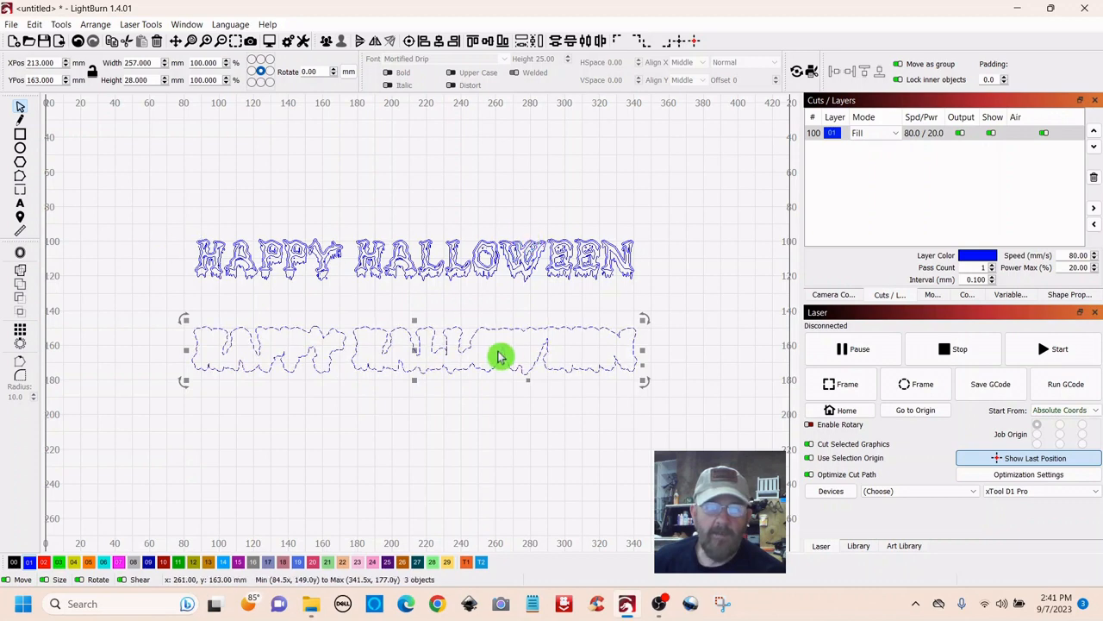
pyautogui.moveTo(414, 349)
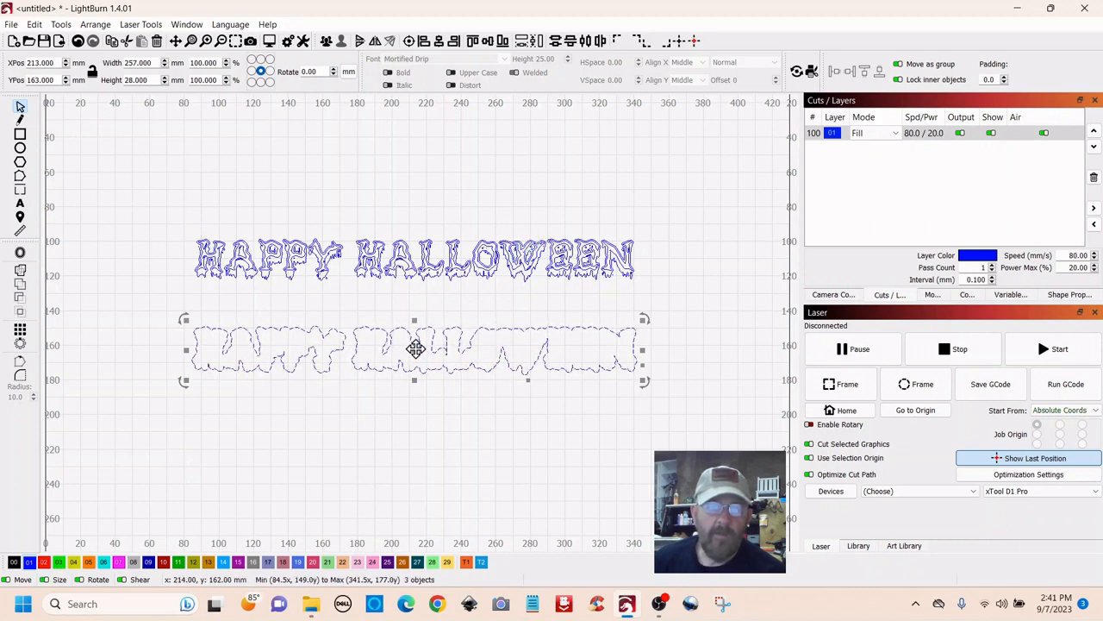
pyautogui.rightClick(414, 349)
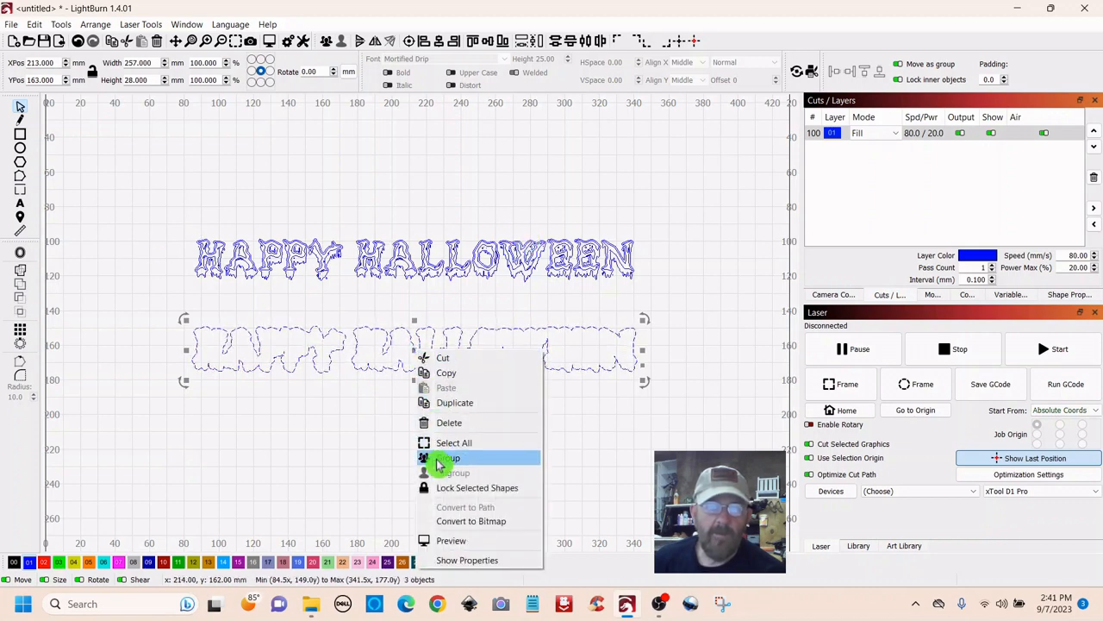
pyautogui.click(451, 457)
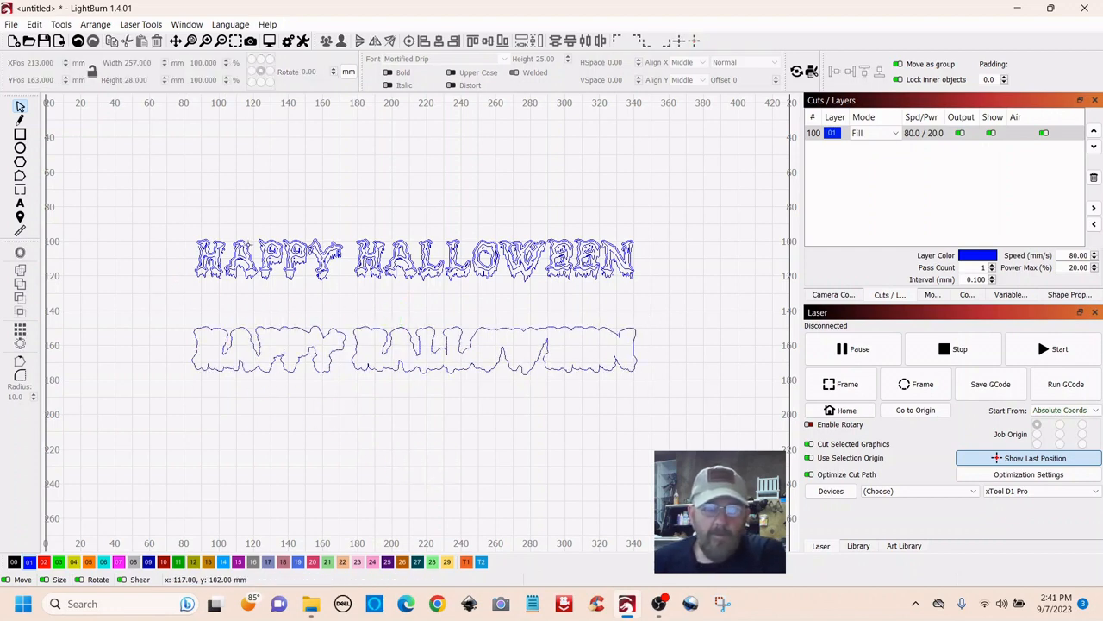
pyautogui.moveTo(414, 402)
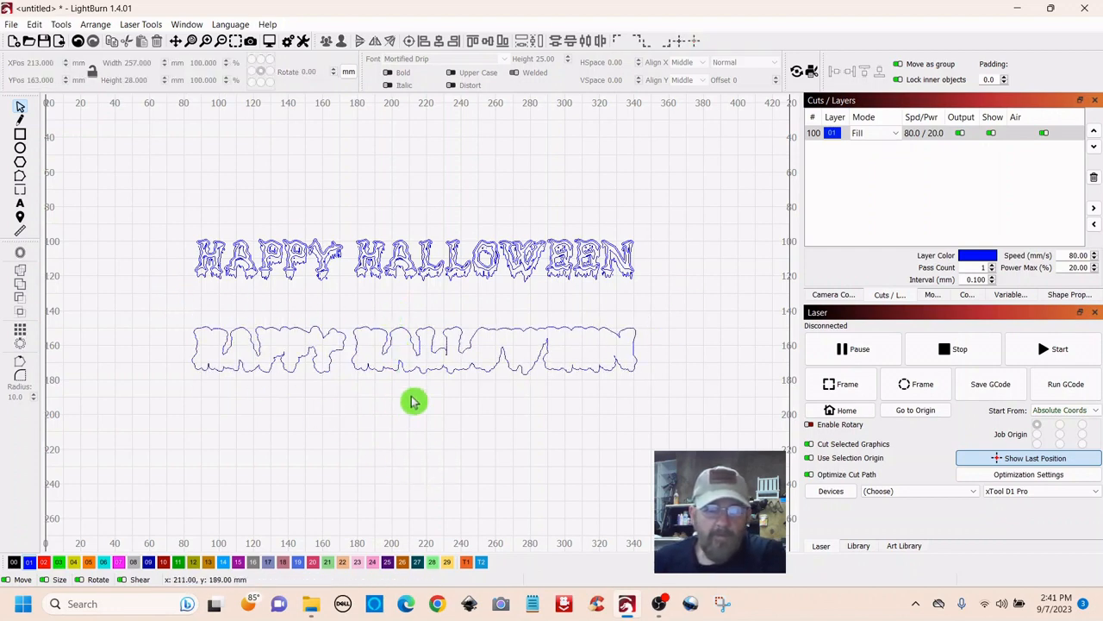
pyautogui.click(413, 349)
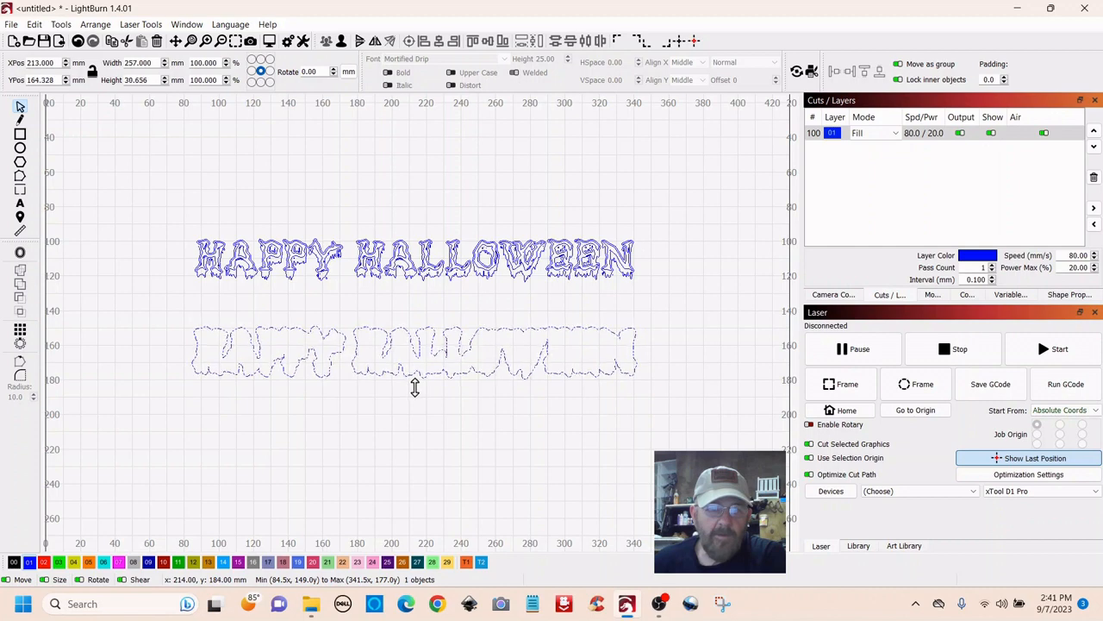
# Move the grouped outline below the engraved text and put it on the black cut layer.
pyautogui.click(397, 362)
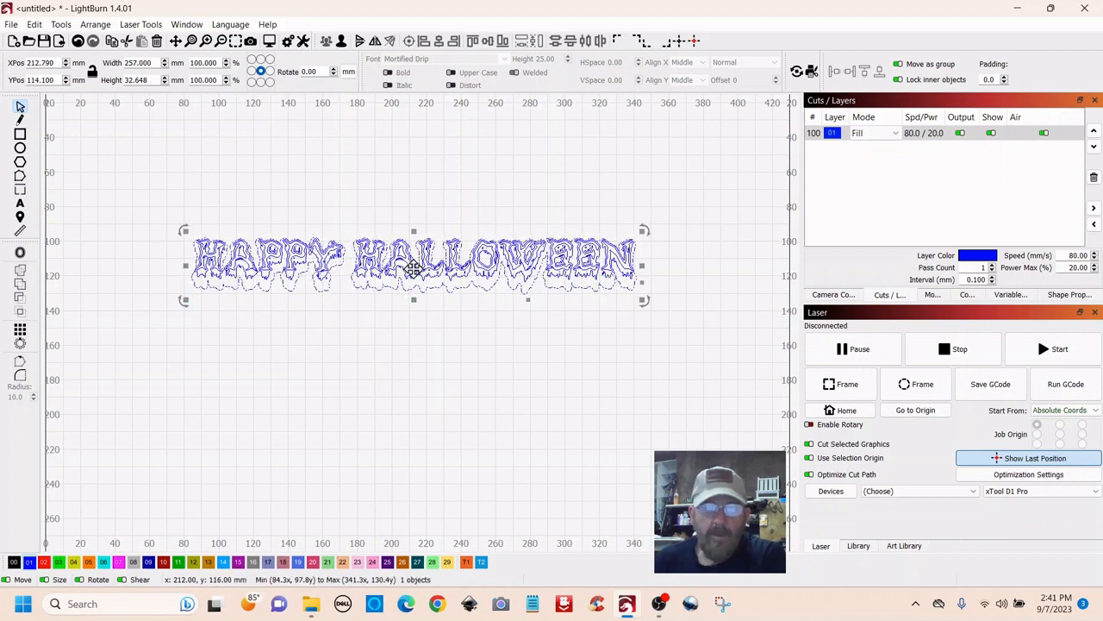
pyautogui.moveTo(414, 266); pyautogui.dragTo(422, 342)
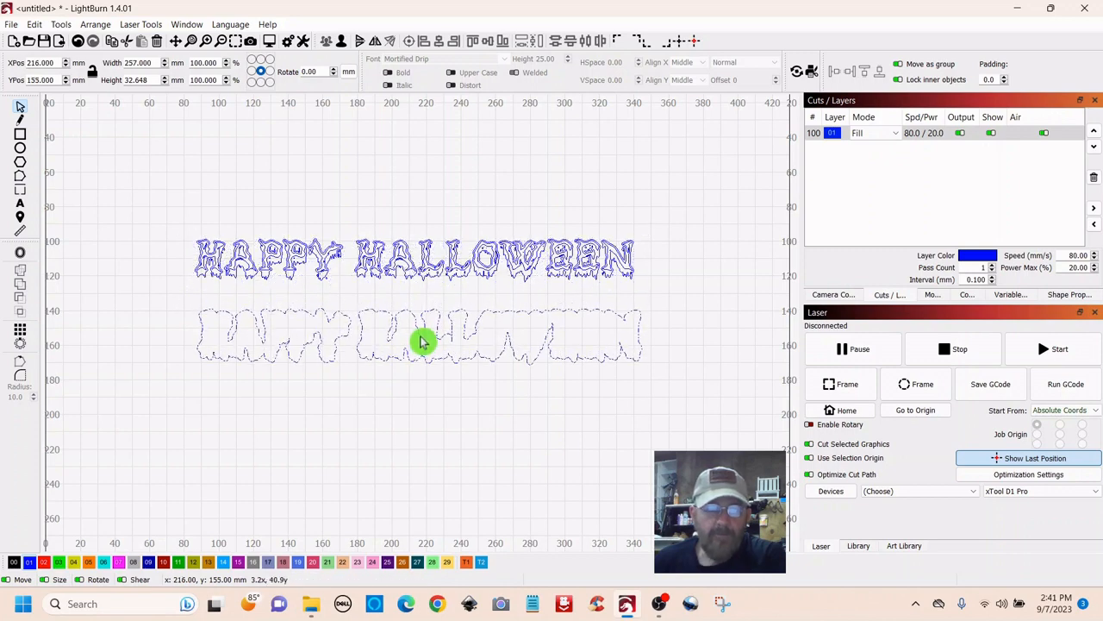
pyautogui.click(422, 336)
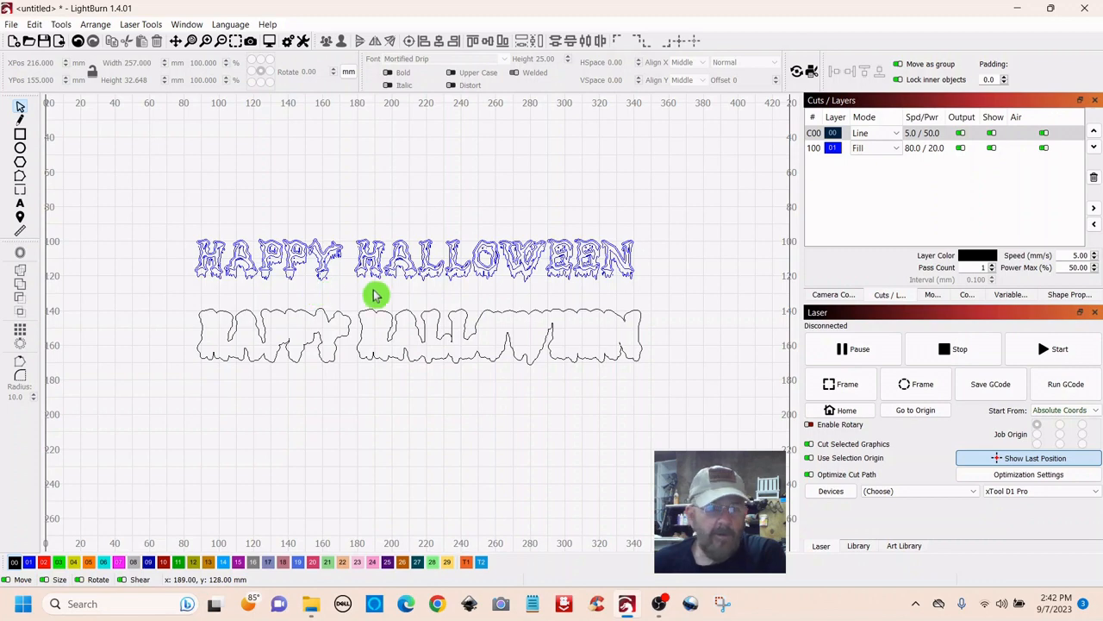
pyautogui.moveTo(375, 295)
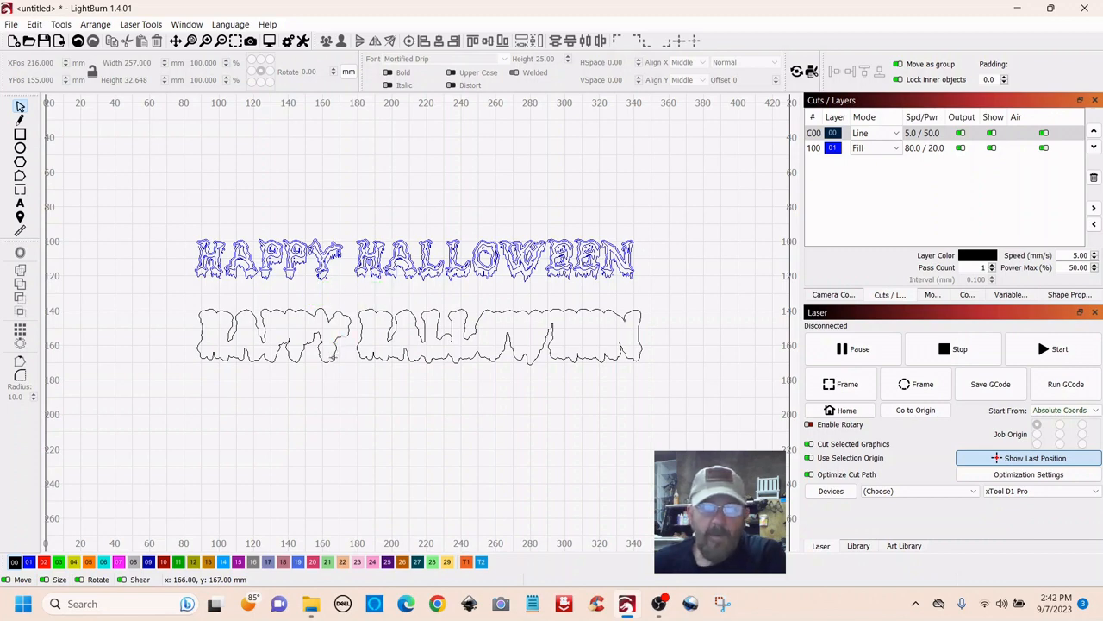
pyautogui.moveTo(663, 380)
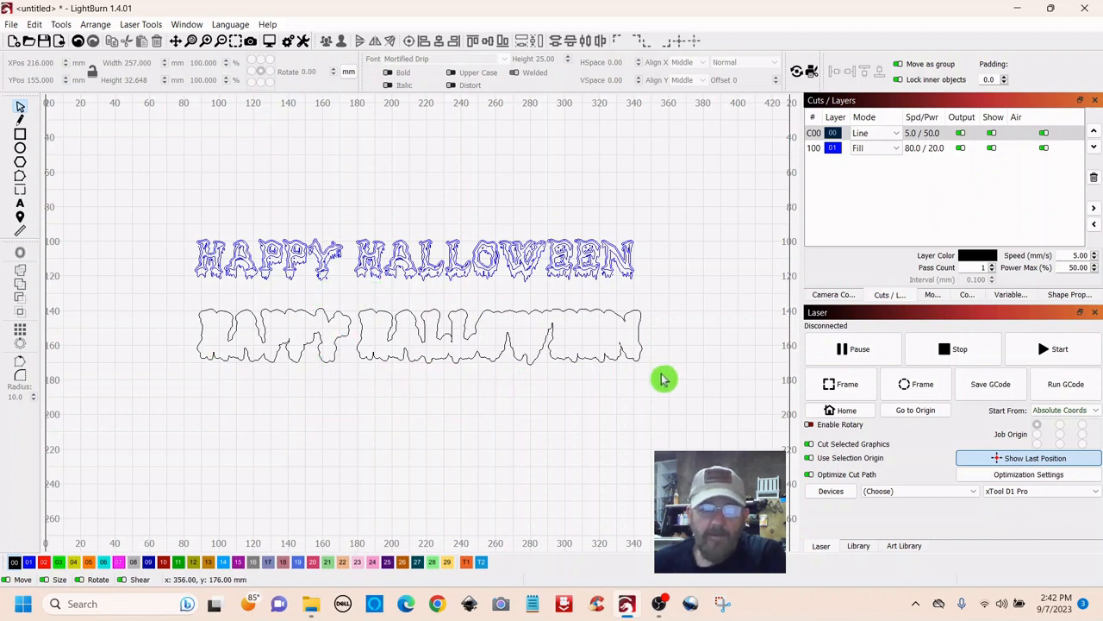
pyautogui.moveTo(97, 271)
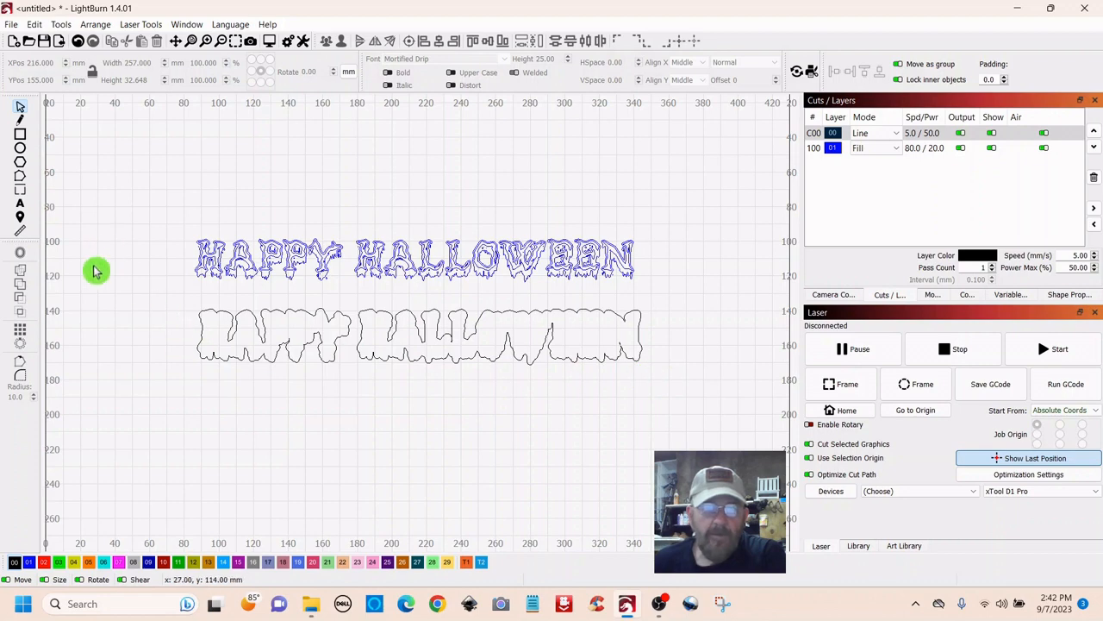
pyautogui.moveTo(50, 240)
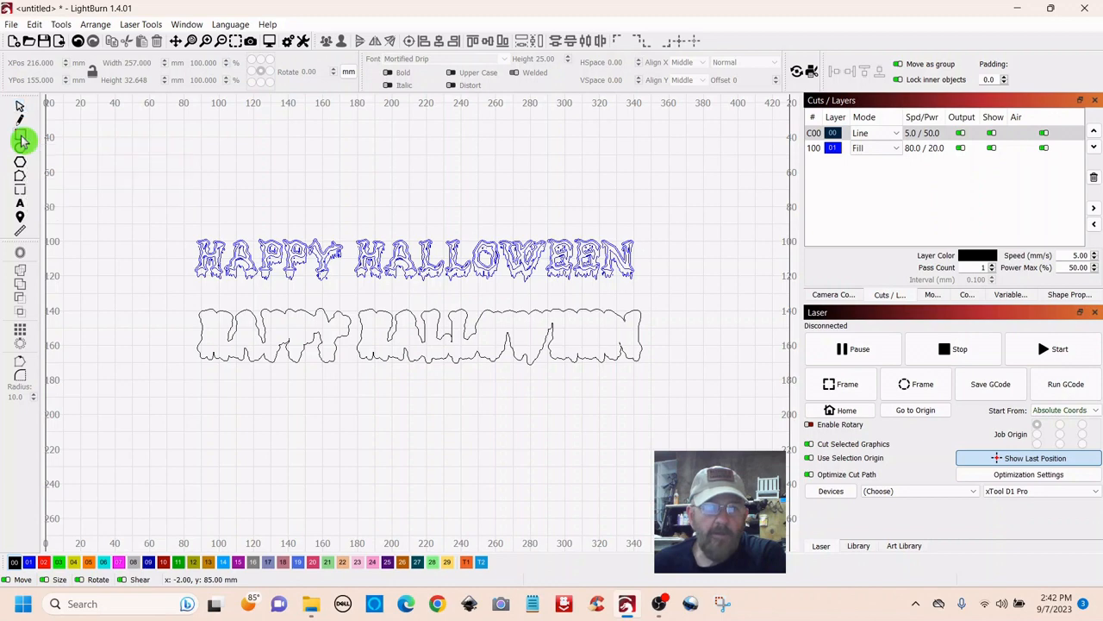
# Switch to the Rectangle tool for the base strip.
pyautogui.click(20, 134)
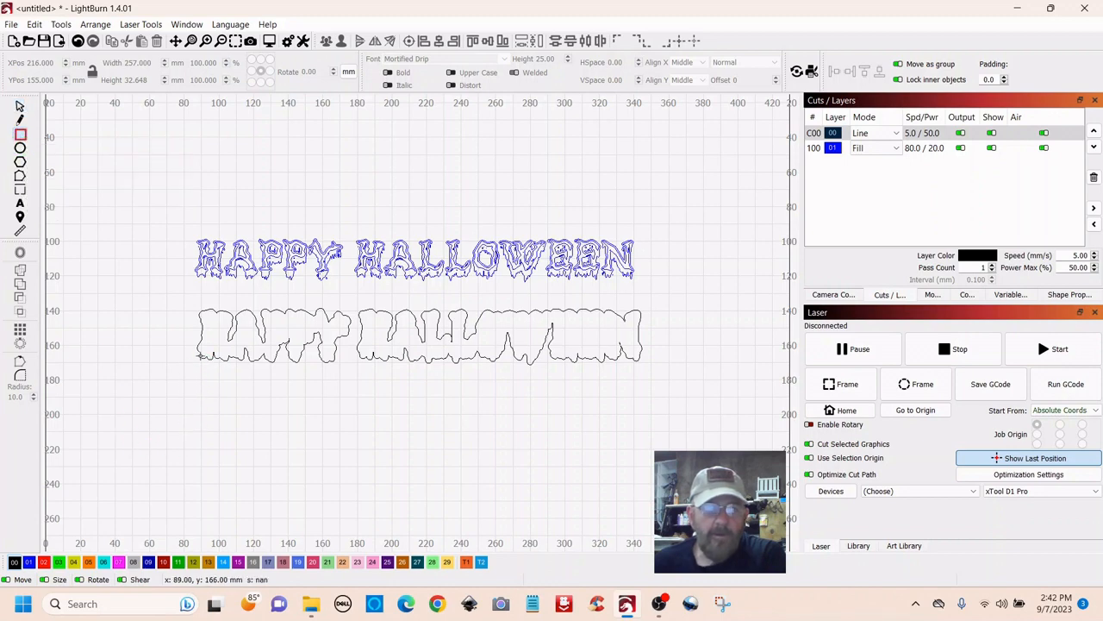
pyautogui.moveTo(207, 362)
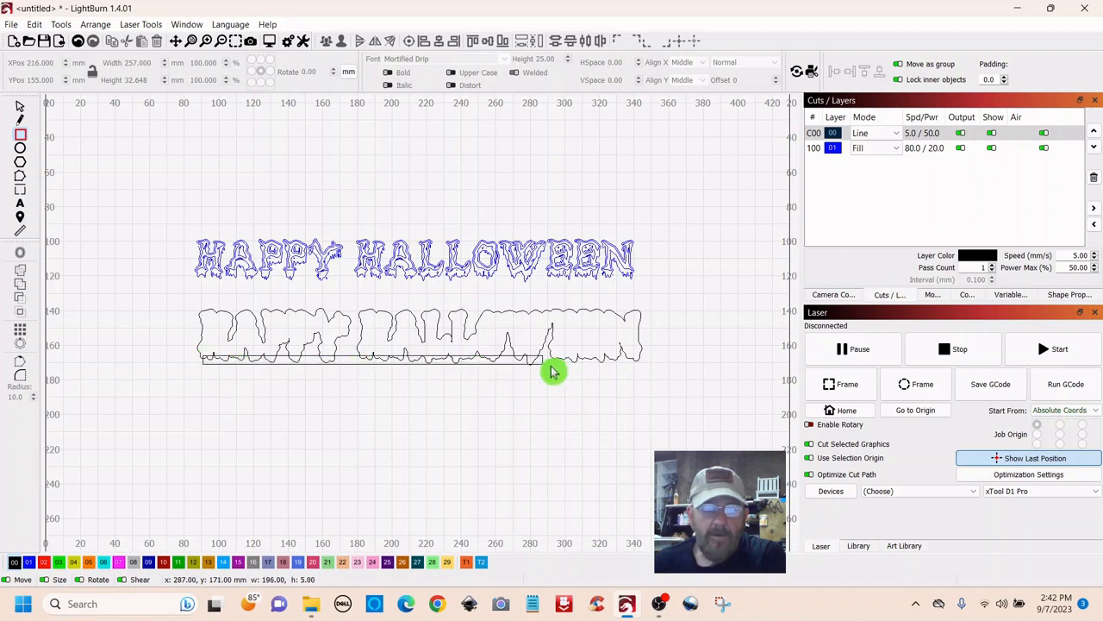
pyautogui.moveTo(642, 374)
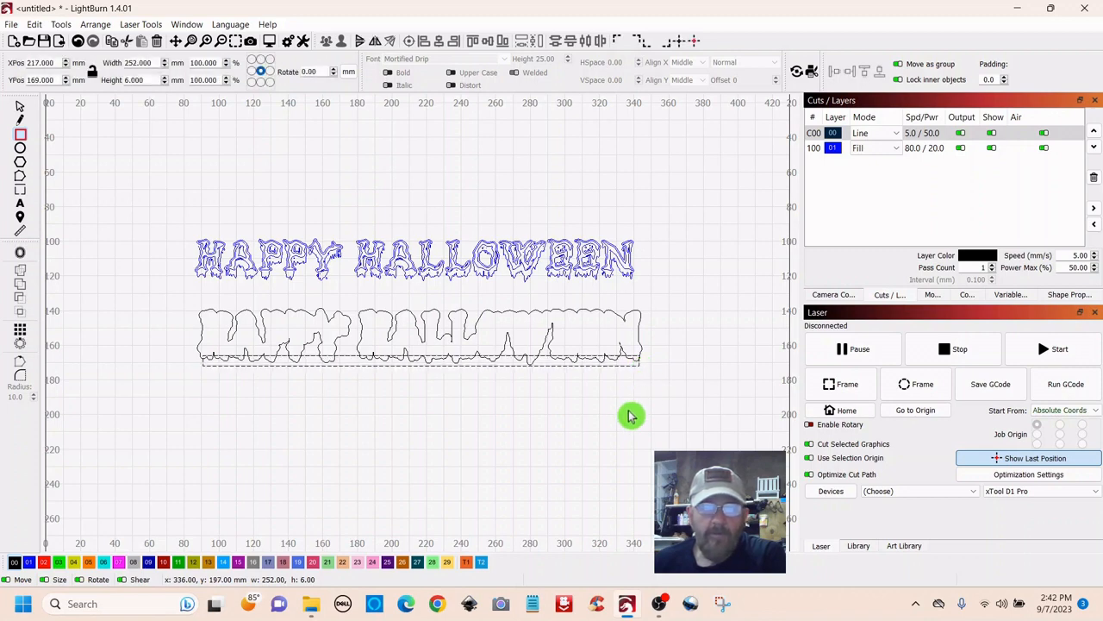
pyautogui.moveTo(410, 418)
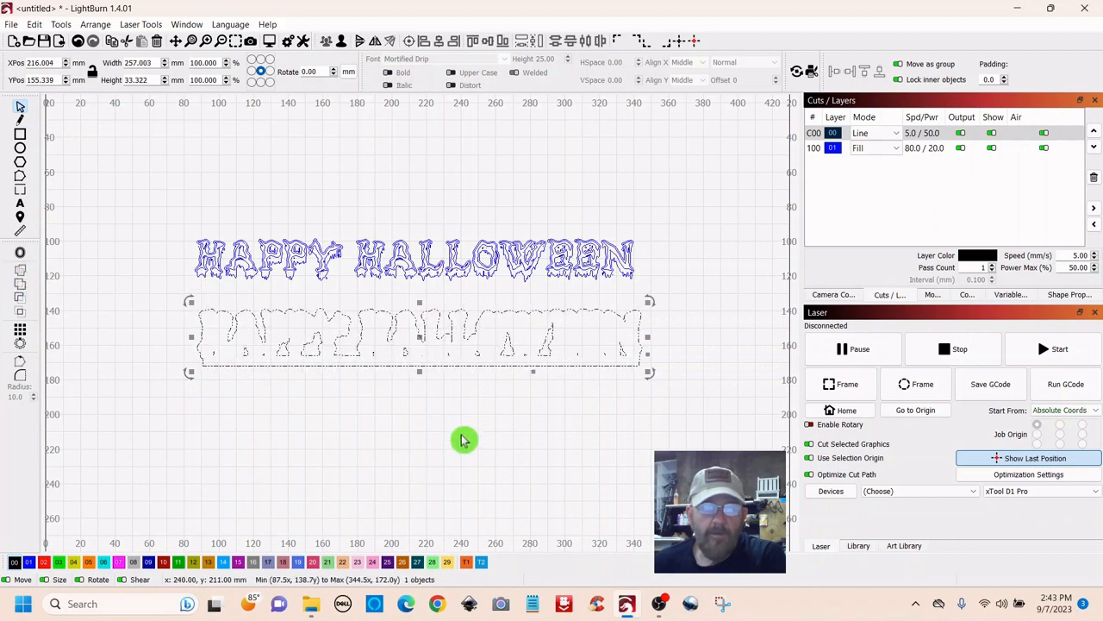
# Deselect, then reselect the welded backing shape and bring up its options.
pyautogui.click(464, 439)
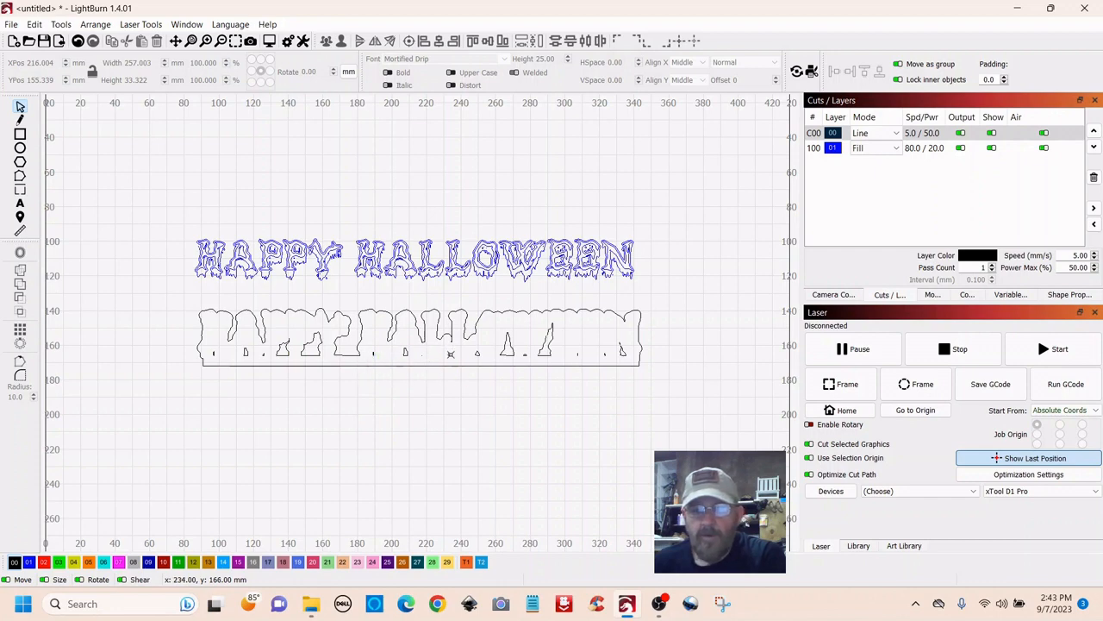
pyautogui.moveTo(670, 307)
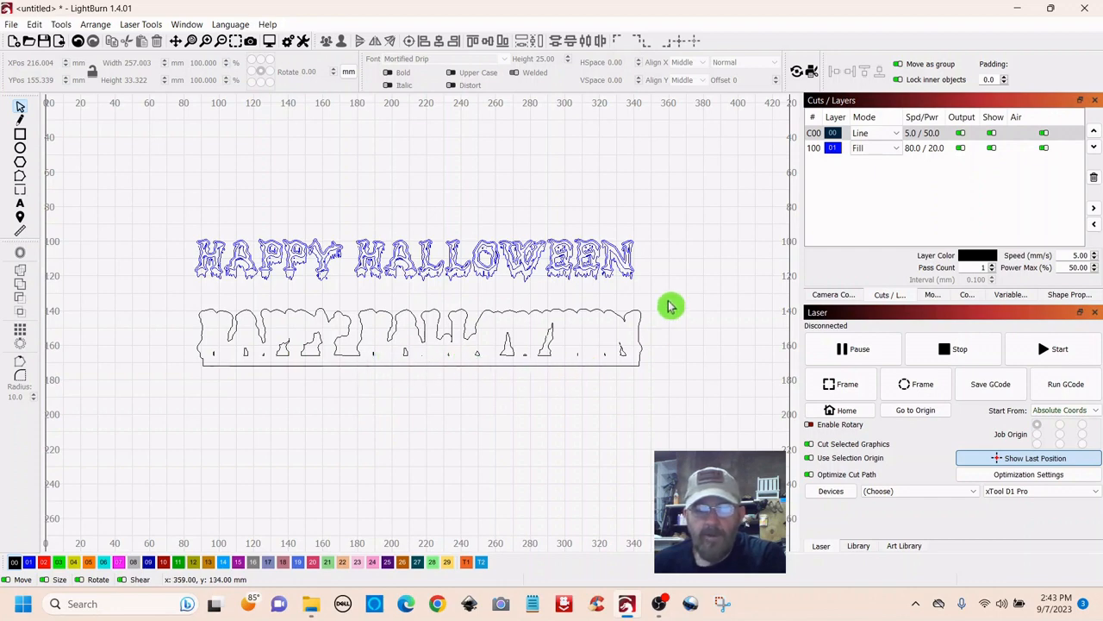
pyautogui.click(418, 336)
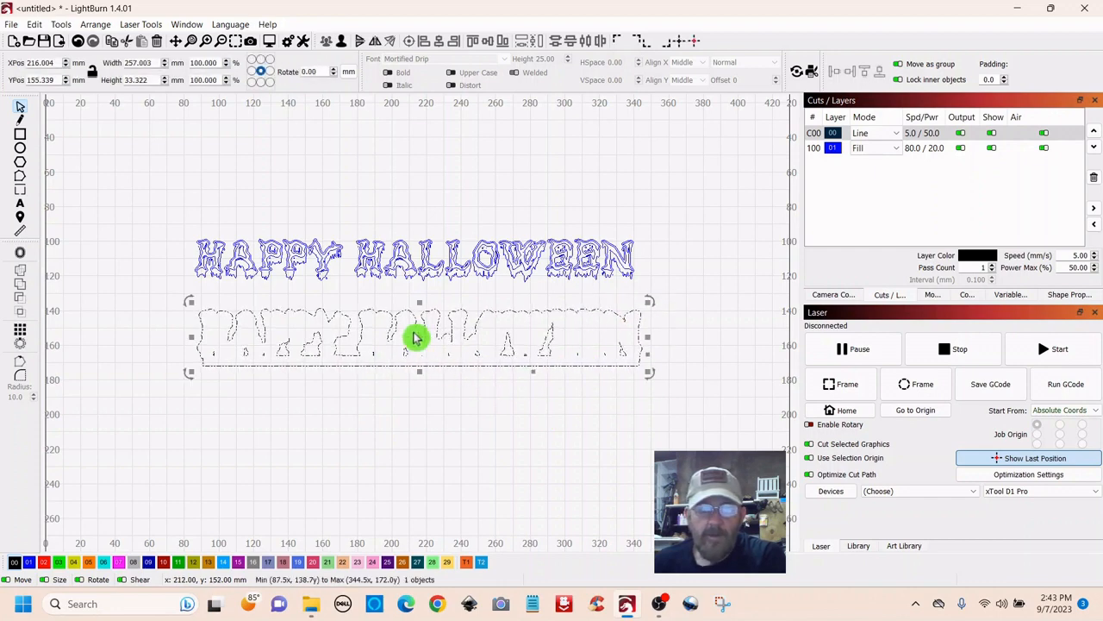
pyautogui.rightClick(418, 336)
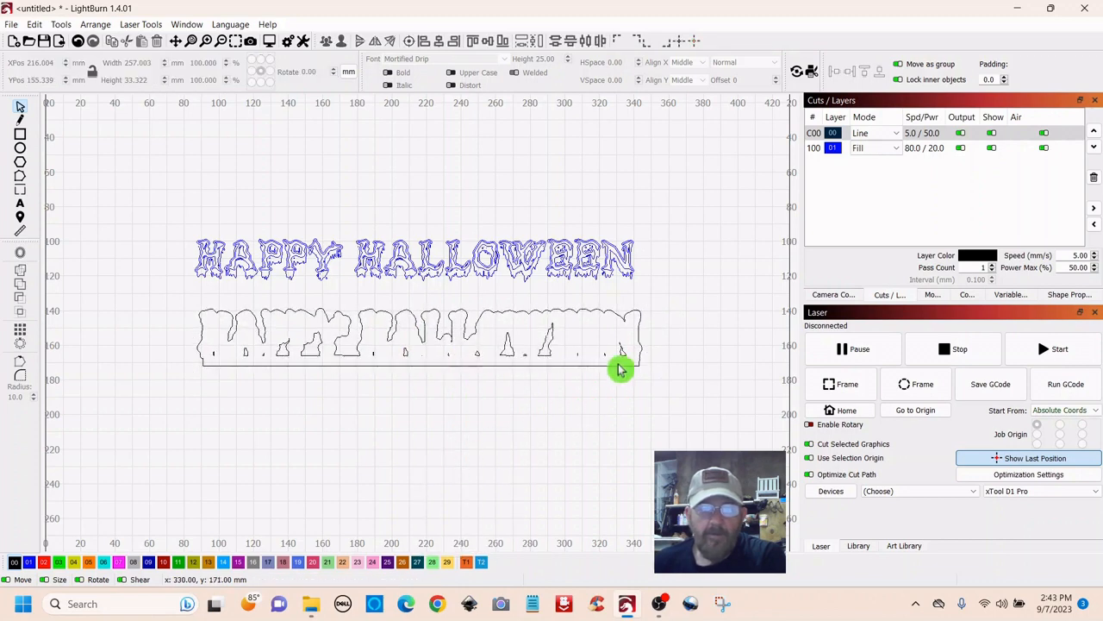
# Select the right-end stray fragment, then reselect the backing shape and choose an option from its menu.
pyautogui.click(621, 354)
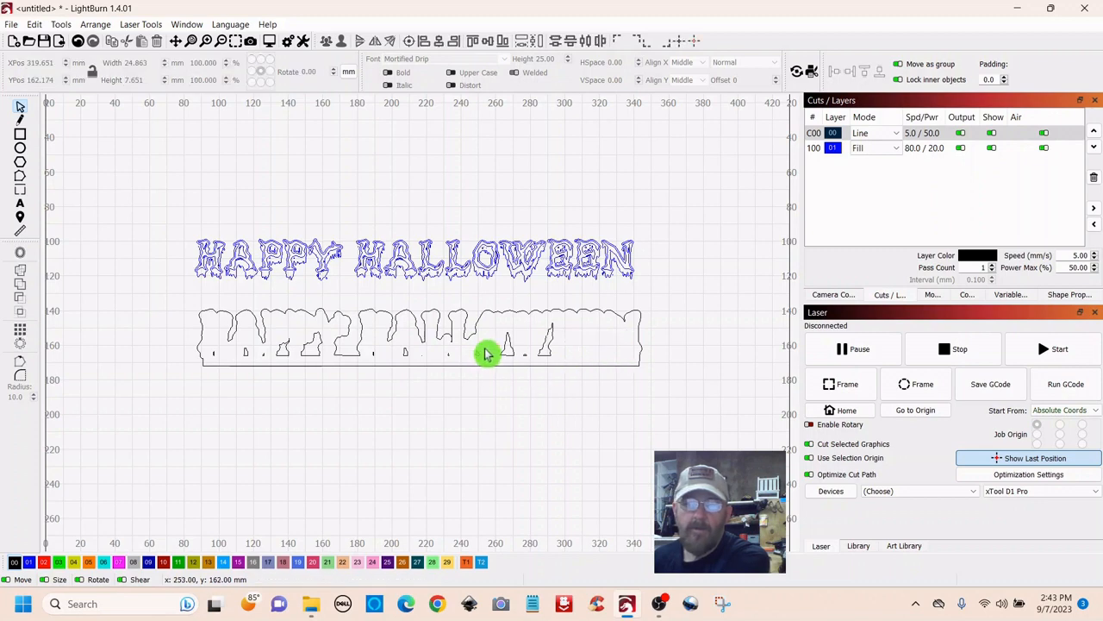
pyautogui.moveTo(573, 330)
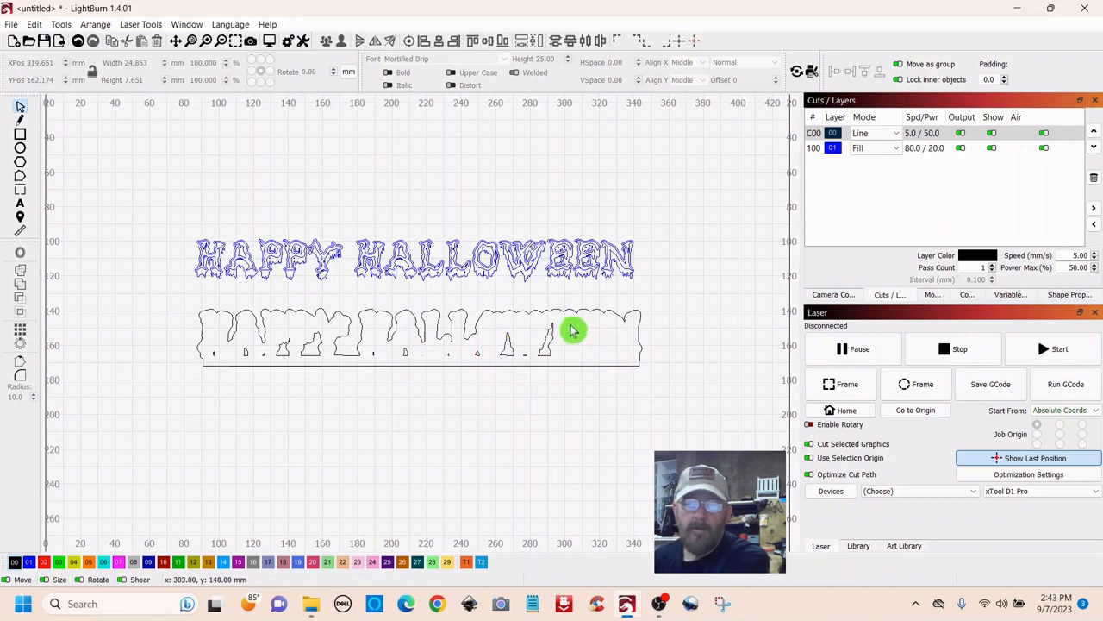
pyautogui.moveTo(486, 348)
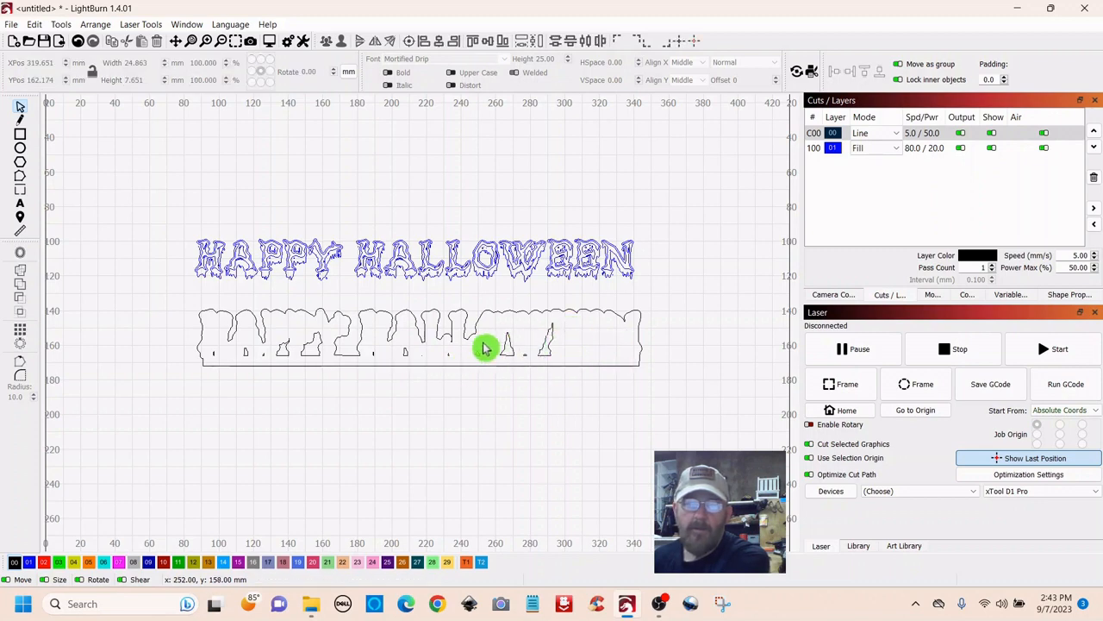
pyautogui.moveTo(572, 329)
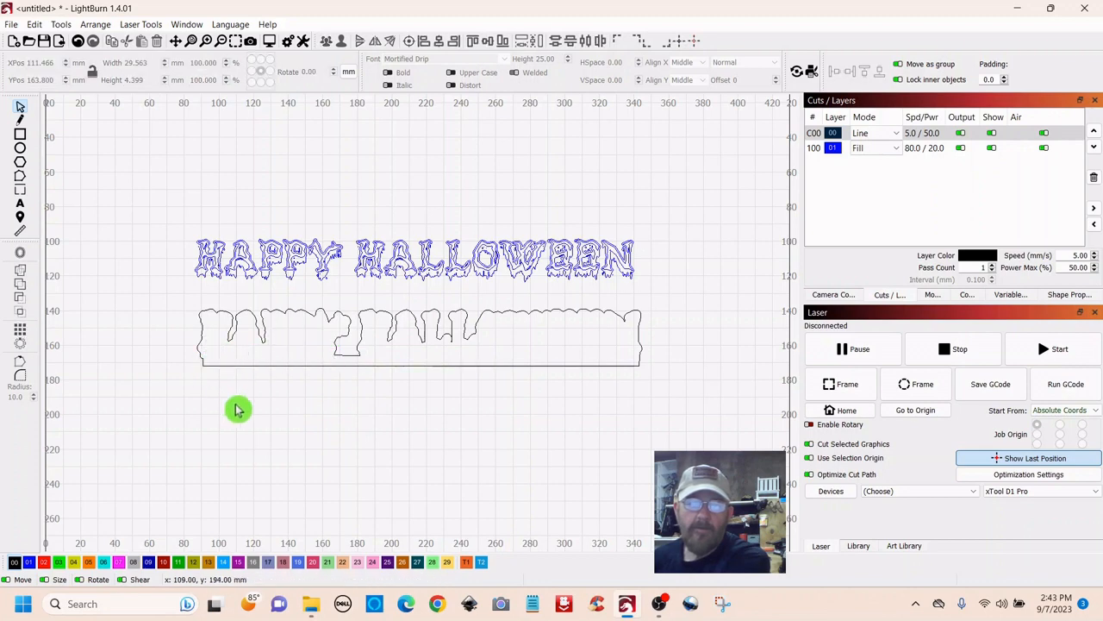
pyautogui.moveTo(403, 474)
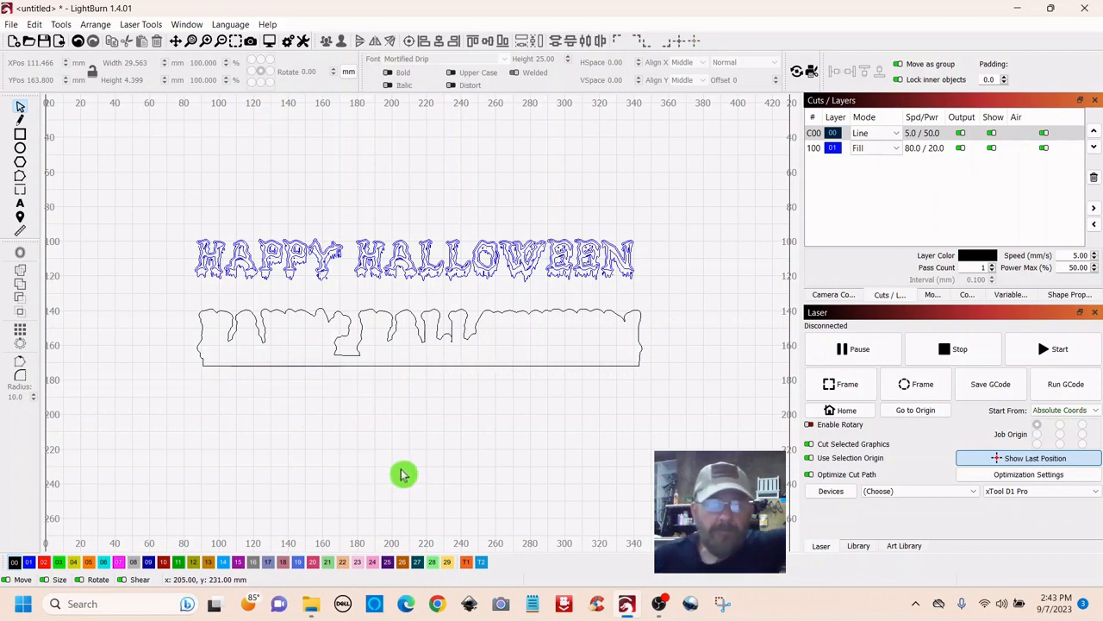
pyautogui.moveTo(431, 377)
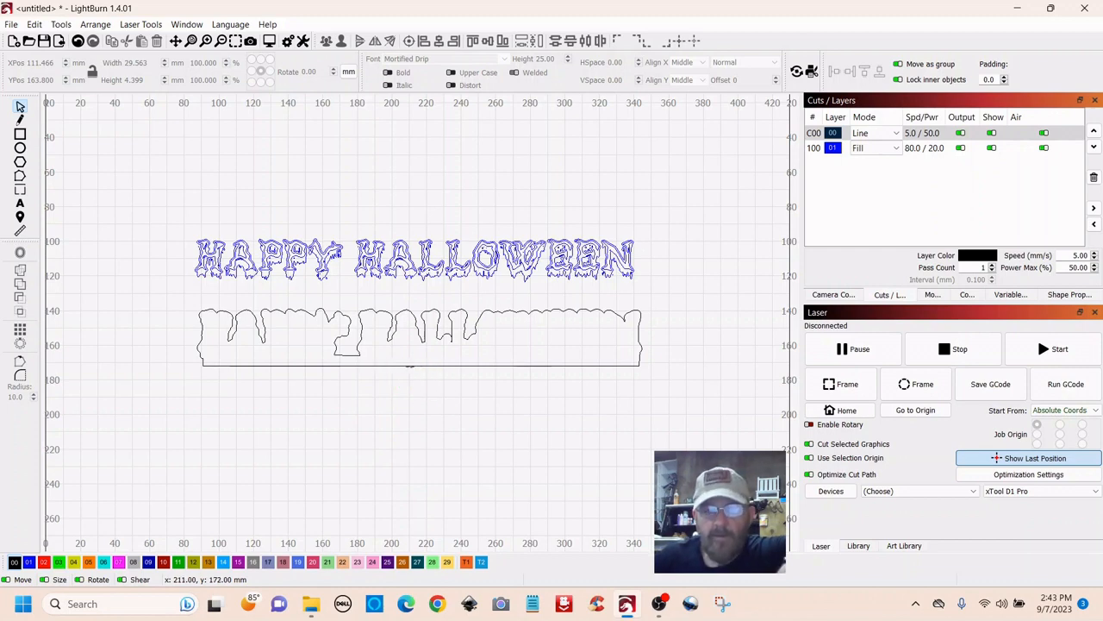
pyautogui.click(423, 336)
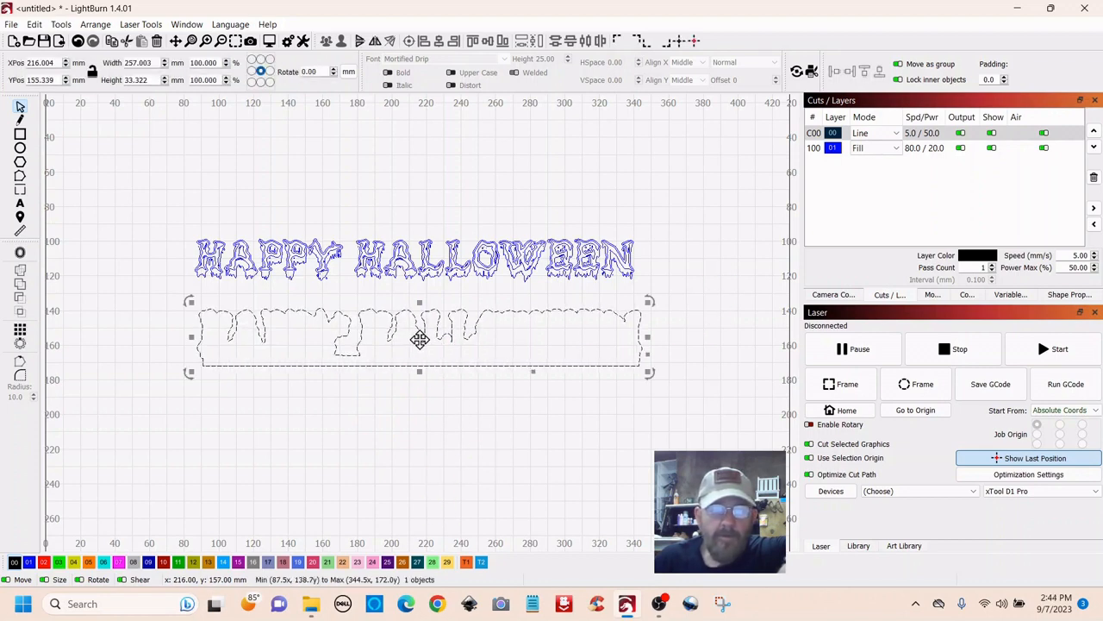
pyautogui.rightClick(420, 338)
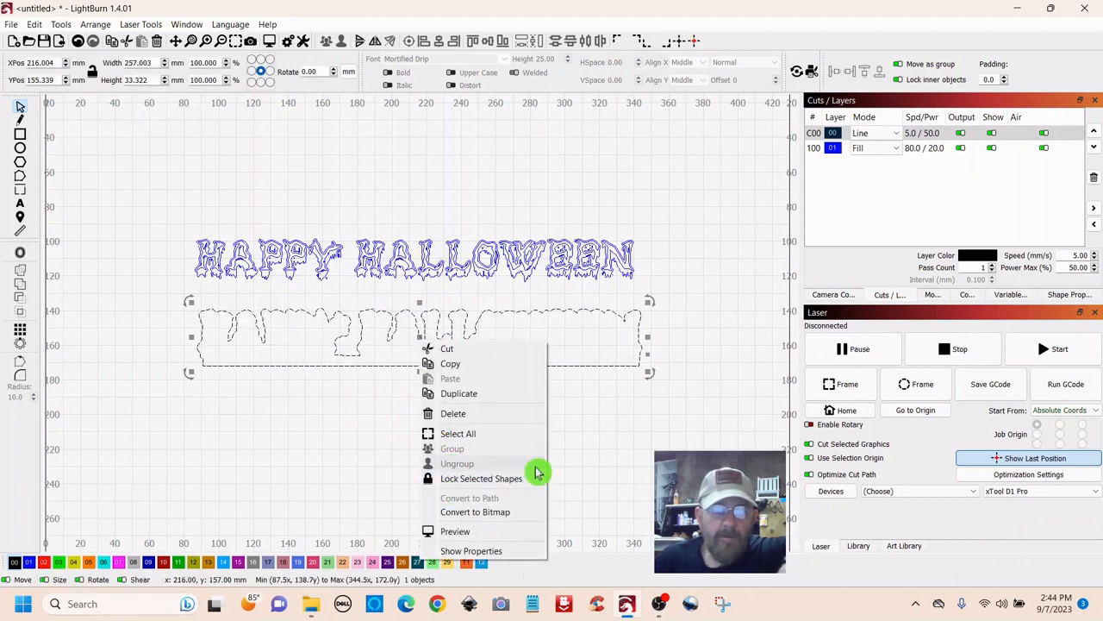
pyautogui.click(645, 431)
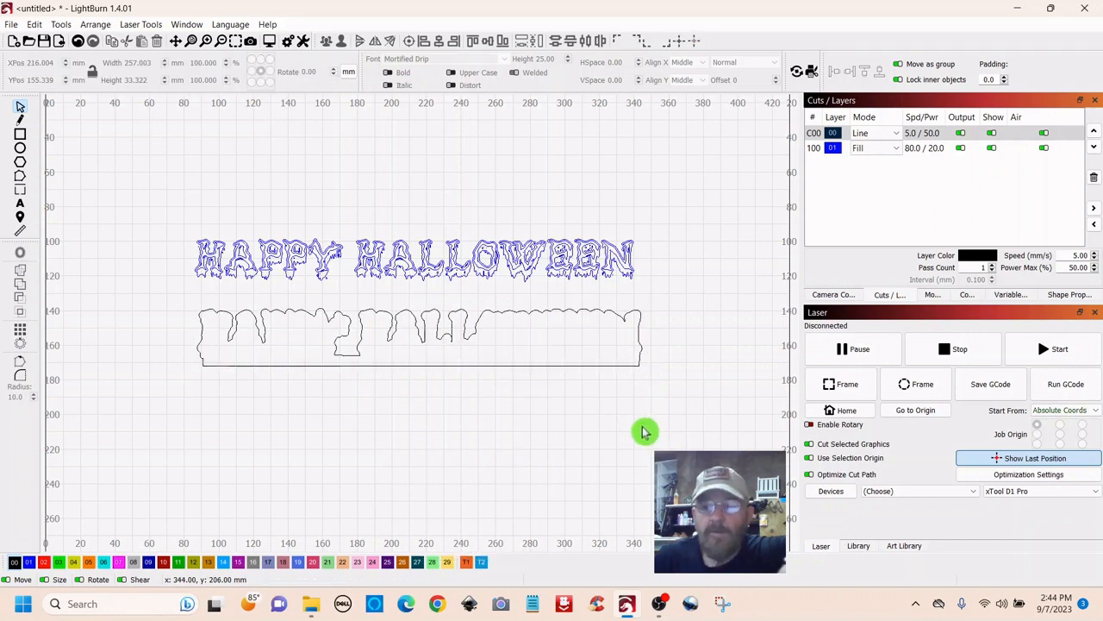
pyautogui.moveTo(420, 465)
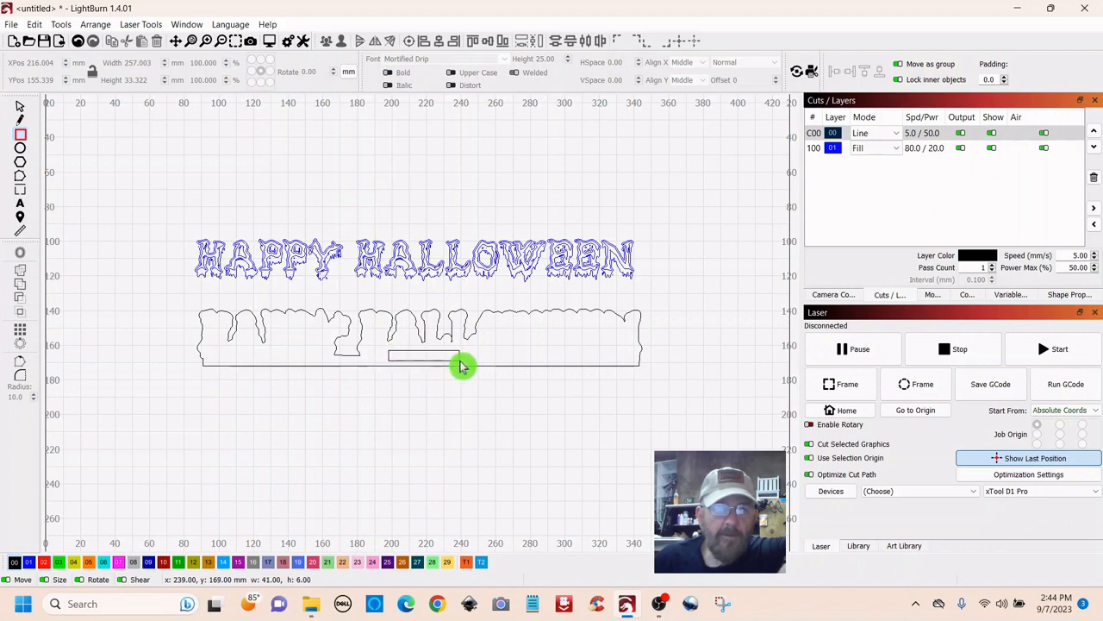
# Add a 45 × 5 mm slot rectangle and slide it into the base strip.
pyautogui.click(461, 366)
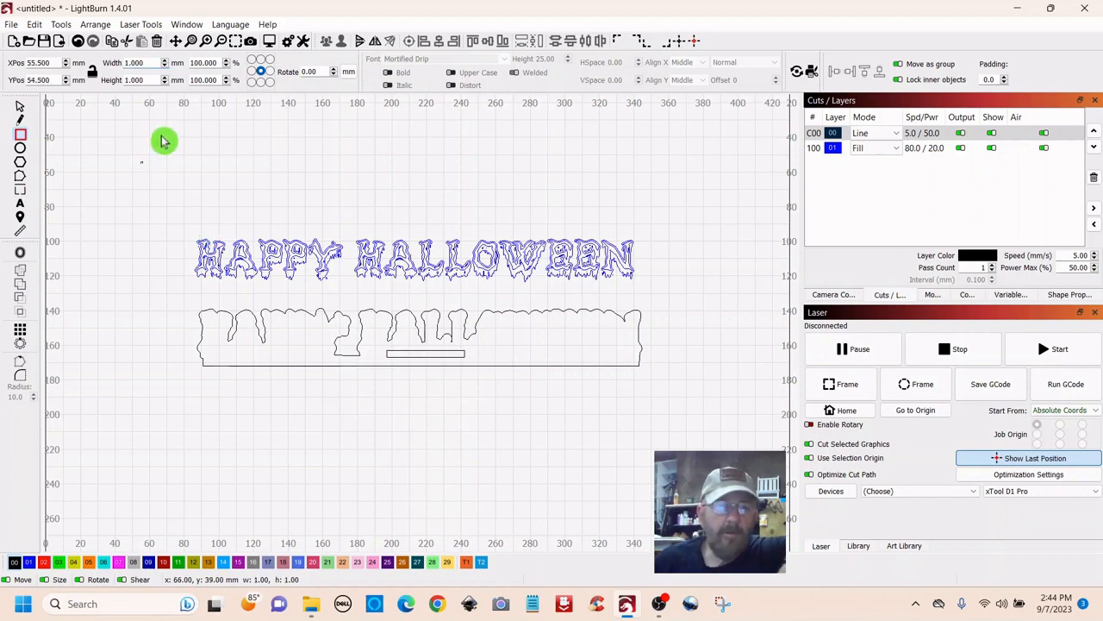
pyautogui.moveTo(422, 364)
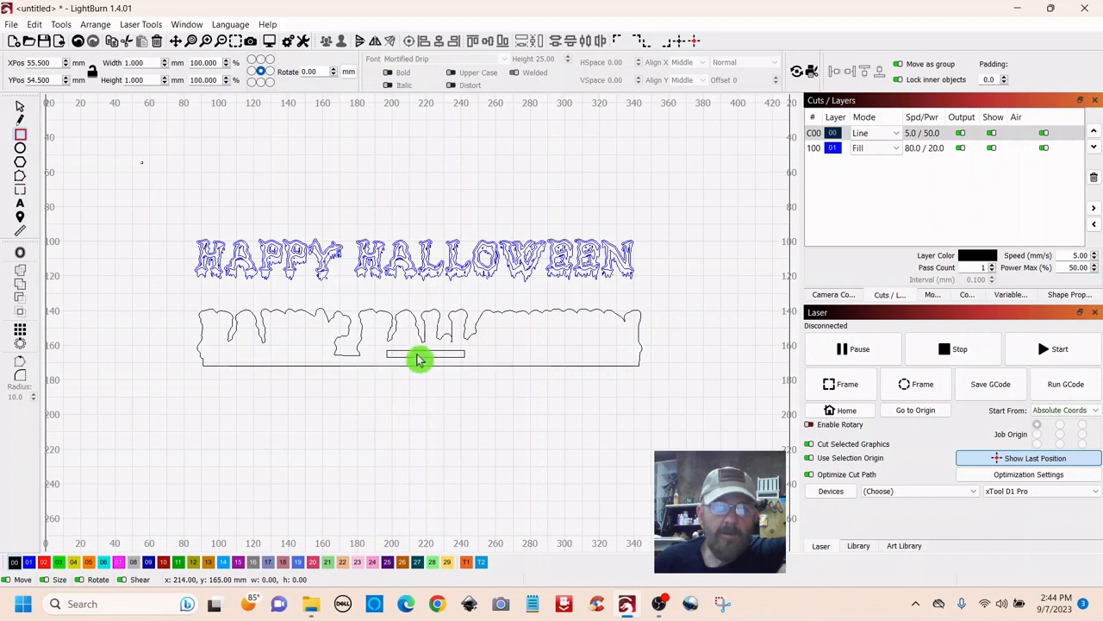
pyautogui.moveTo(393, 359)
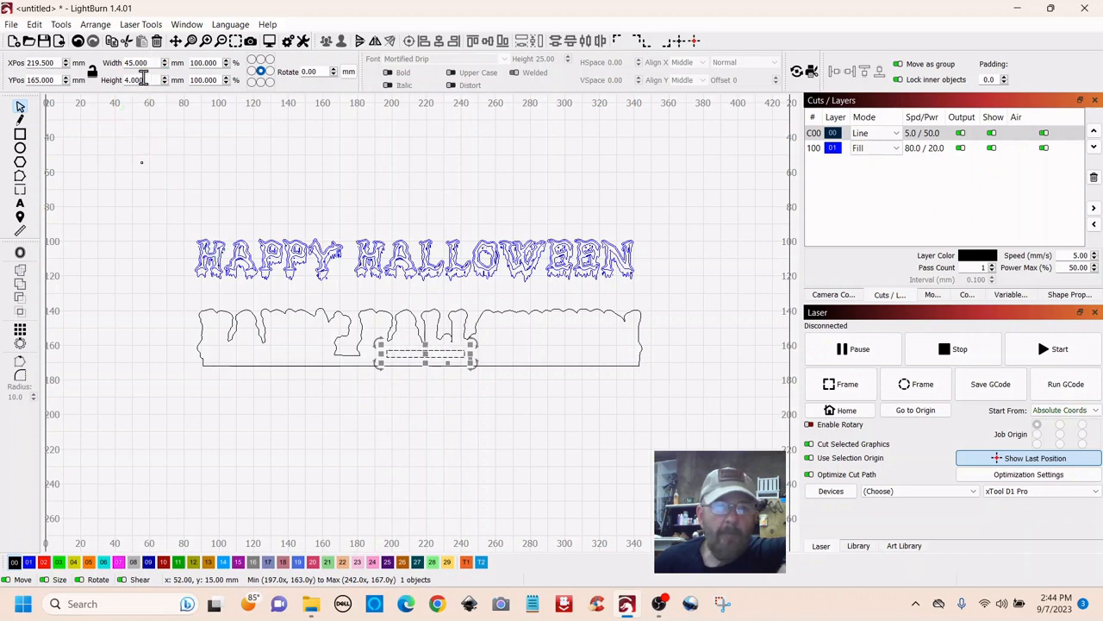
pyautogui.tripleClick(134, 79)
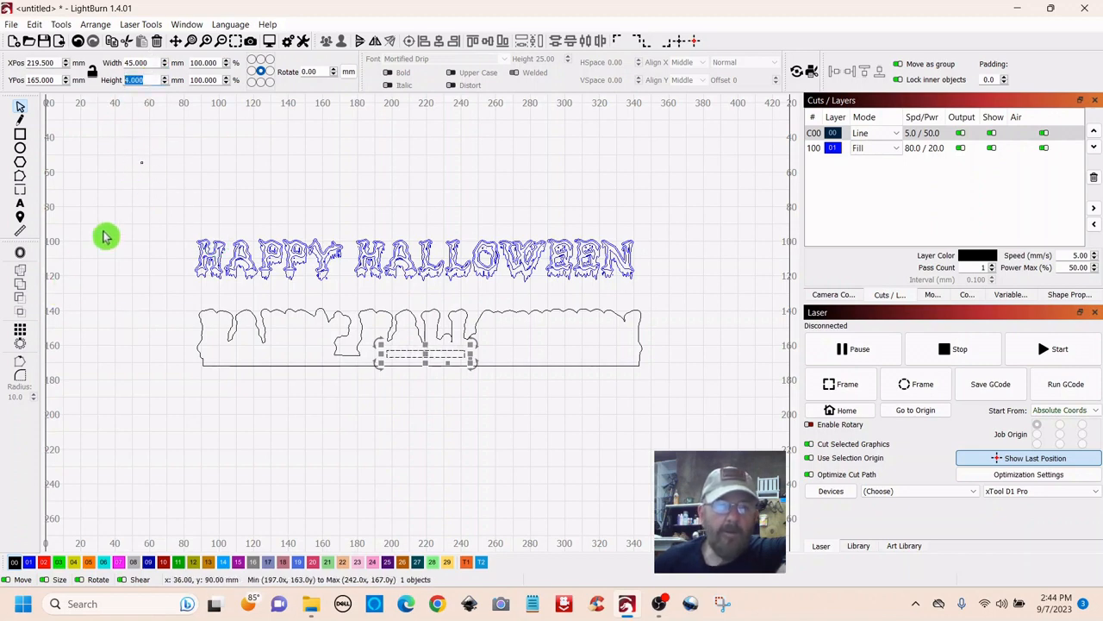
pyautogui.moveTo(139, 188)
pyautogui.write('5.000')
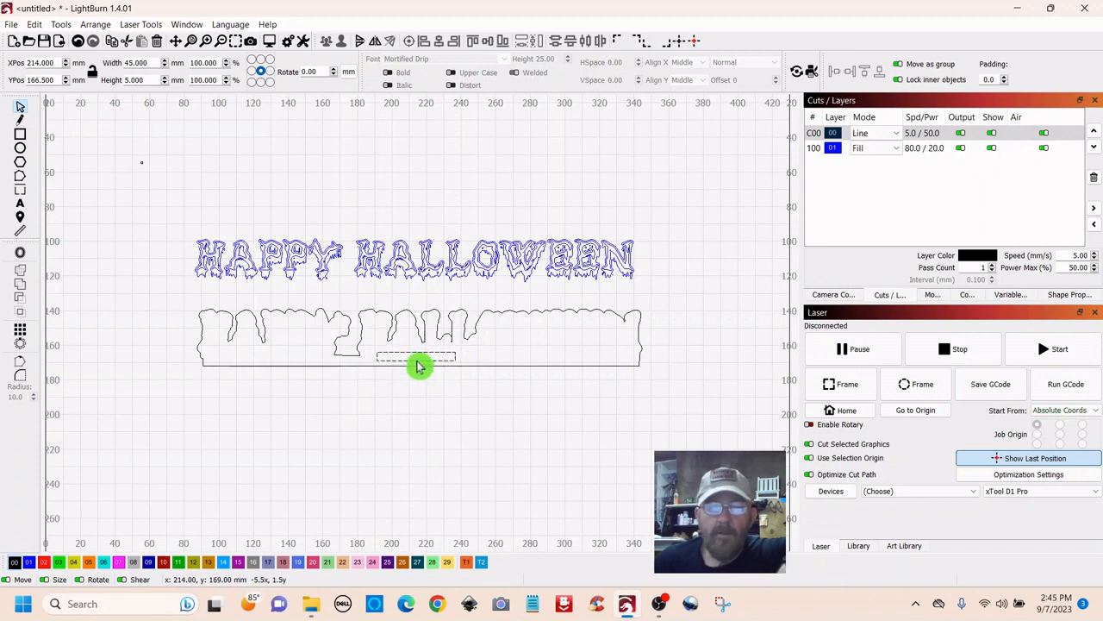
pyautogui.moveTo(417, 356); pyautogui.dragTo(472, 356)
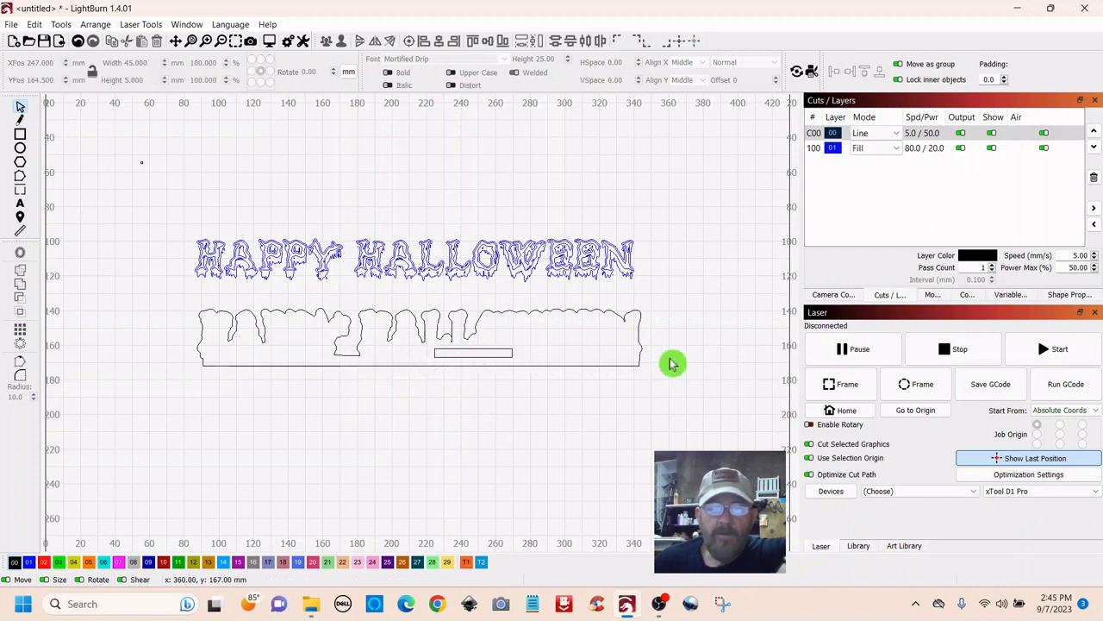
pyautogui.moveTo(567, 399)
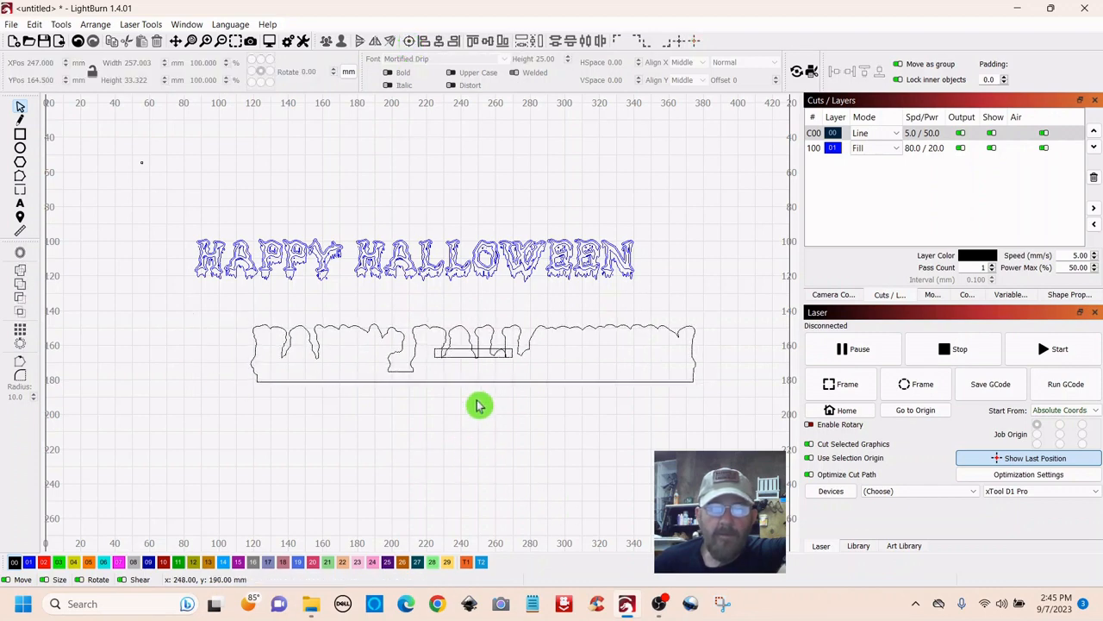
# Move the 45 × 5 mm tab rectangle down onto the backing's bottom edge.
pyautogui.click(474, 352)
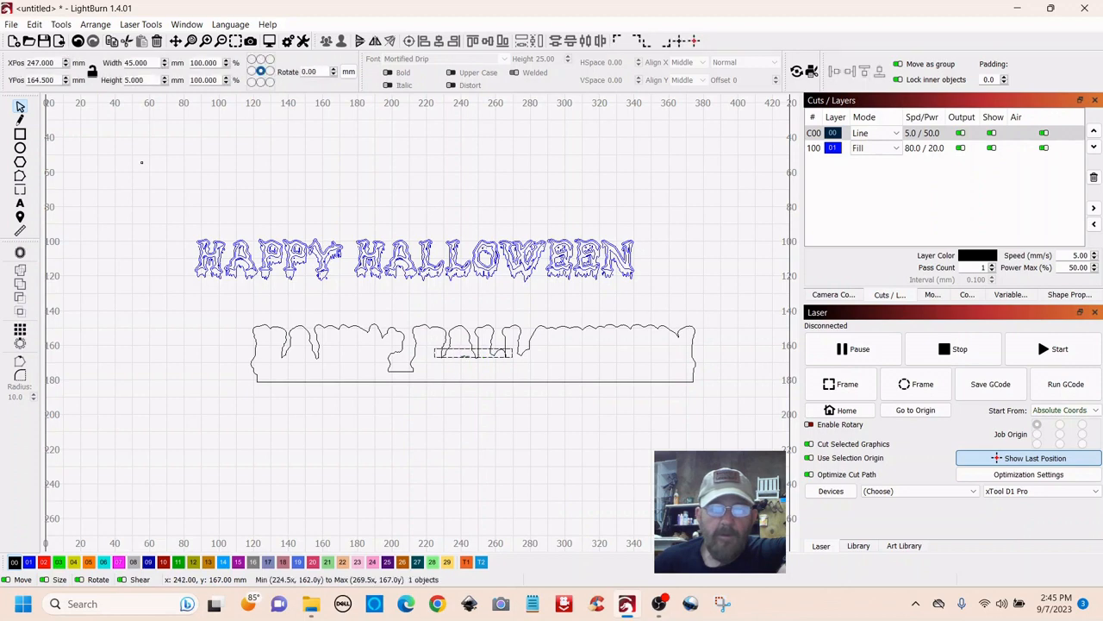
pyautogui.moveTo(472, 353); pyautogui.dragTo(473, 381)
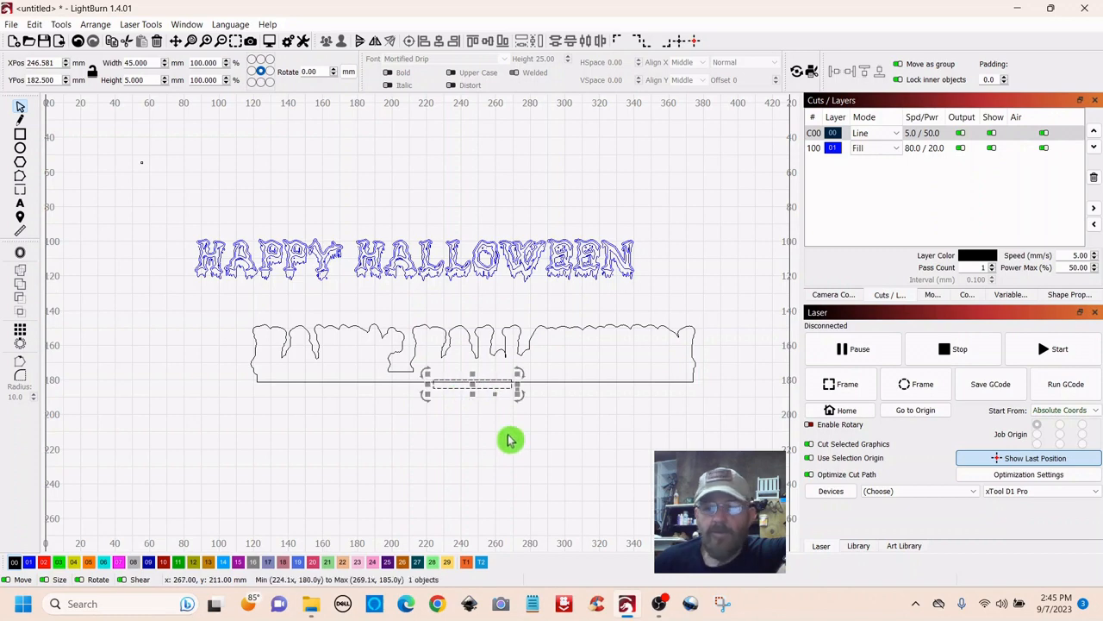
pyautogui.moveTo(553, 477)
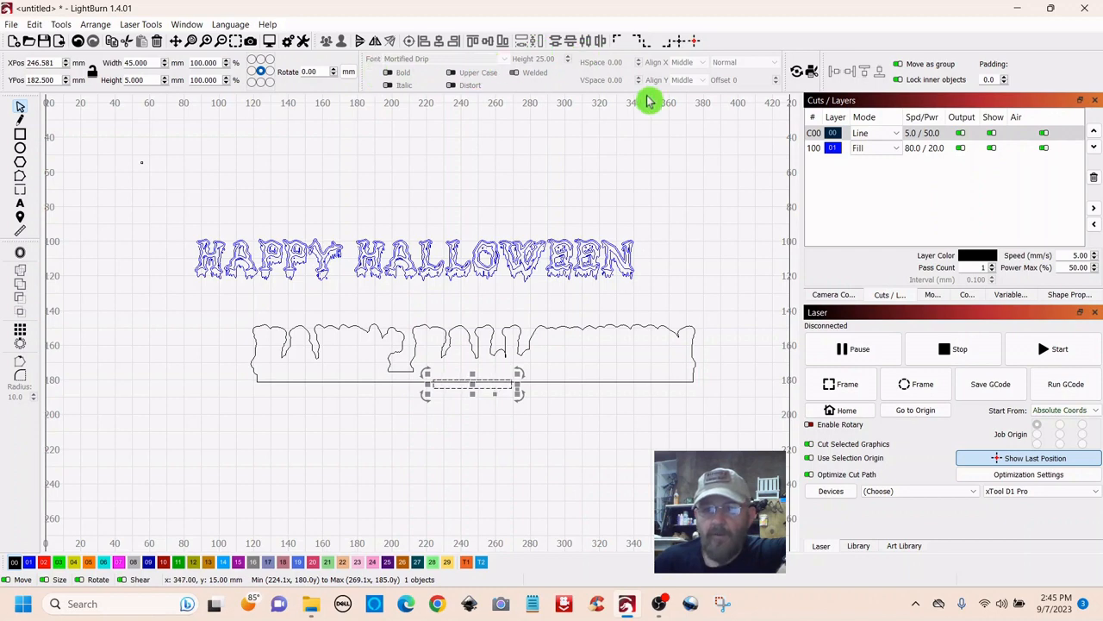
pyautogui.moveTo(589, 464)
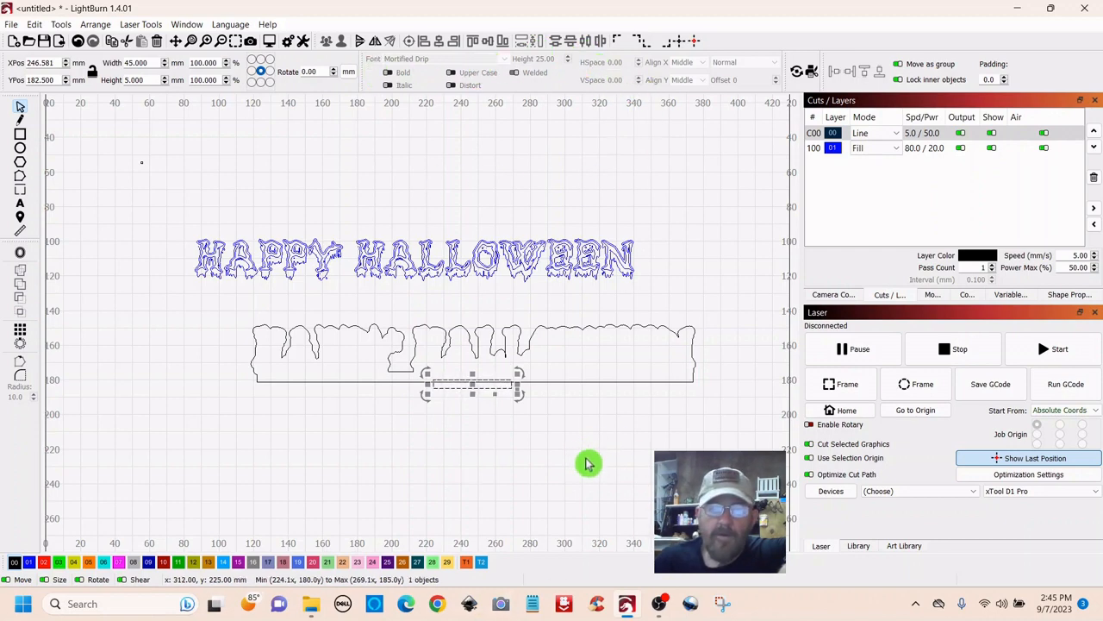
pyautogui.moveTo(542, 464)
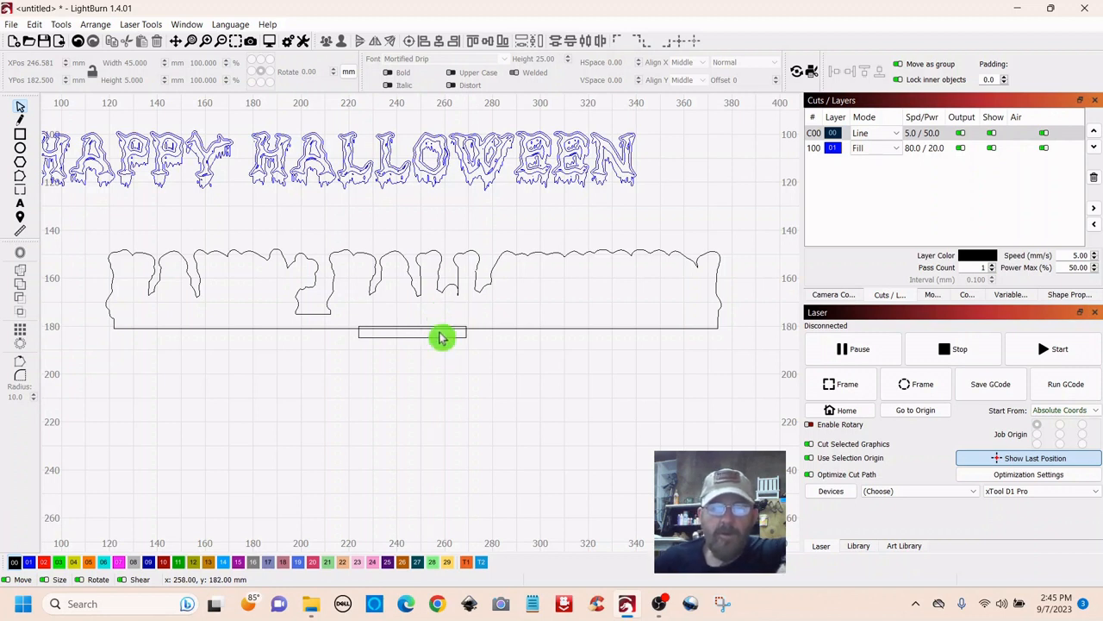
pyautogui.moveTo(469, 396)
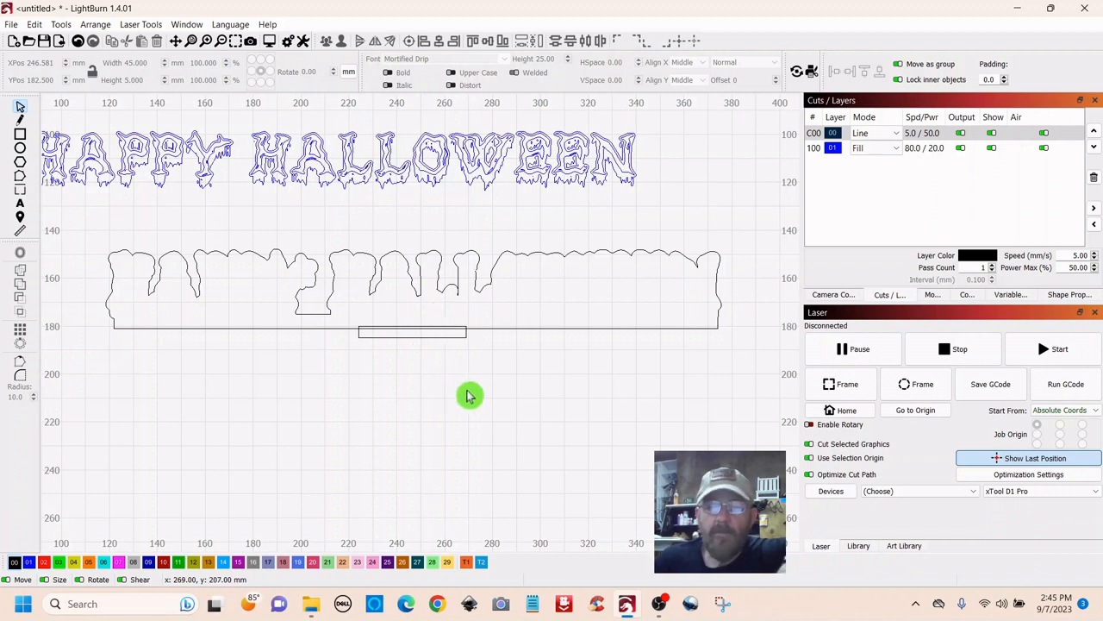
pyautogui.moveTo(750, 231)
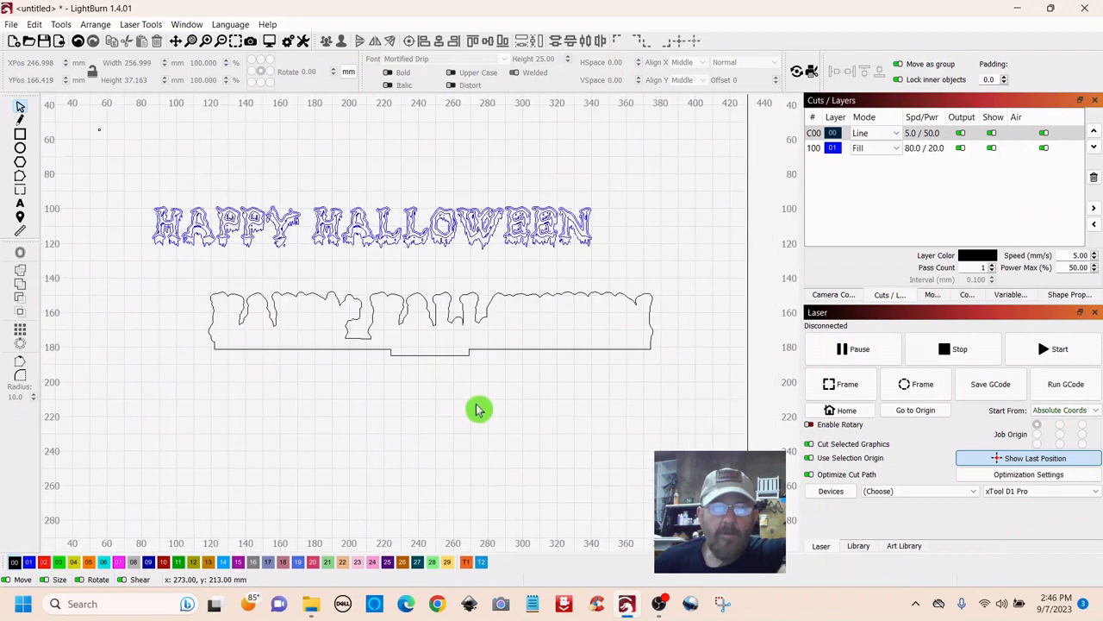
pyautogui.moveTo(423, 362)
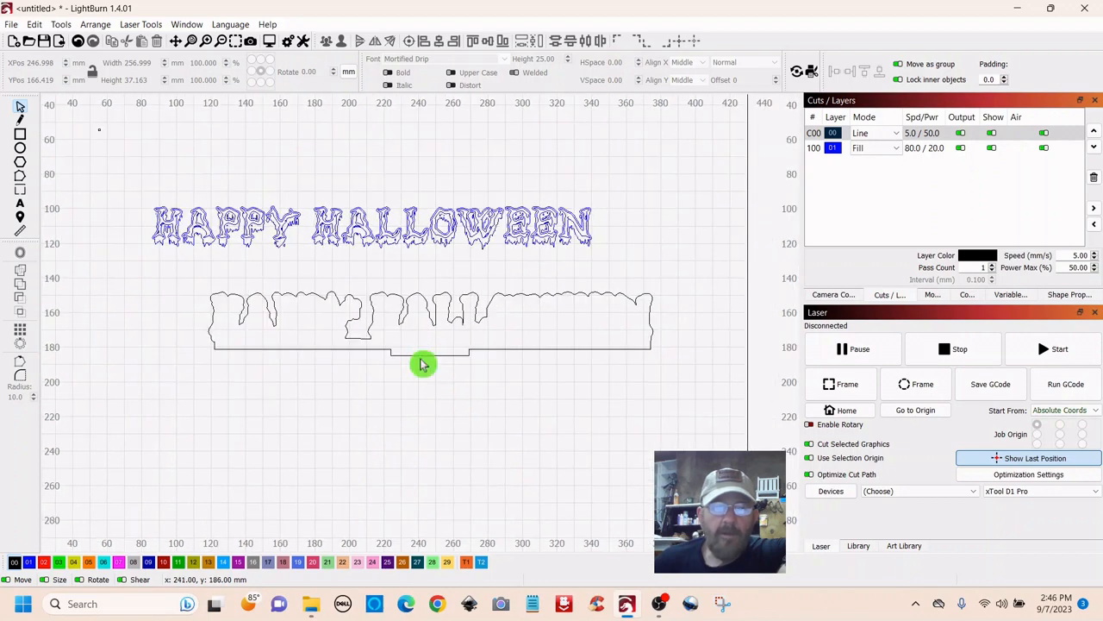
# Drag the 257 × 37 mm tabbed backing up behind the HAPPY HALLOWEEN letters.
pyautogui.click(423, 363)
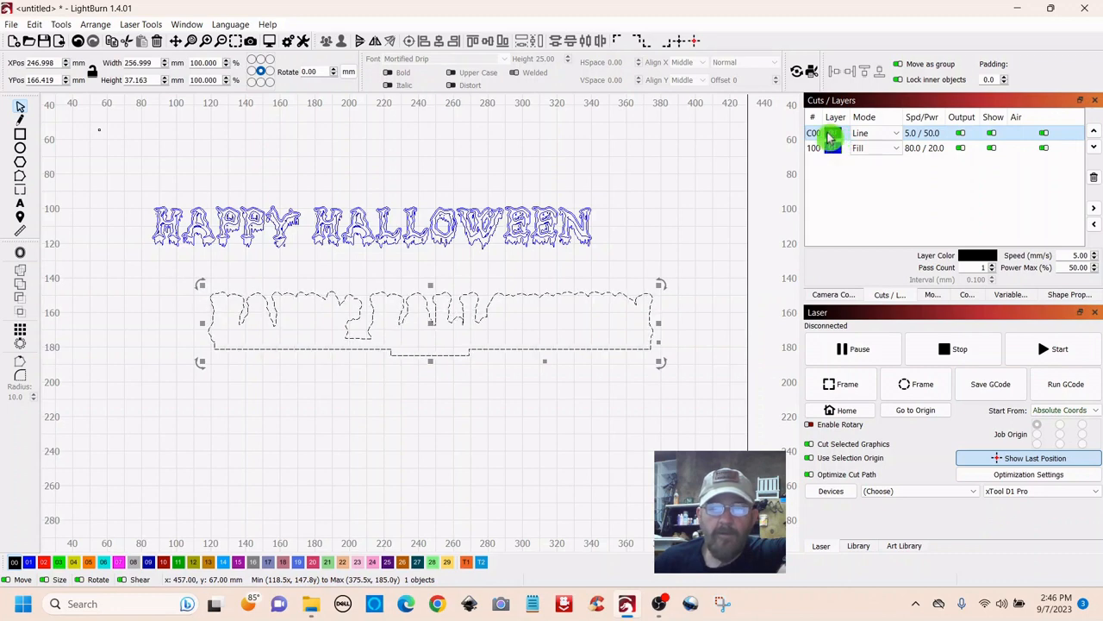
pyautogui.click(371, 226)
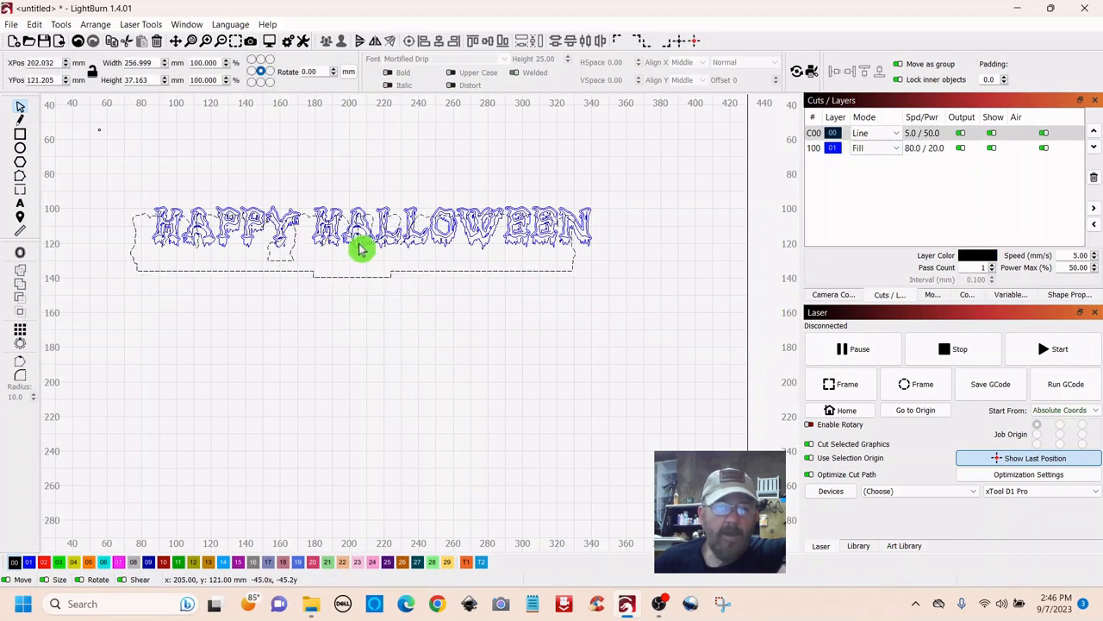
pyautogui.moveTo(362, 238); pyautogui.dragTo(373, 231)
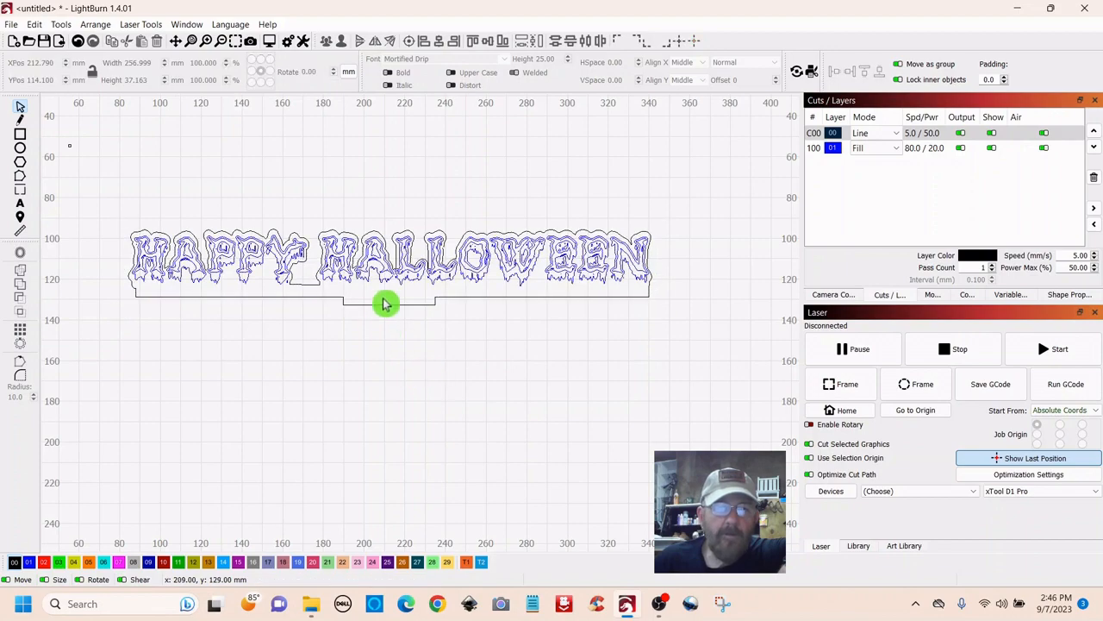
pyautogui.moveTo(386, 304); pyautogui.dragTo(409, 241)
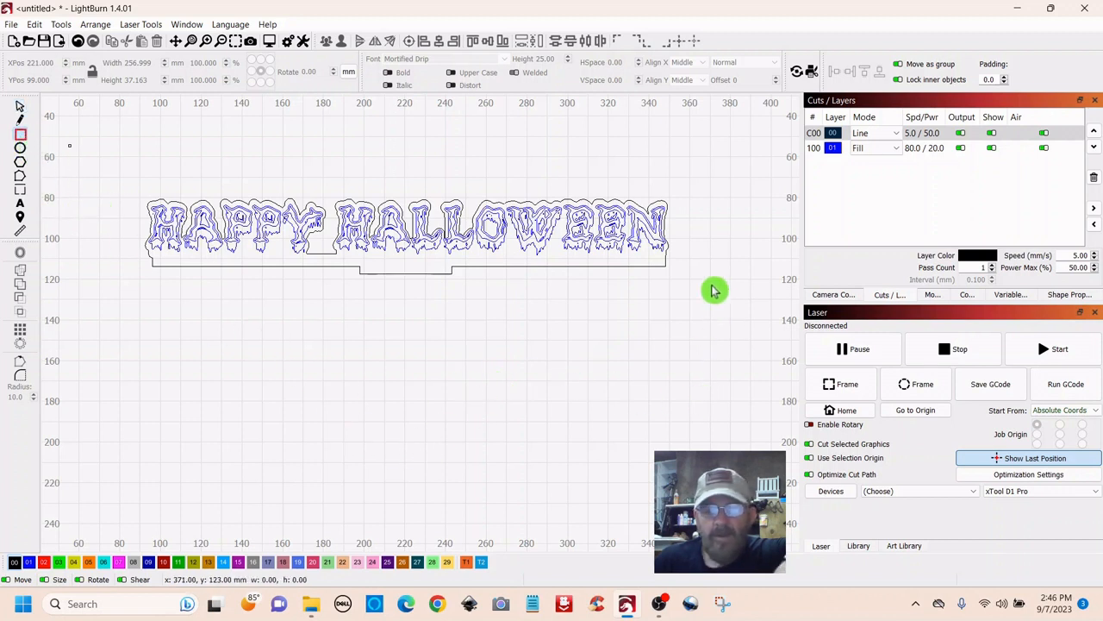
pyautogui.moveTo(511, 249)
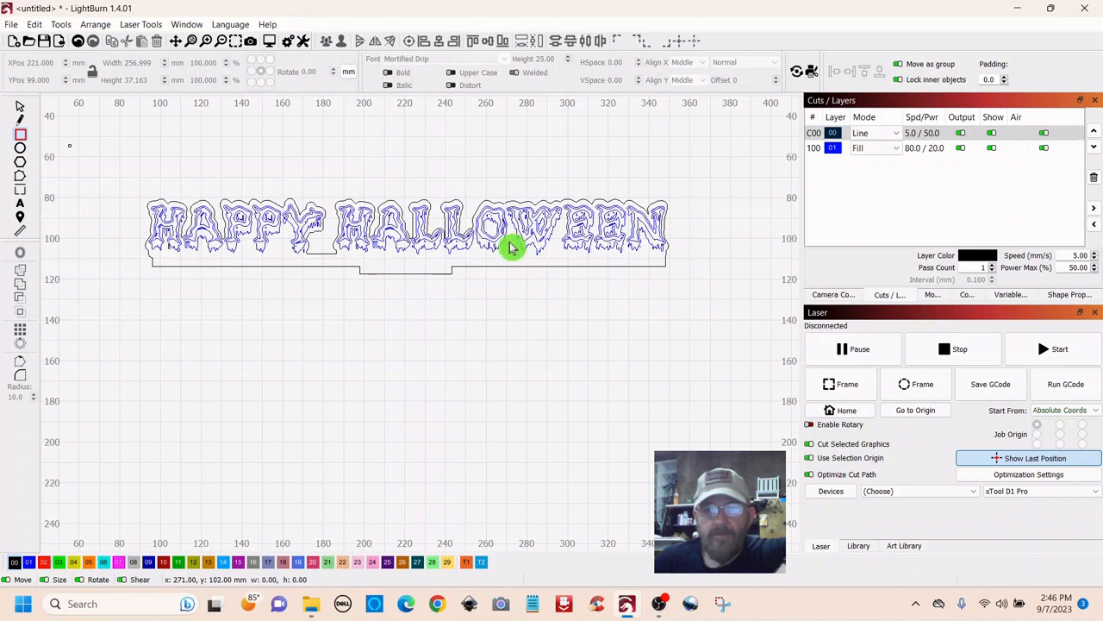
pyautogui.moveTo(559, 241)
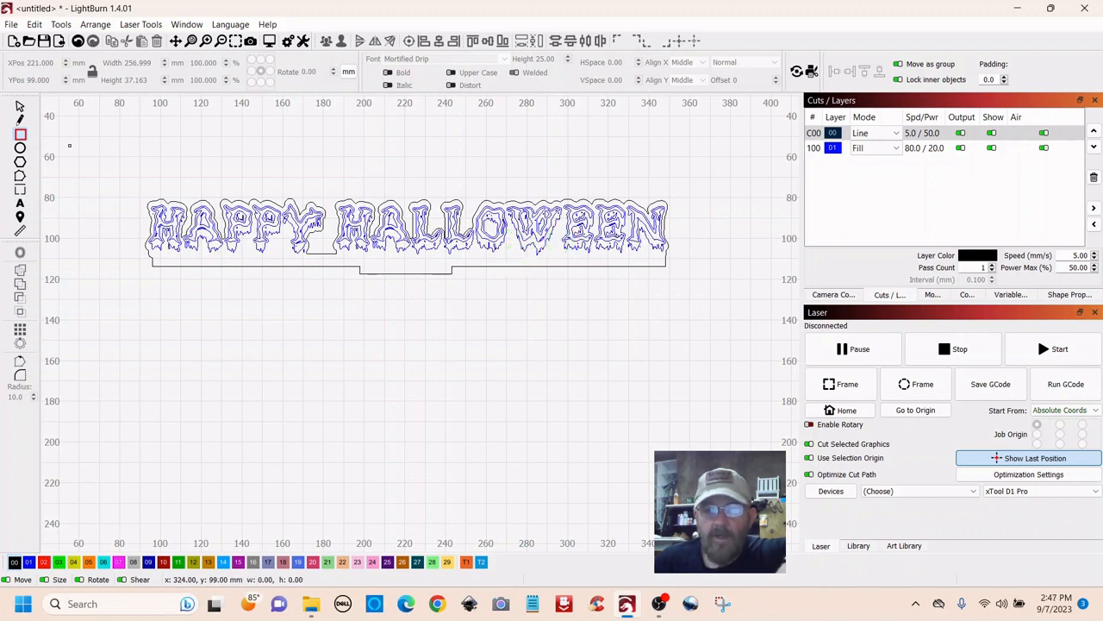
pyautogui.moveTo(382, 315)
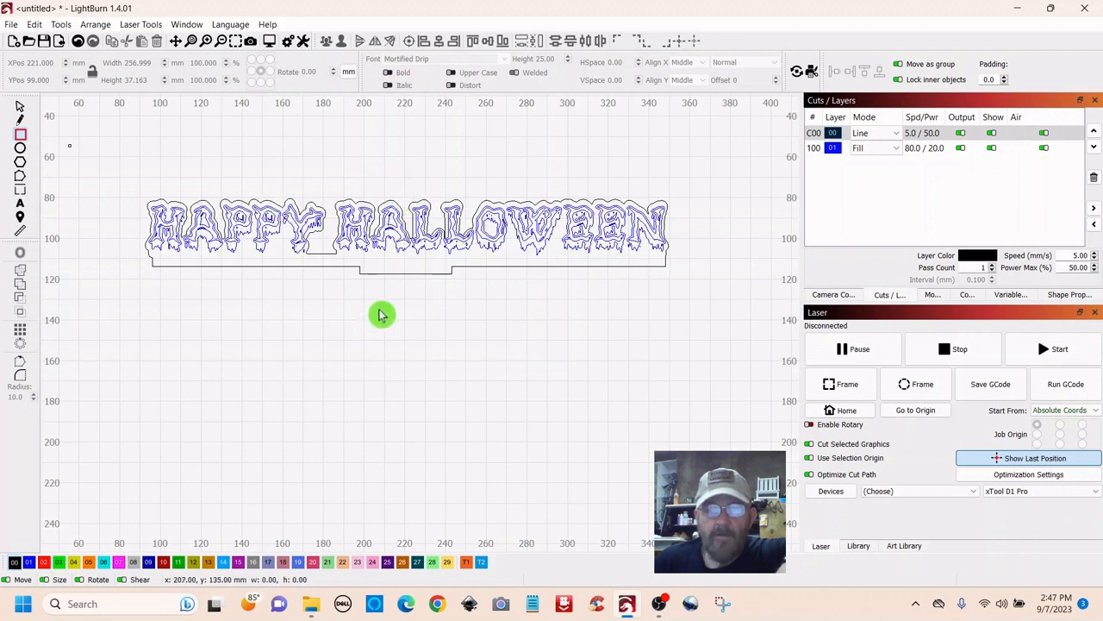
pyautogui.moveTo(153, 306)
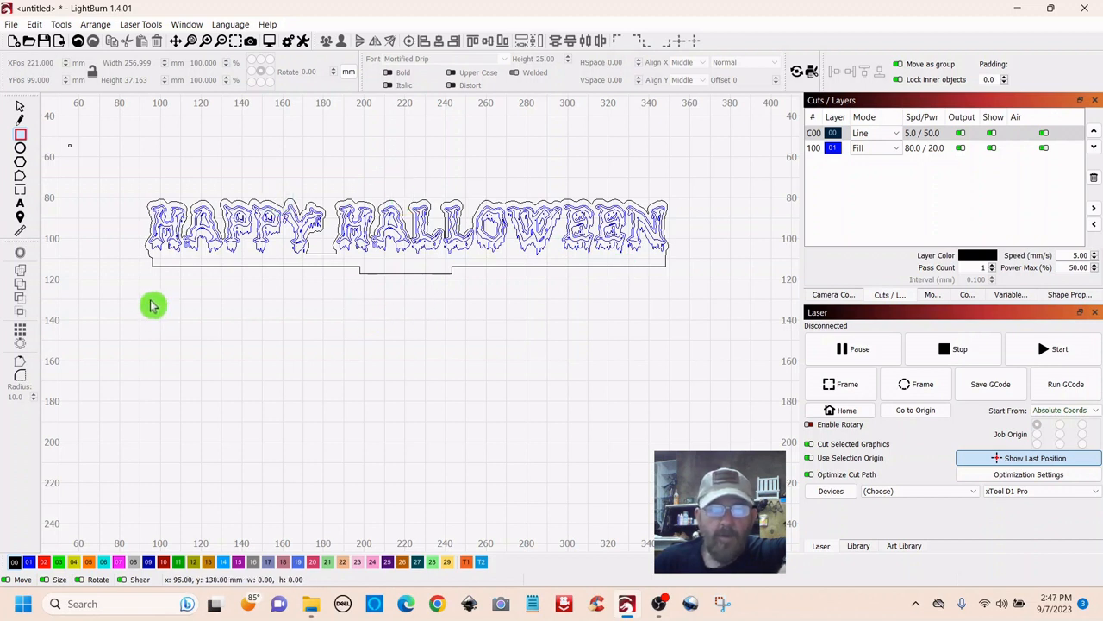
# Draw a 256 × 33 mm stand rectangle below the sign and set the slot width to 45.
pyautogui.moveTo(154, 305); pyautogui.dragTo(566, 341)
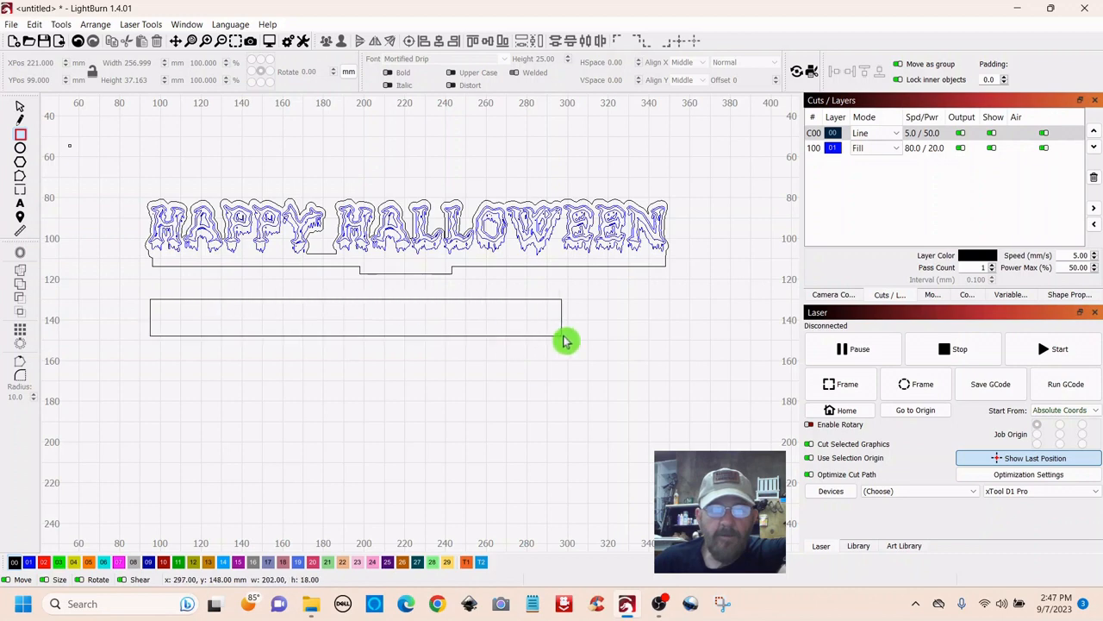
pyautogui.moveTo(566, 341); pyautogui.dragTo(674, 373)
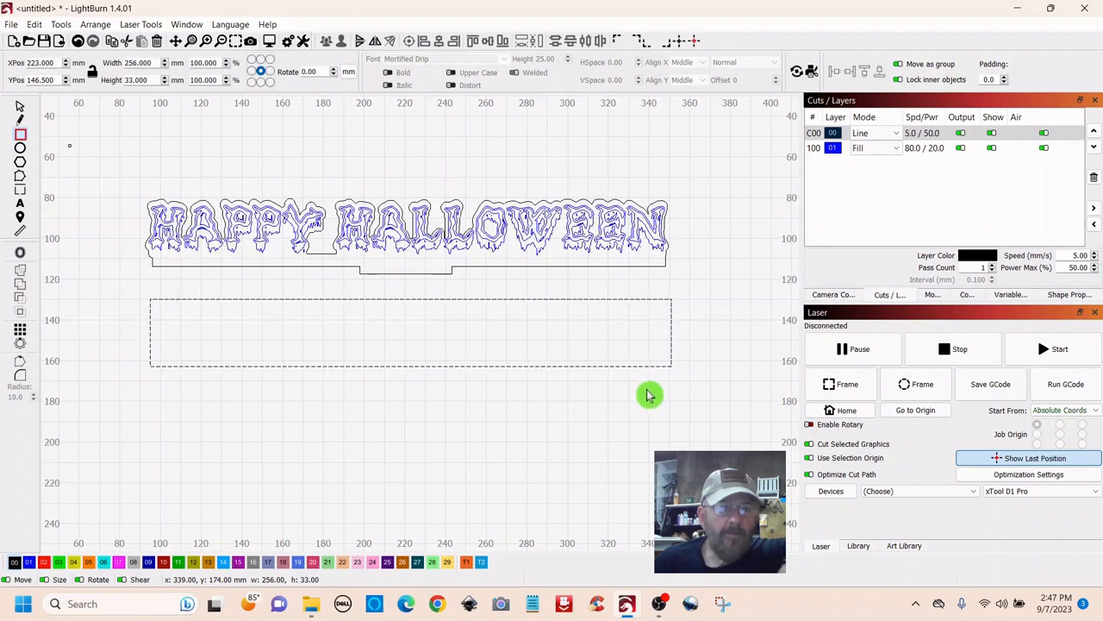
pyautogui.moveTo(610, 443)
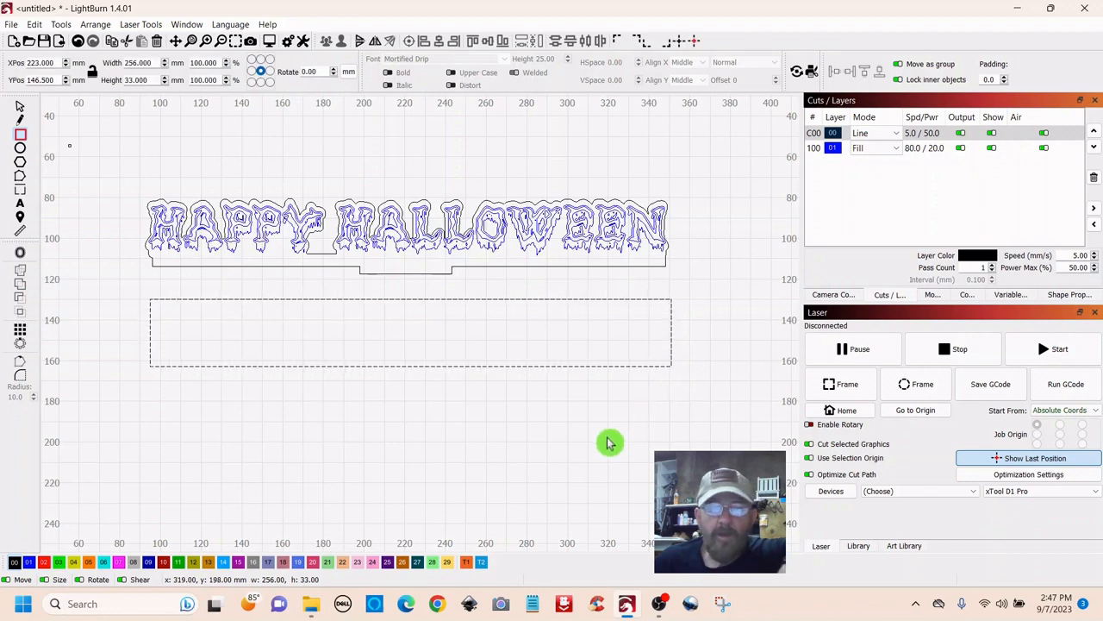
pyautogui.moveTo(552, 440)
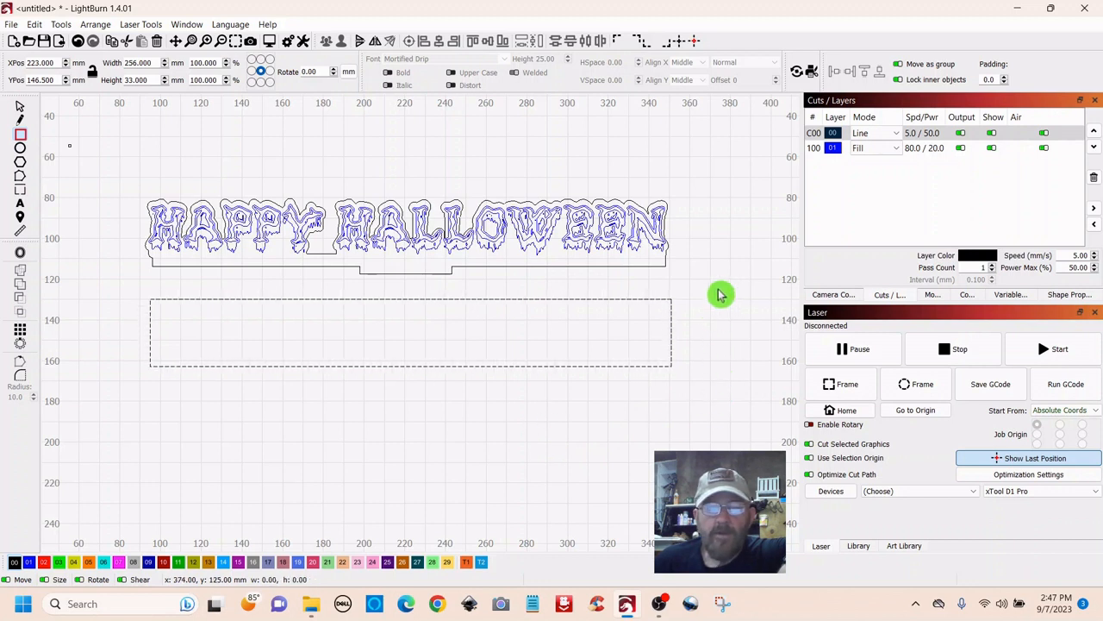
pyautogui.moveTo(84, 144)
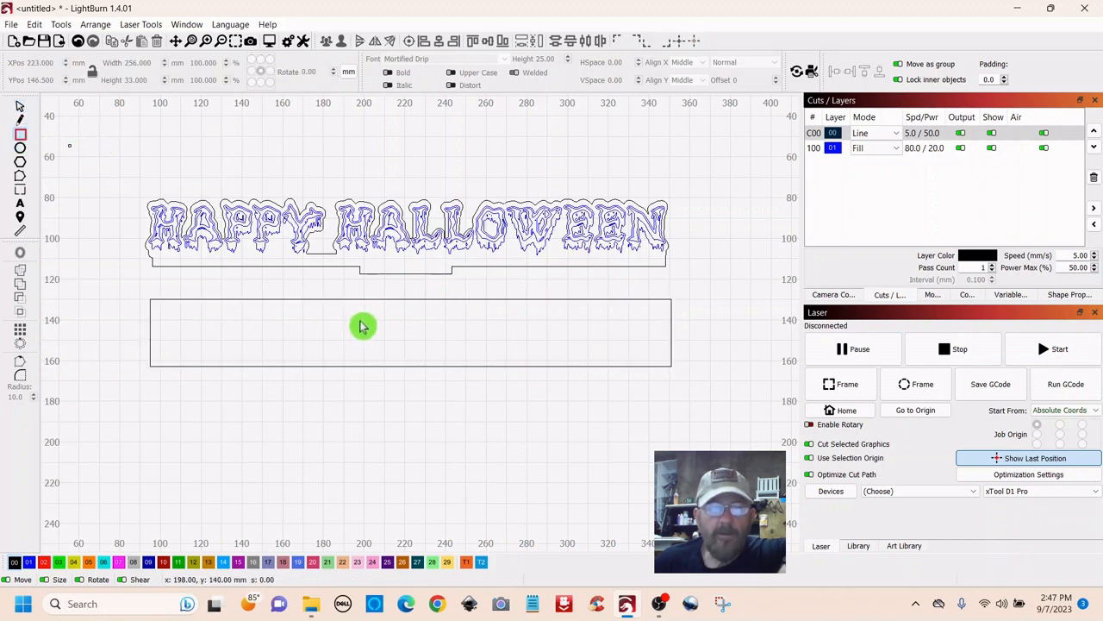
pyautogui.moveTo(362, 286)
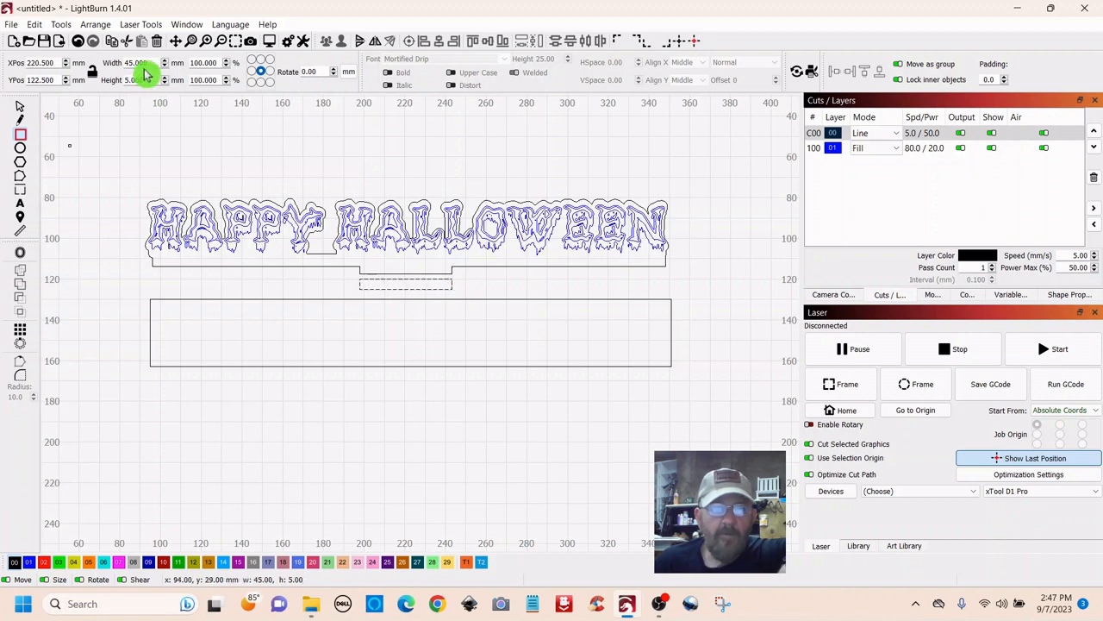
pyautogui.tripleClick(138, 80)
pyautogui.write('1.000')
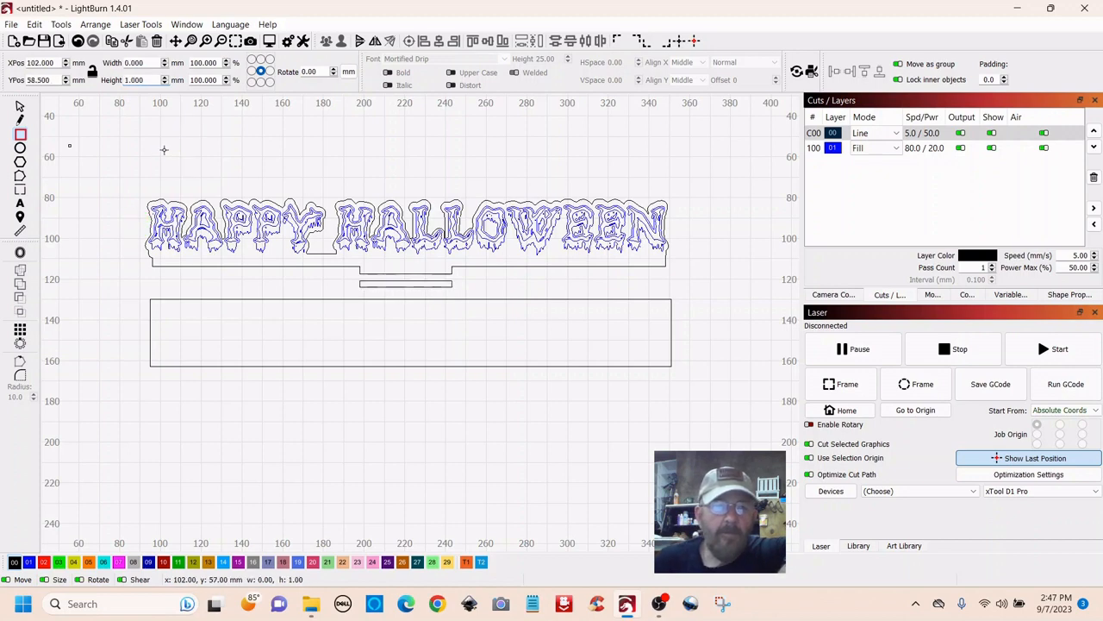
pyautogui.moveTo(396, 294)
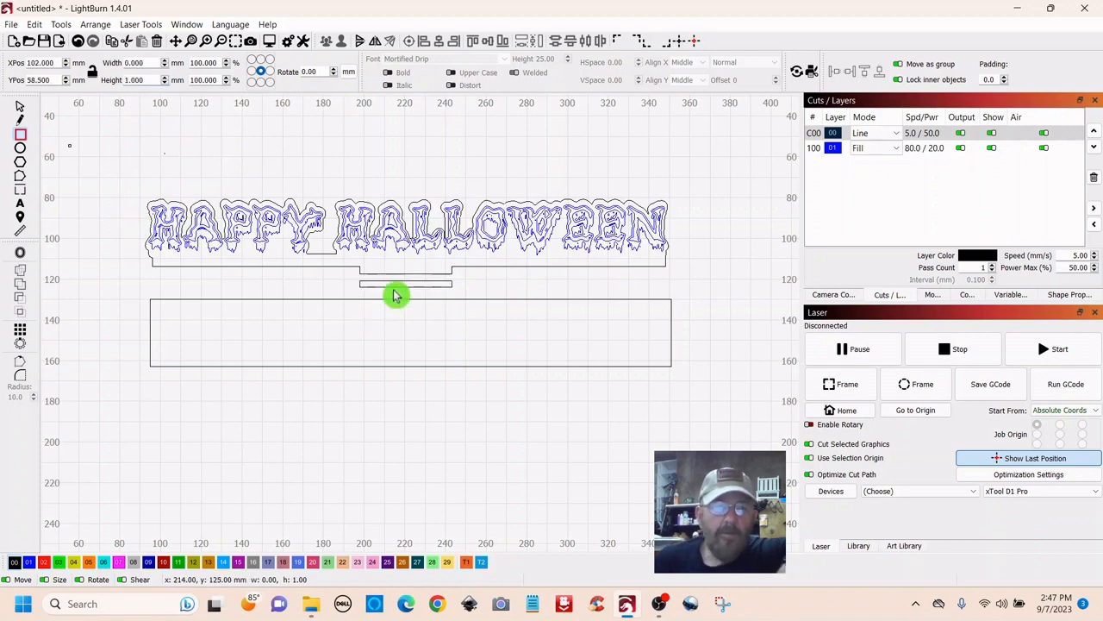
pyautogui.moveTo(394, 291)
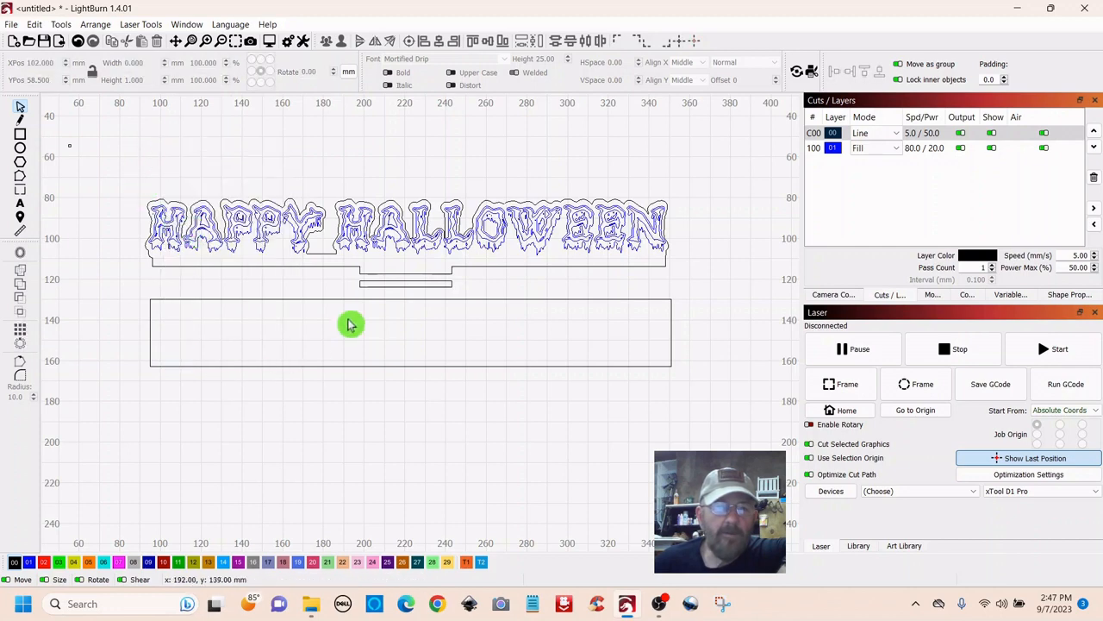
pyautogui.click(405, 283)
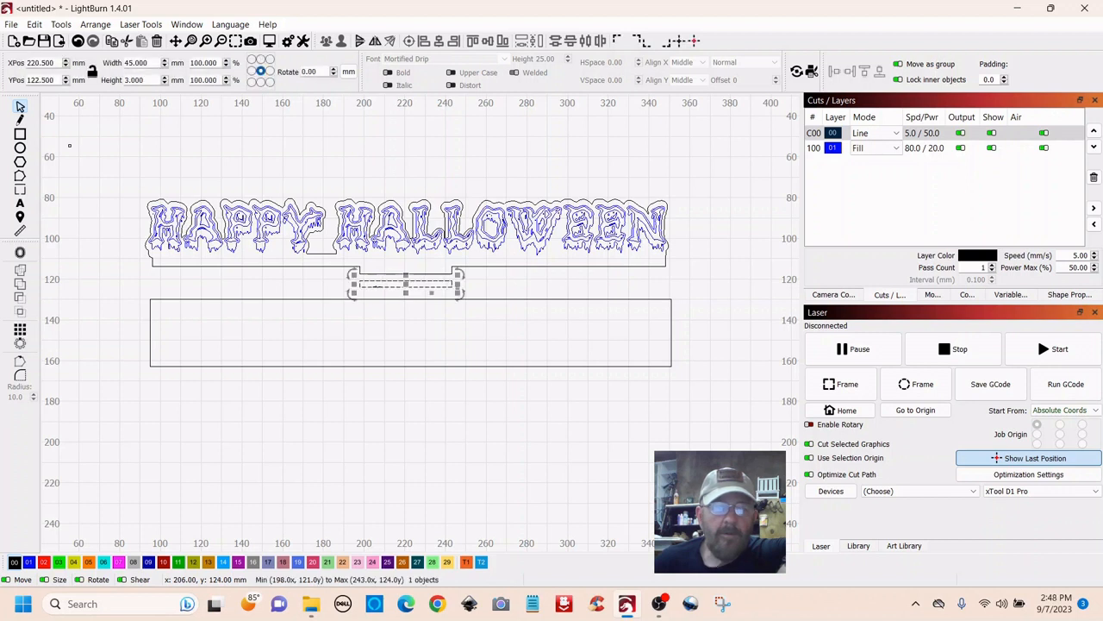
pyautogui.moveTo(427, 393)
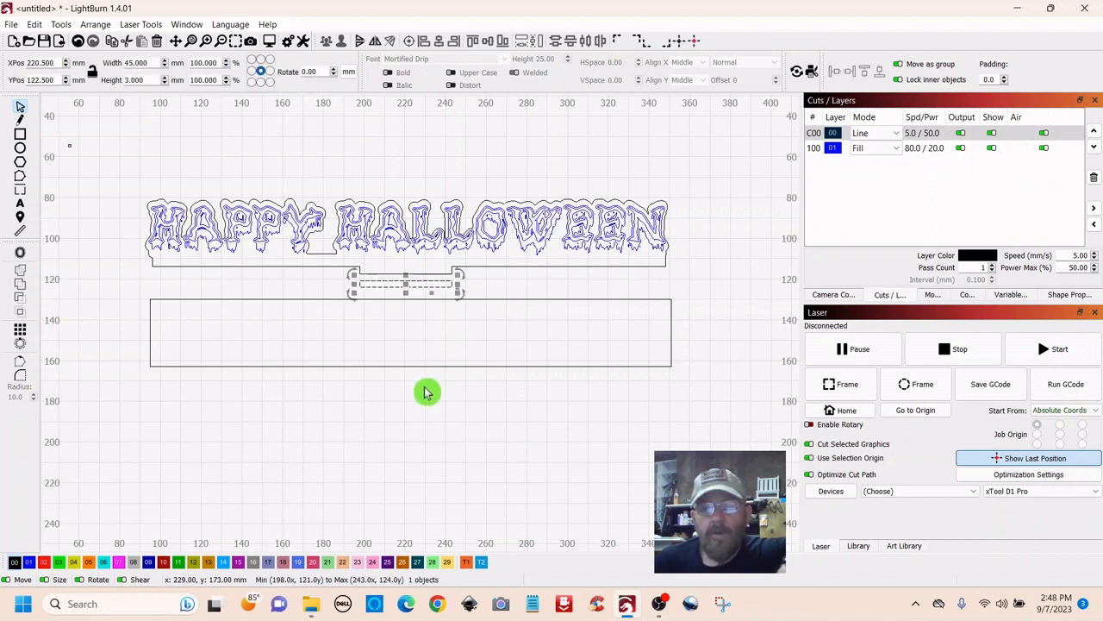
pyautogui.moveTo(510, 495)
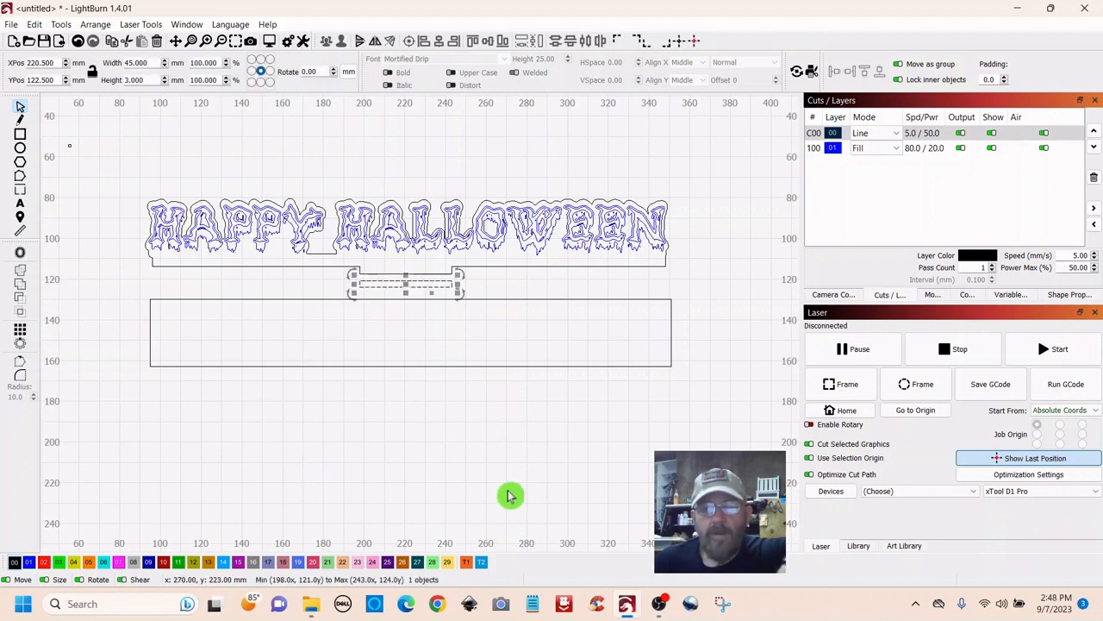
pyautogui.moveTo(507, 487)
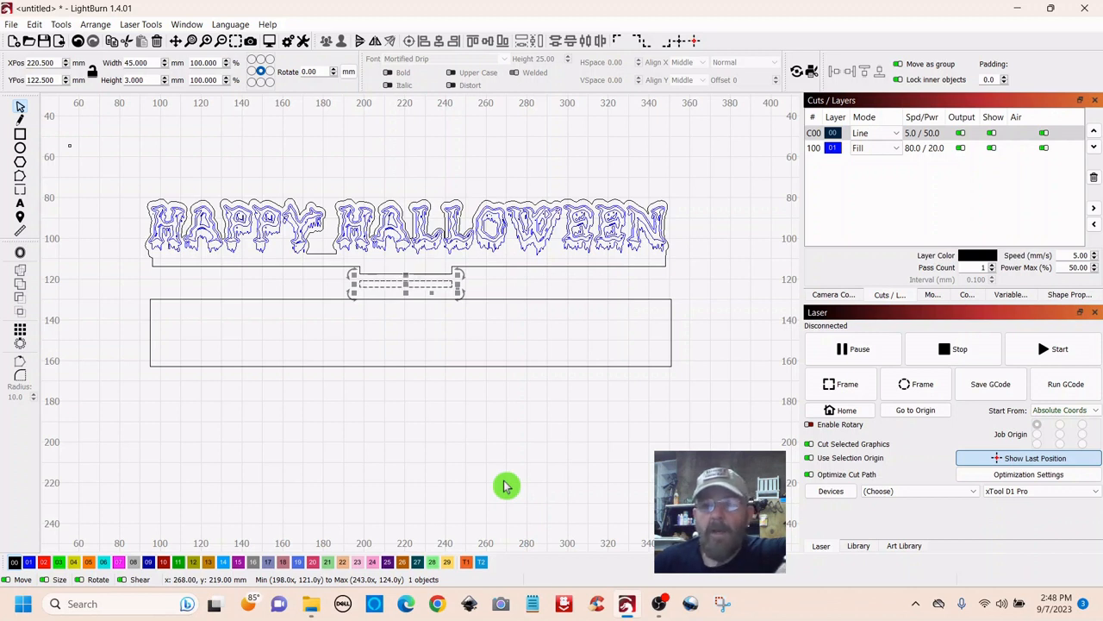
pyautogui.moveTo(511, 490)
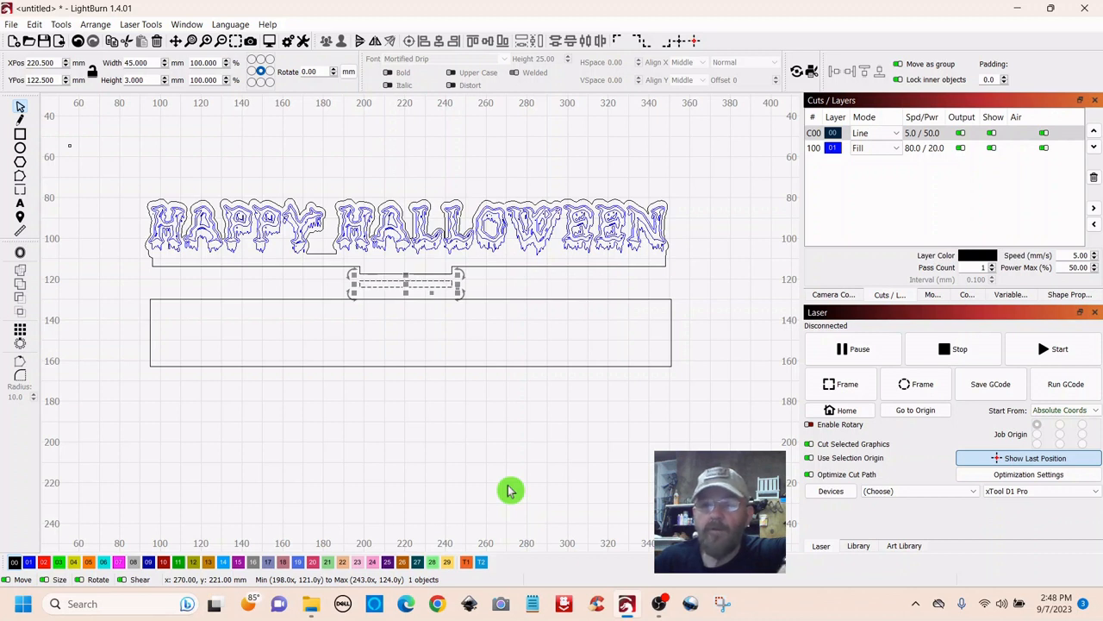
pyautogui.moveTo(524, 501)
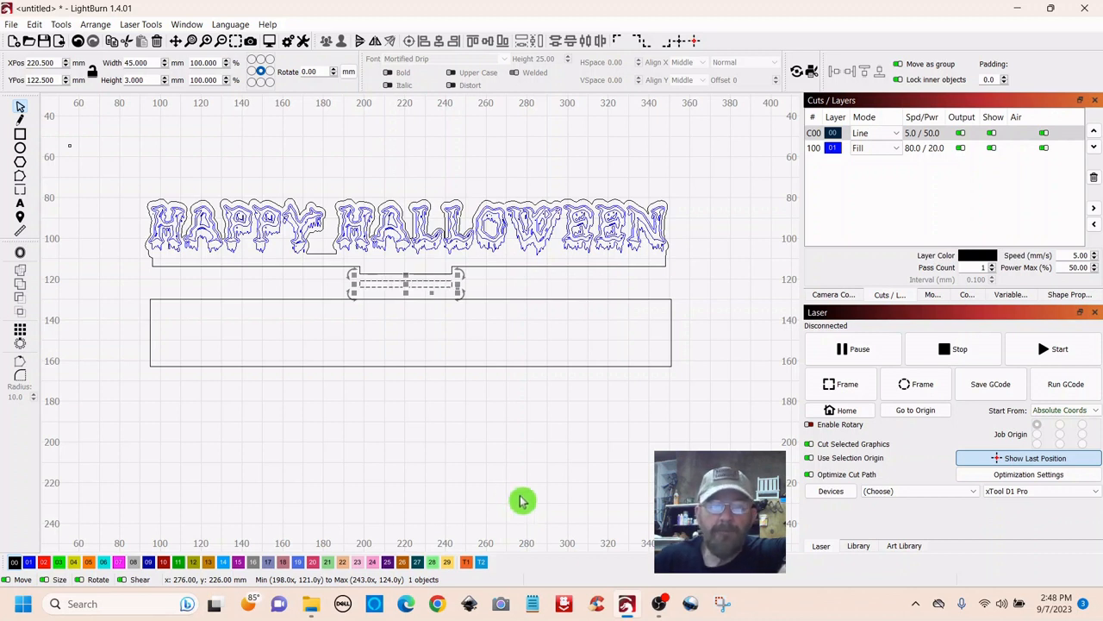
pyautogui.moveTo(356, 153)
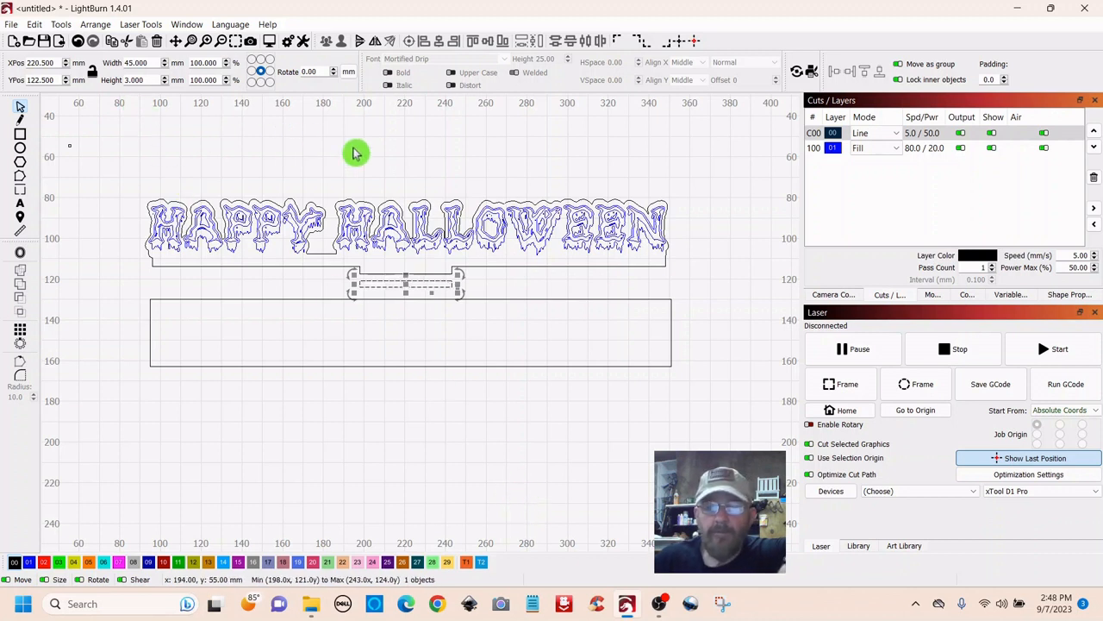
pyautogui.moveTo(349, 158)
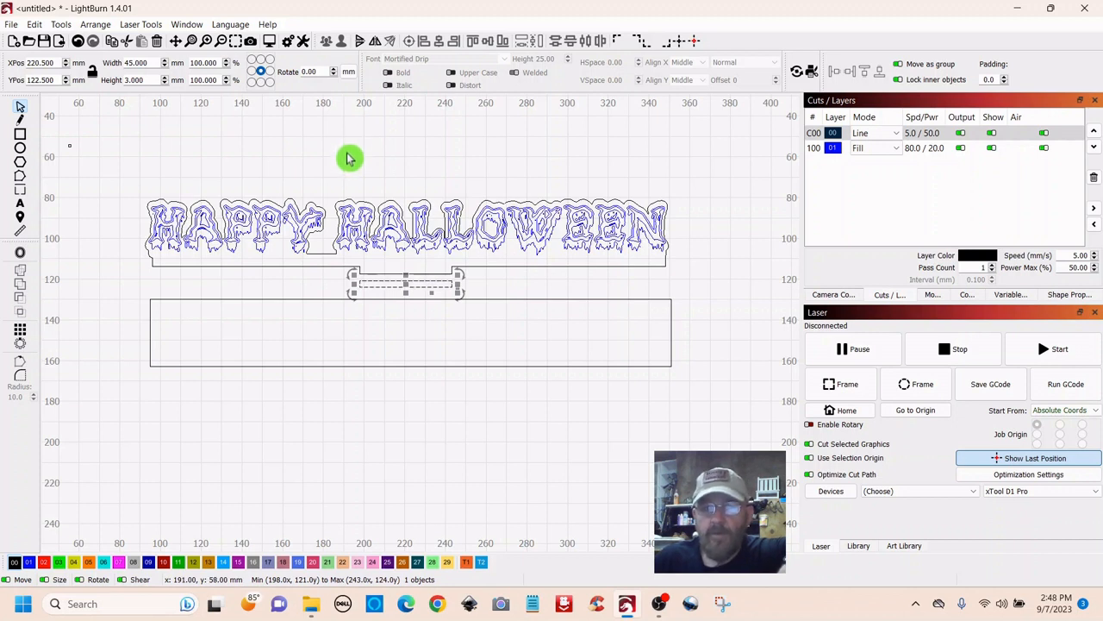
pyautogui.moveTo(146, 103)
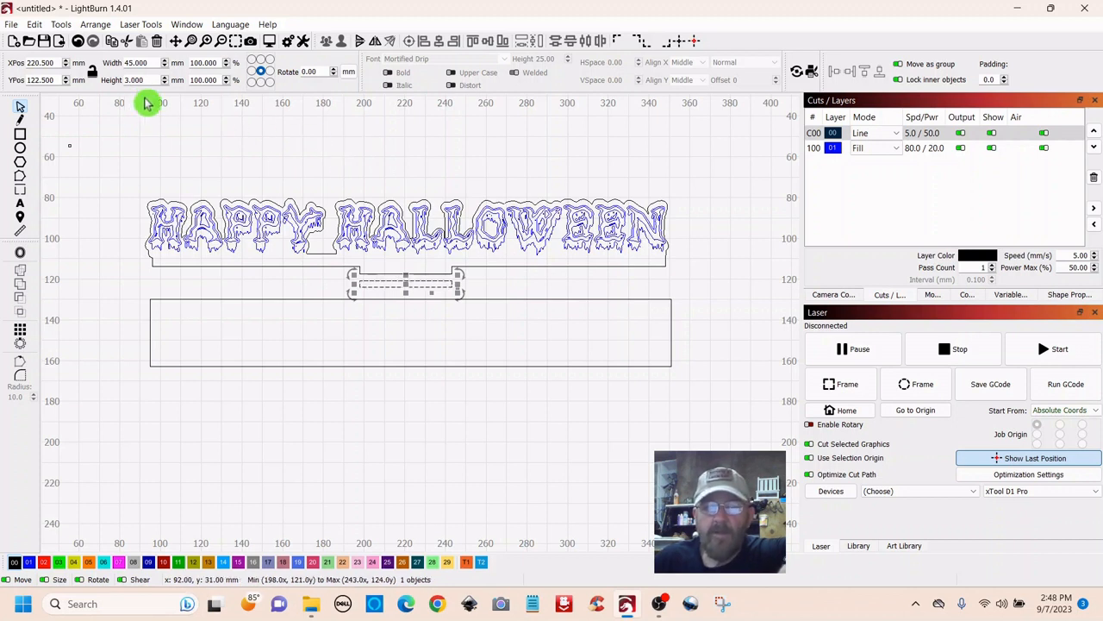
pyautogui.moveTo(276, 153)
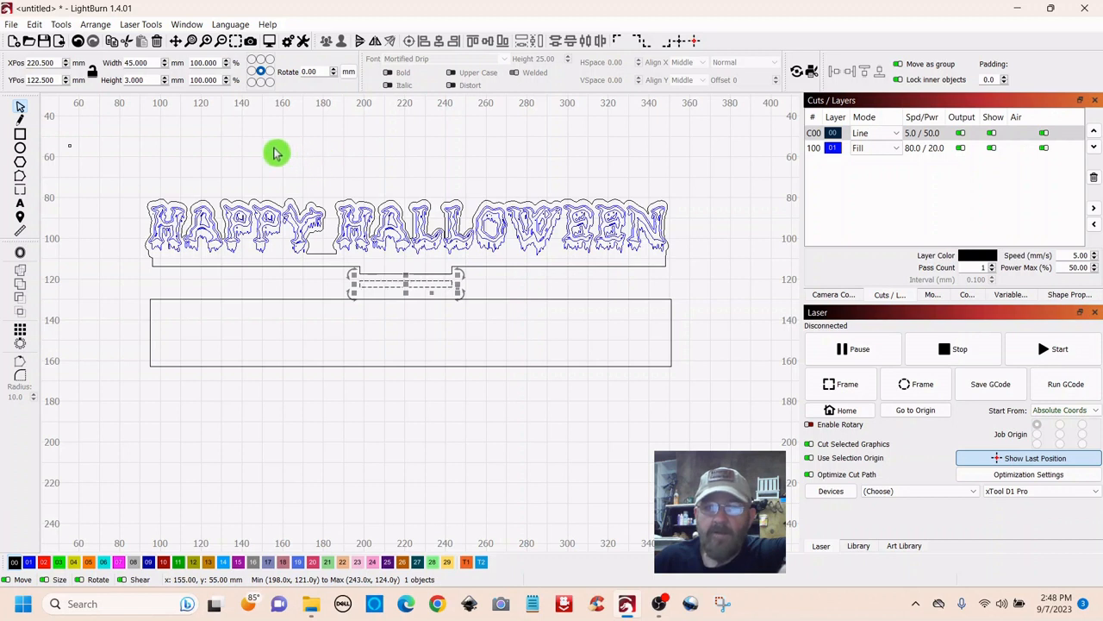
pyautogui.moveTo(269, 143)
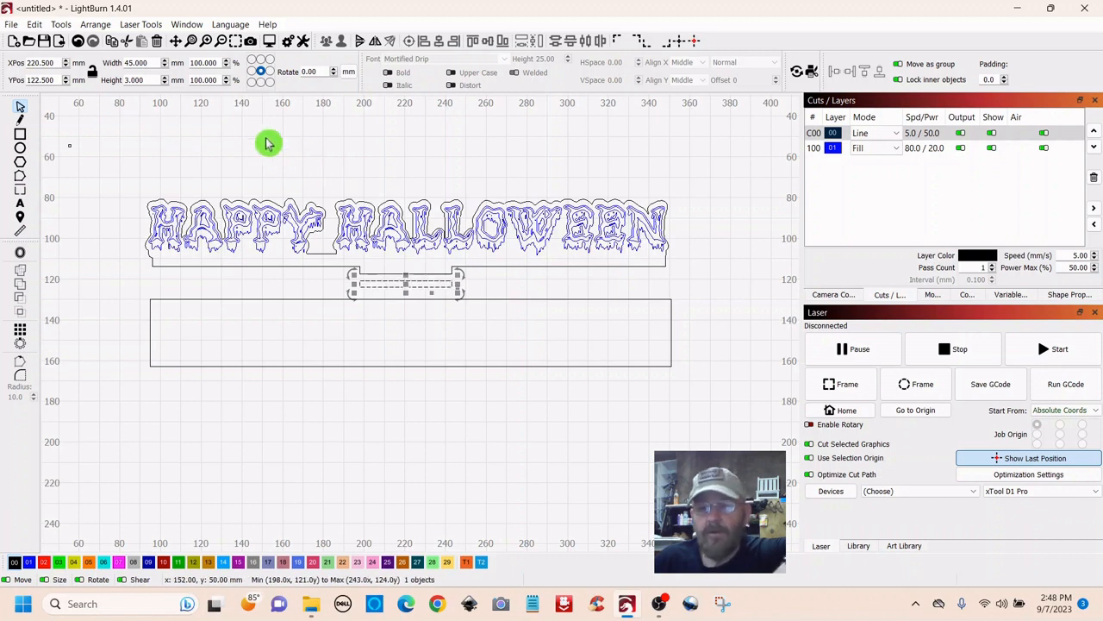
pyautogui.moveTo(312, 194)
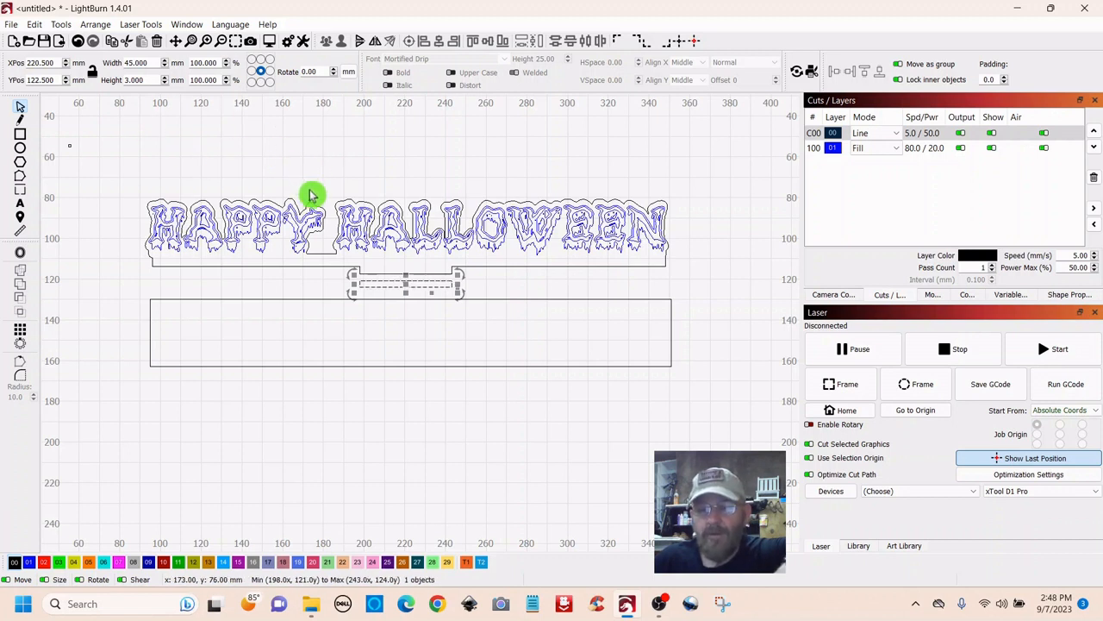
pyautogui.moveTo(218, 163)
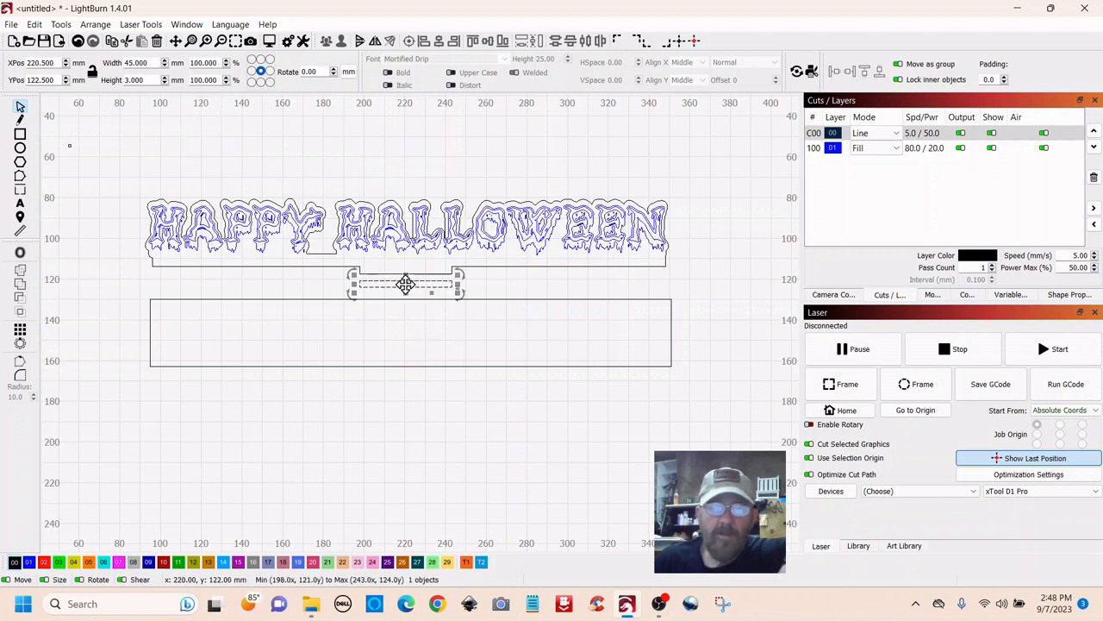
# Position the 45 × 3 mm slot centred inside the 256 × 33 mm stand below the sign.
pyautogui.moveTo(405, 285); pyautogui.dragTo(401, 339)
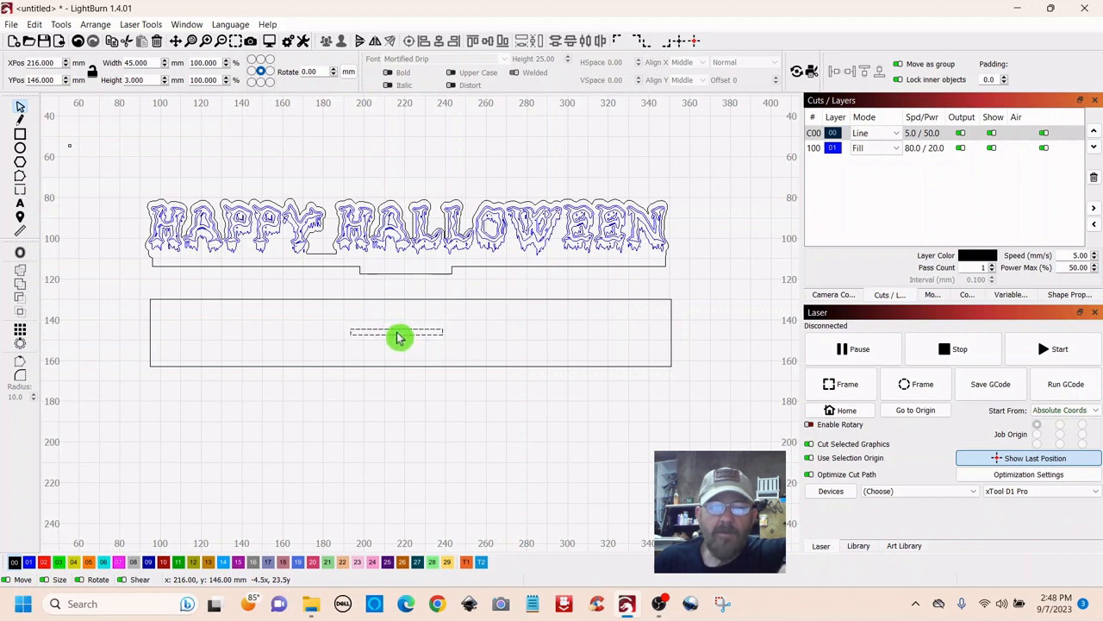
pyautogui.click(396, 332)
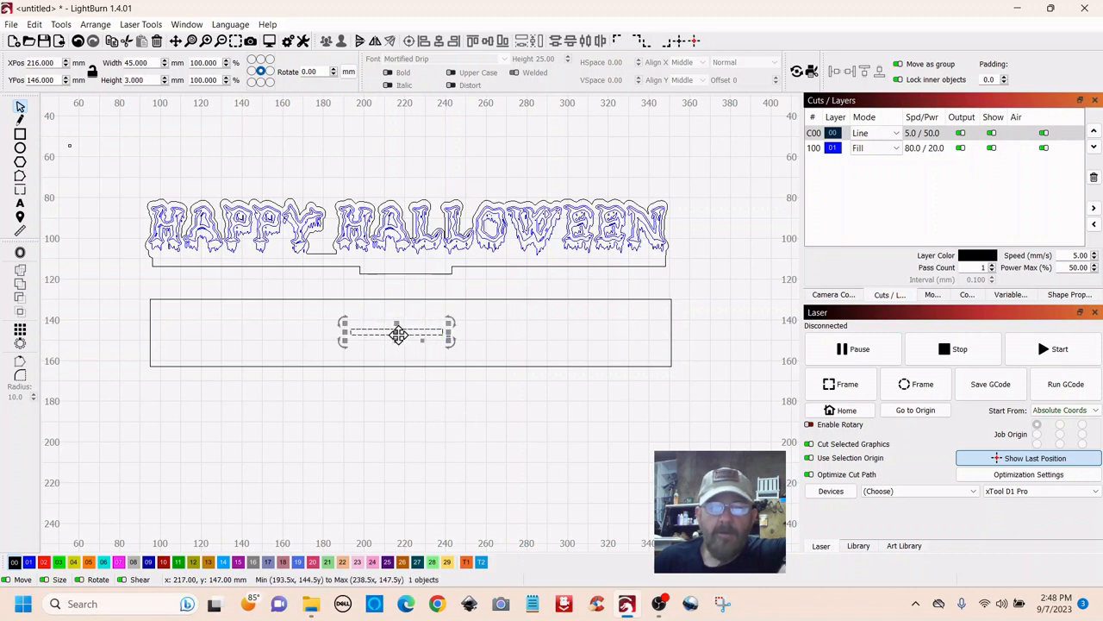
pyautogui.moveTo(398, 335); pyautogui.dragTo(479, 335)
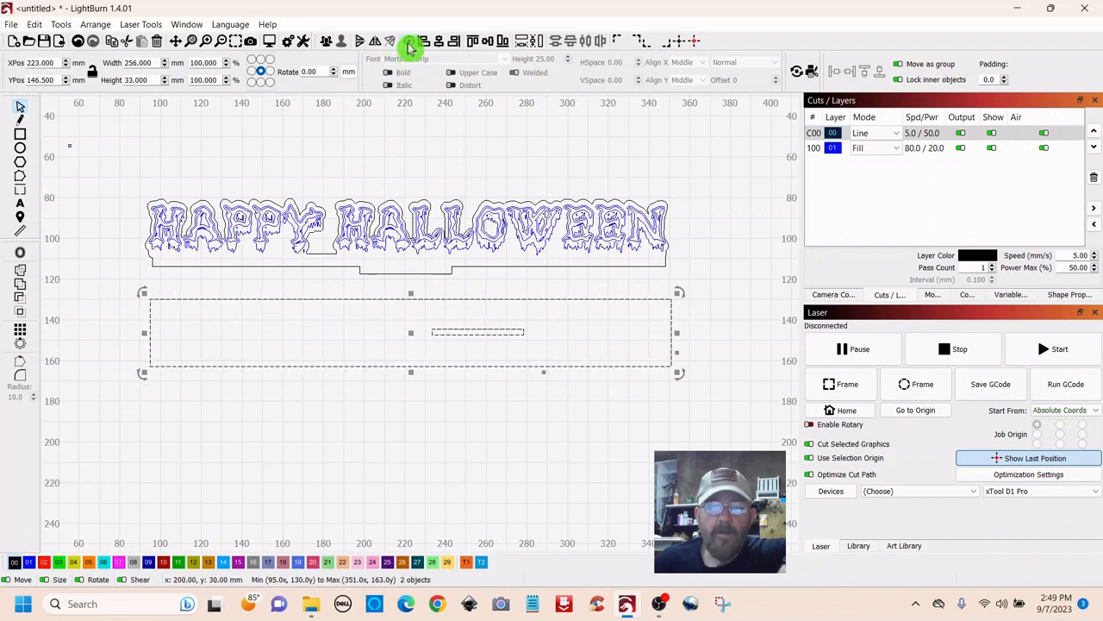
pyautogui.moveTo(411, 332); pyautogui.dragTo(479, 332)
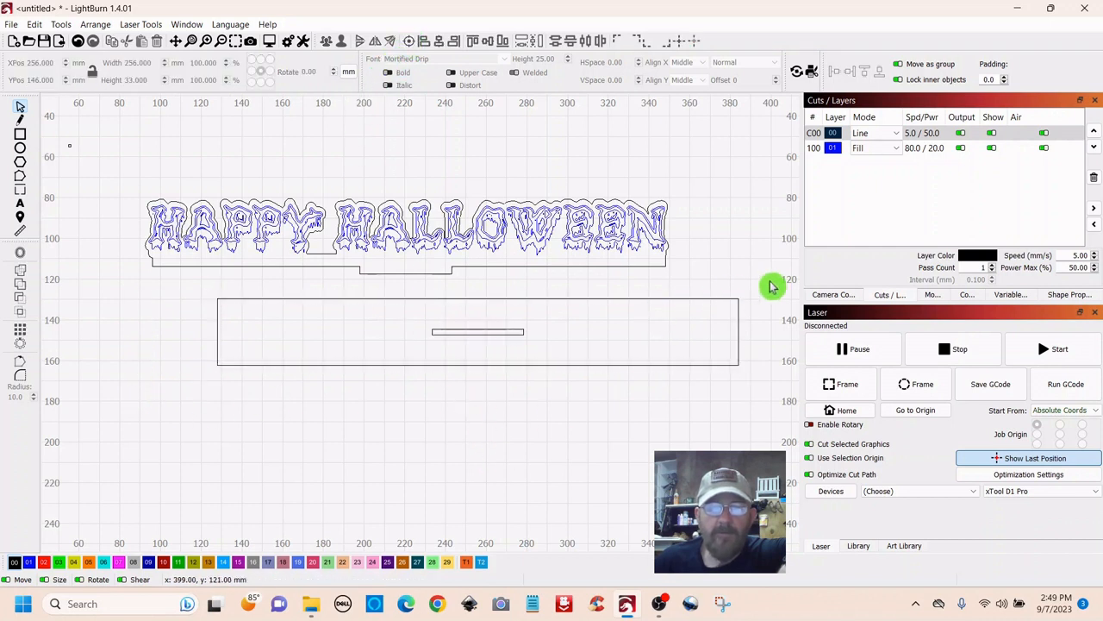
pyautogui.click(478, 332)
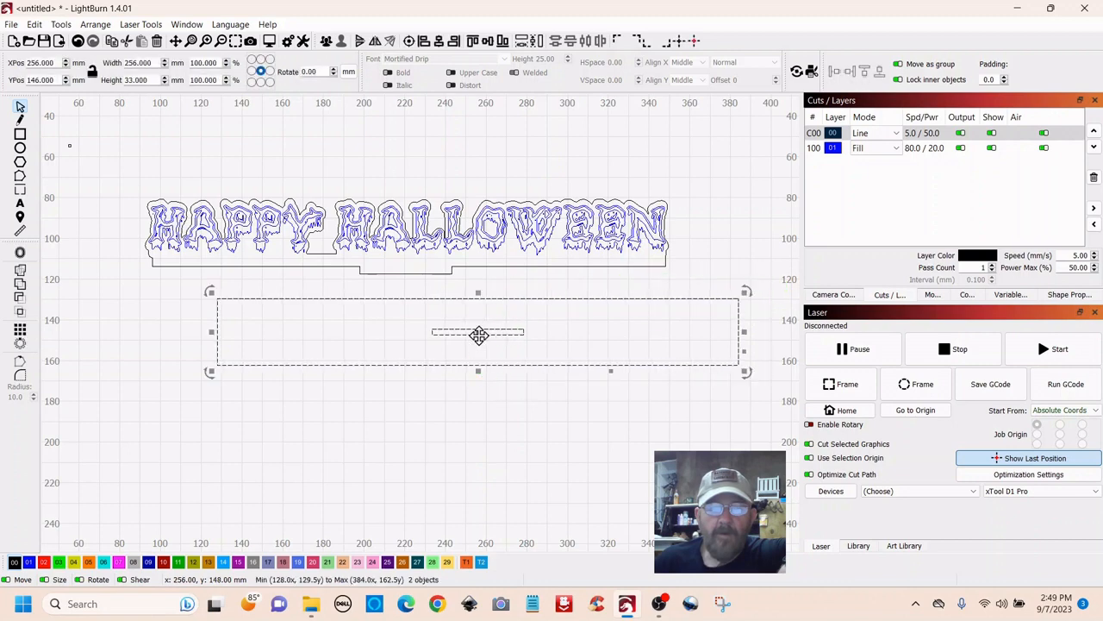
pyautogui.moveTo(479, 335); pyautogui.dragTo(409, 338)
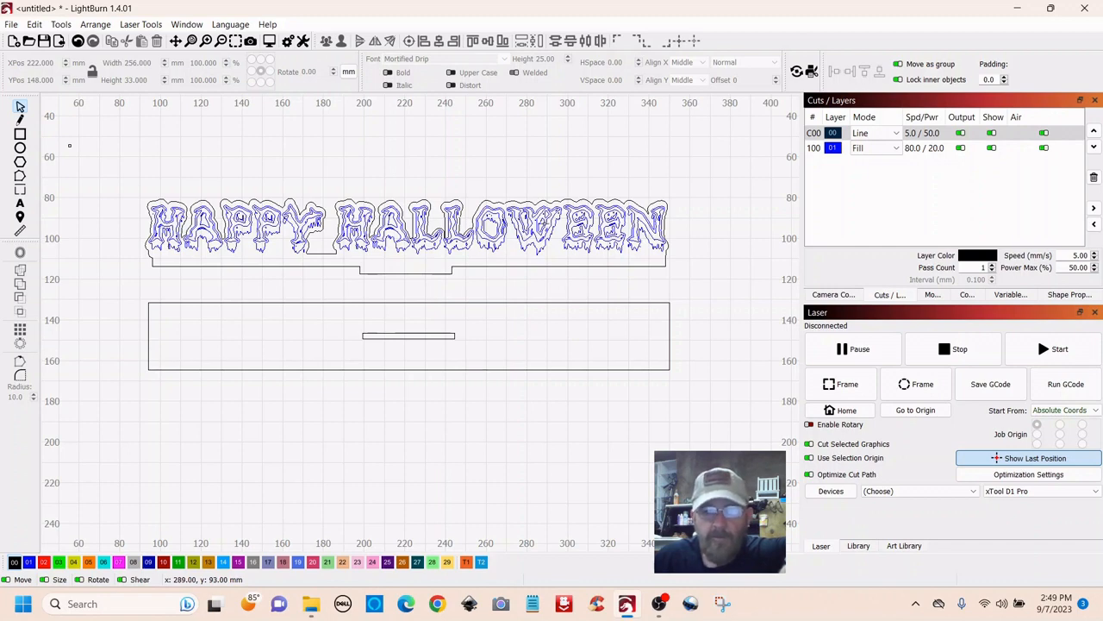
pyautogui.moveTo(86, 274)
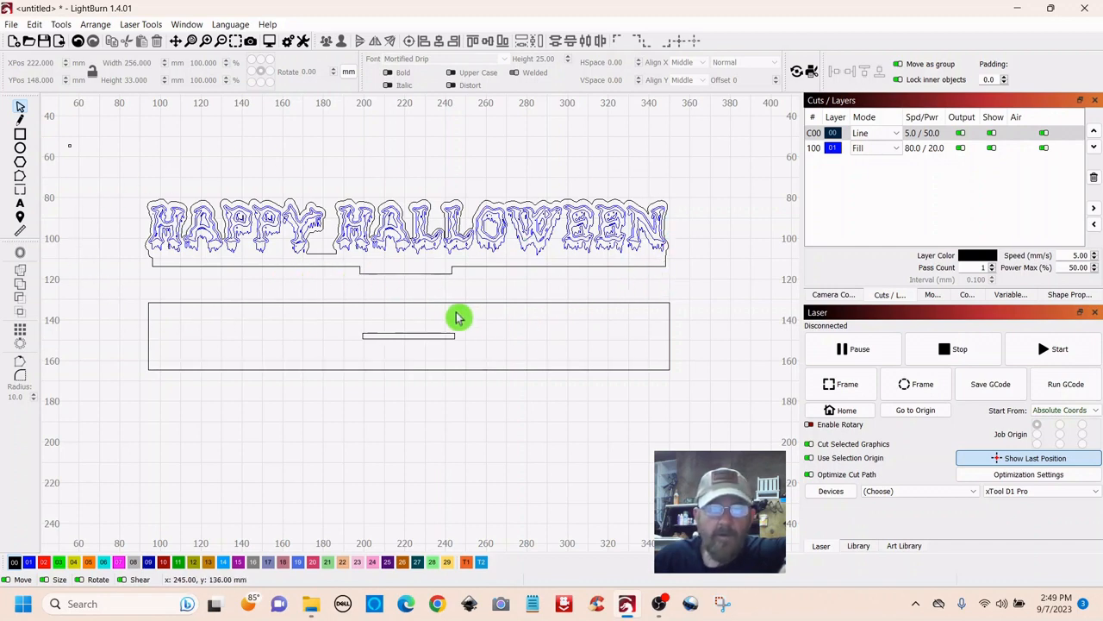
pyautogui.moveTo(677, 364)
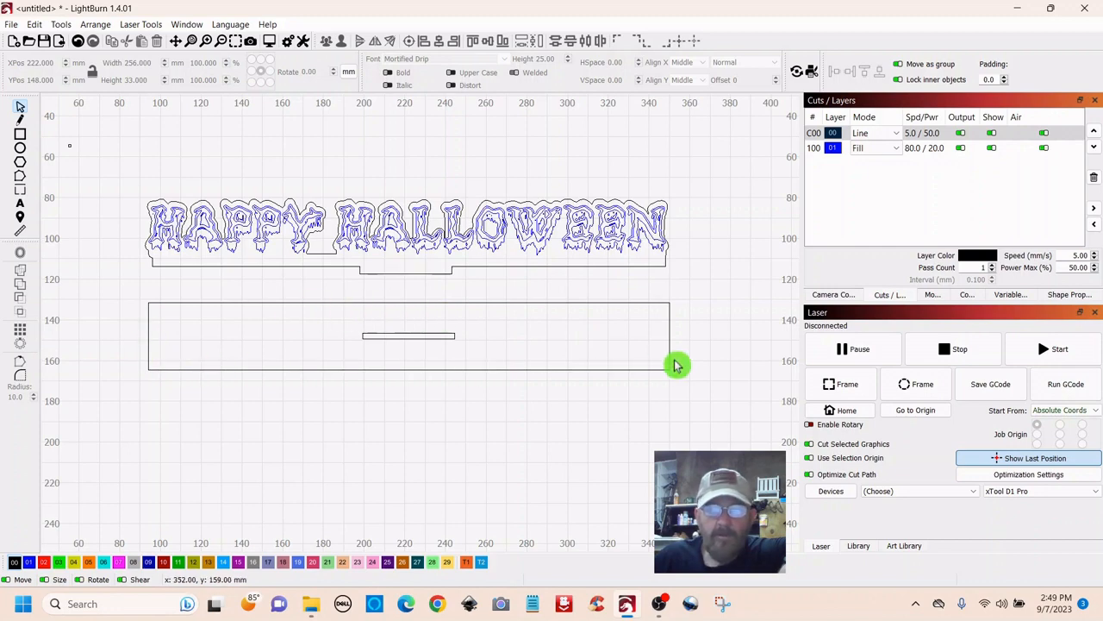
pyautogui.moveTo(326, 313)
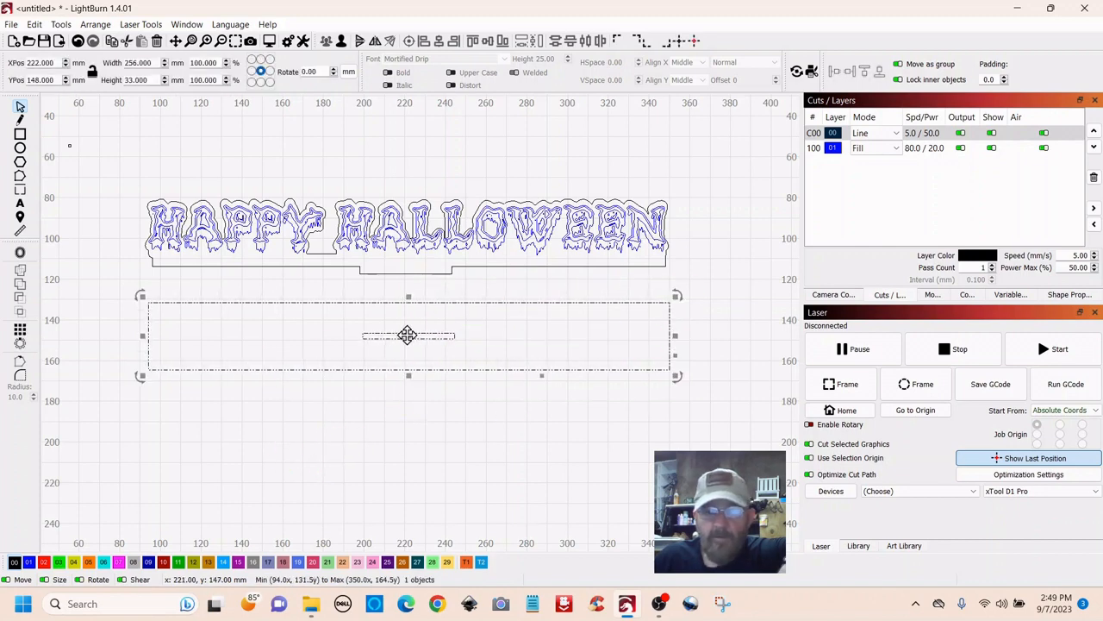
# Ungroup the stand and slot to give the stand rectangle 10 mm rounded corners.
pyautogui.rightClick(408, 335)
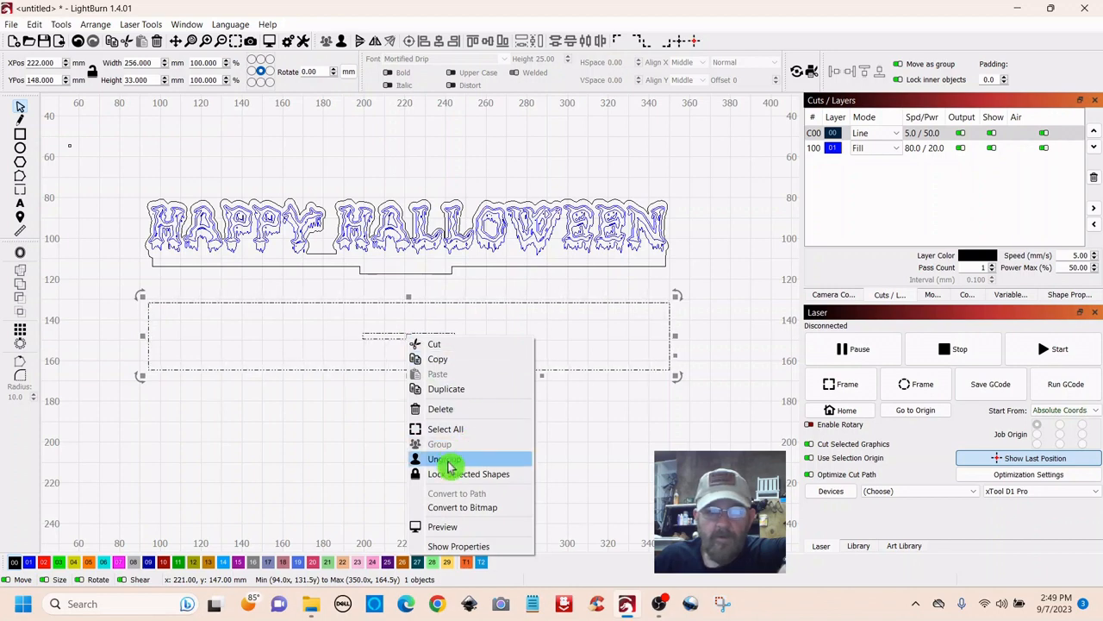
pyautogui.click(444, 458)
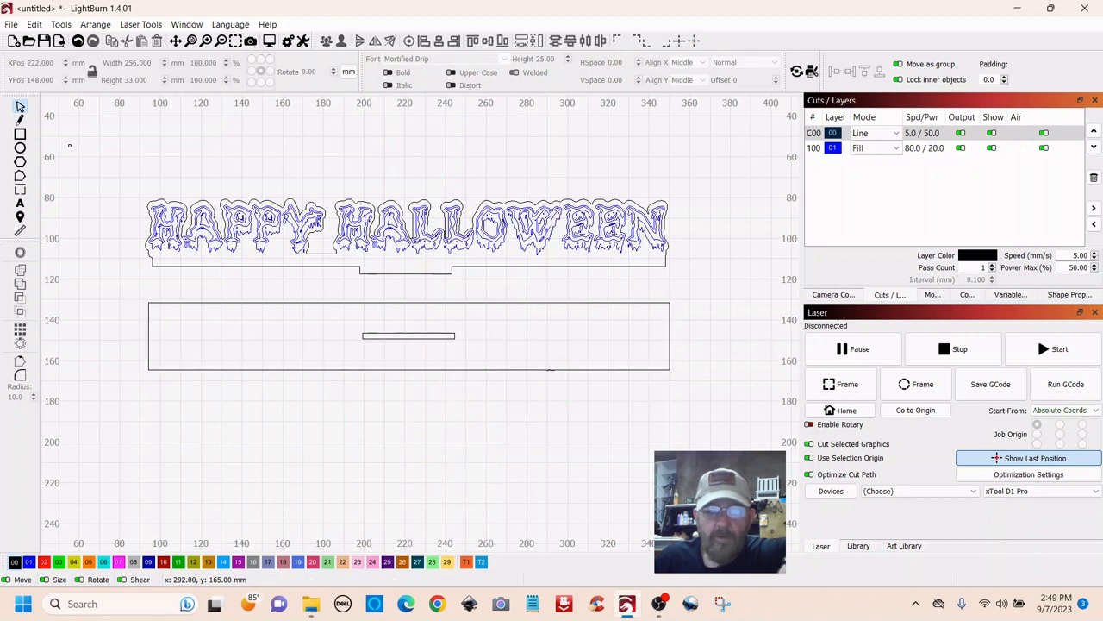
pyautogui.click(408, 335)
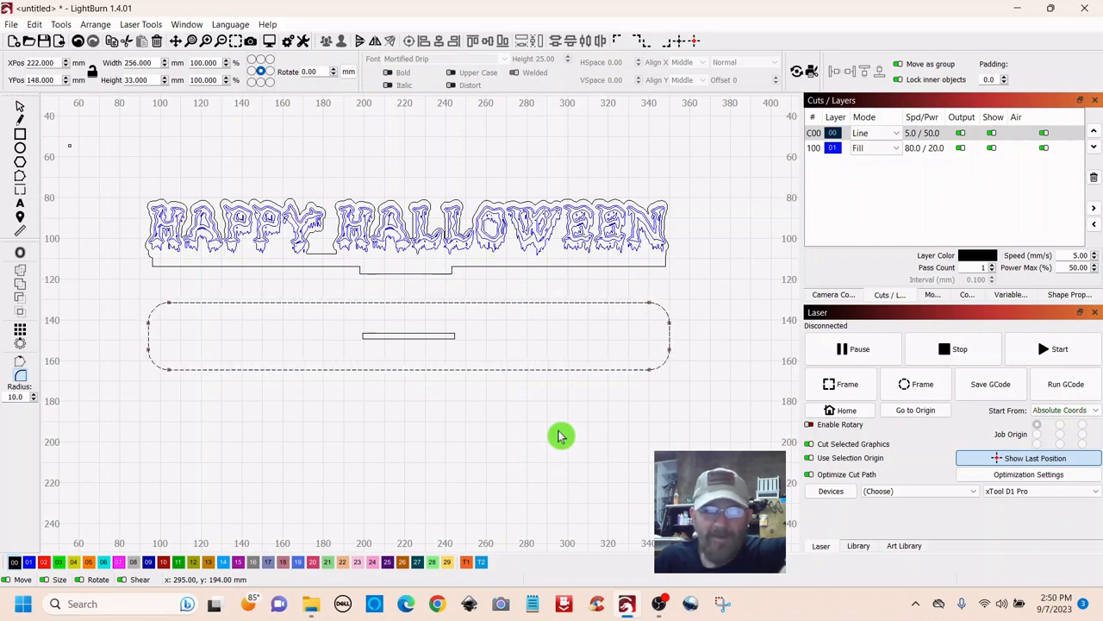
pyautogui.moveTo(414, 431)
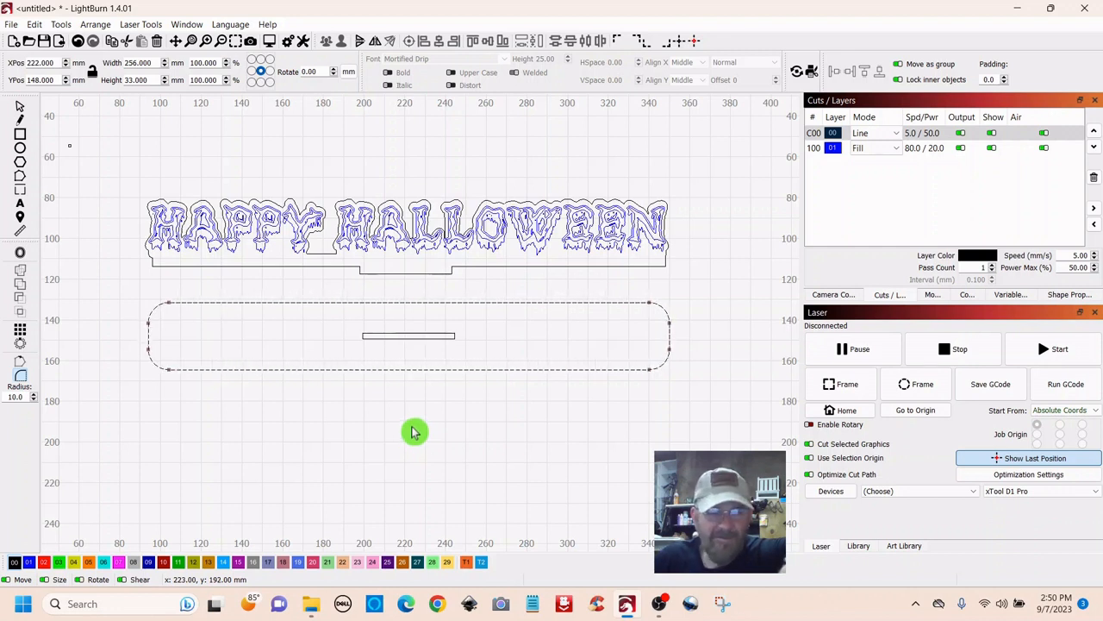
pyautogui.moveTo(63, 143)
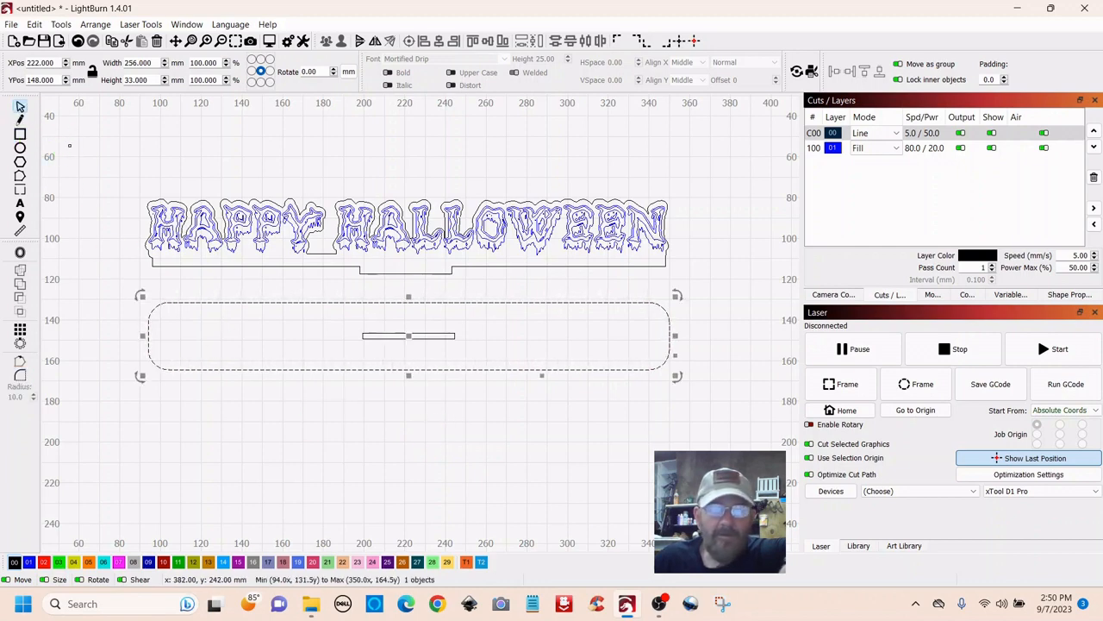
pyautogui.click(382, 357)
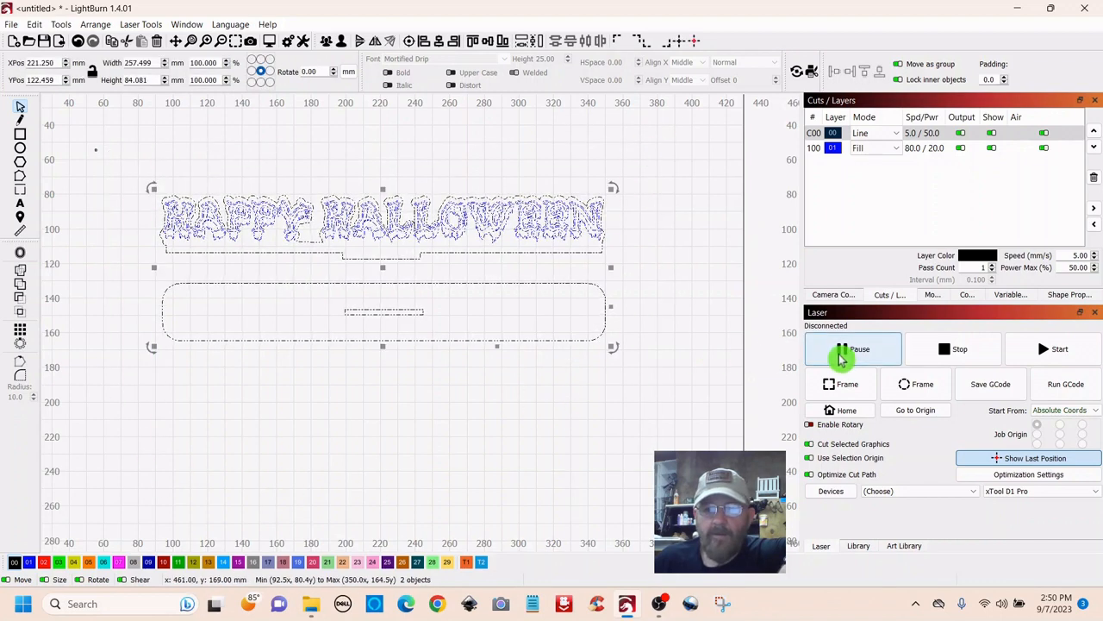
pyautogui.moveTo(1060, 348)
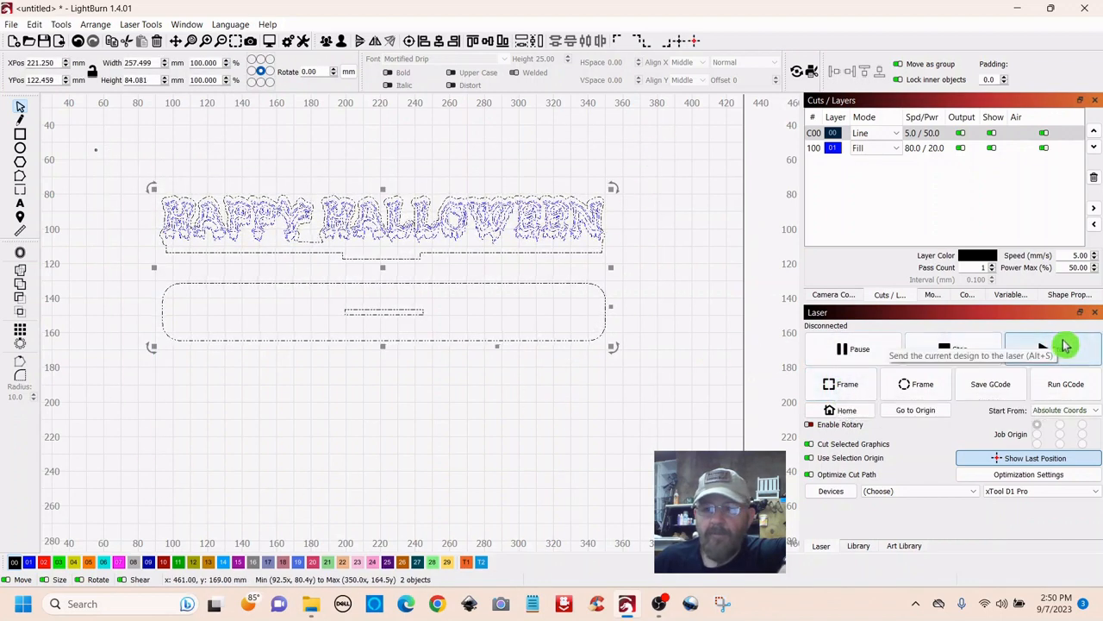